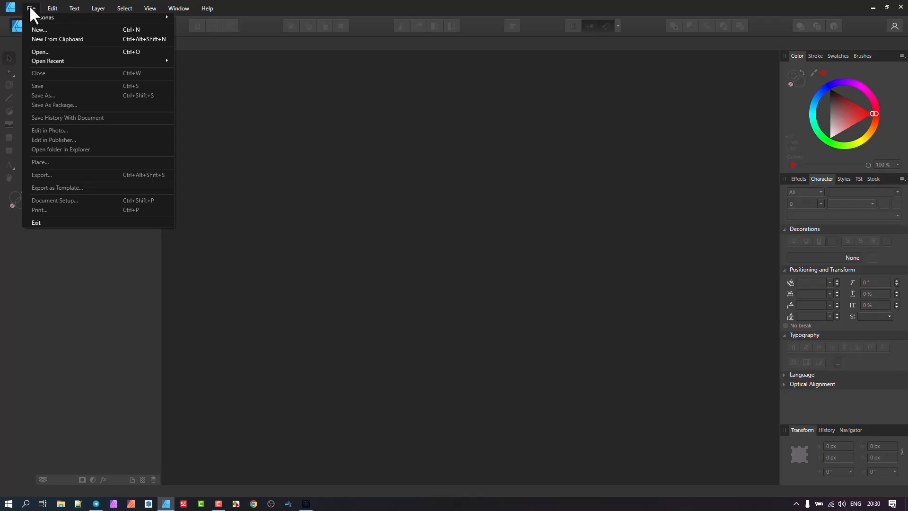
{"action": "mouse_move", "coordinate": [53, 40]}
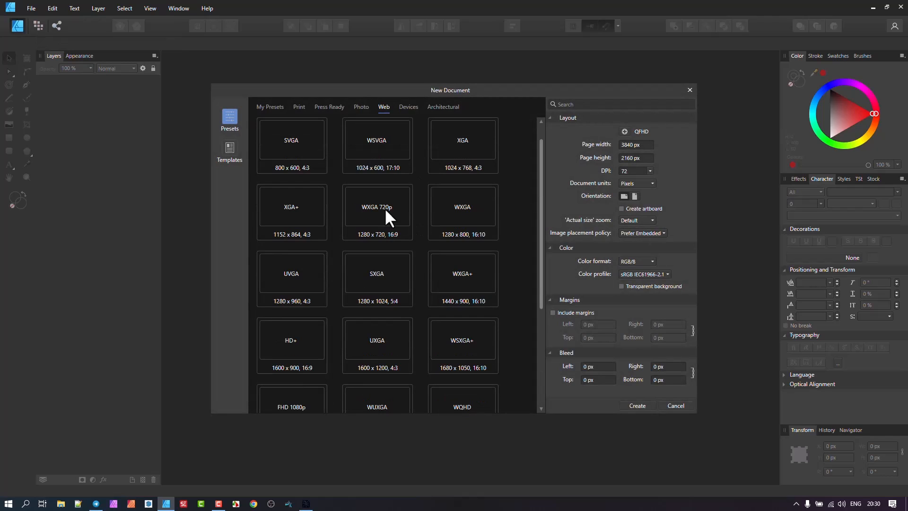
{"action": "mouse_move", "coordinate": [399, 285]}
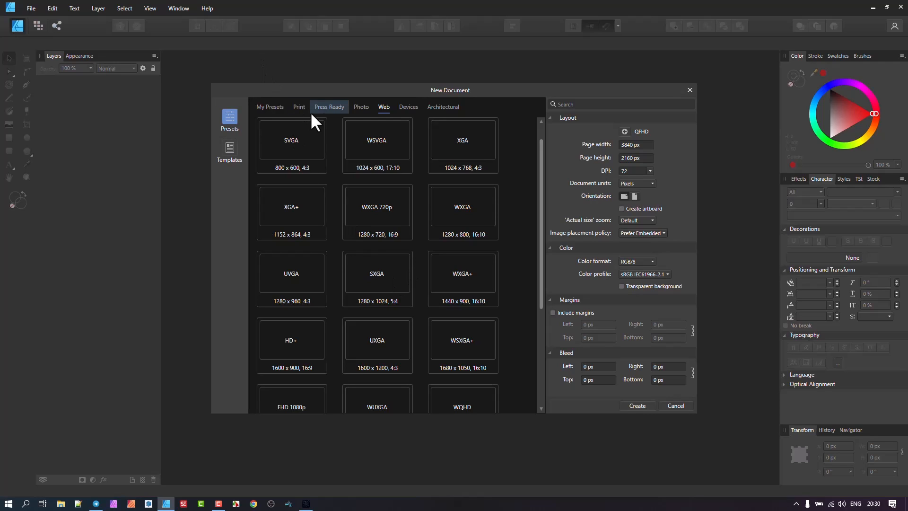
{"action": "mouse_move", "coordinate": [380, 199]}
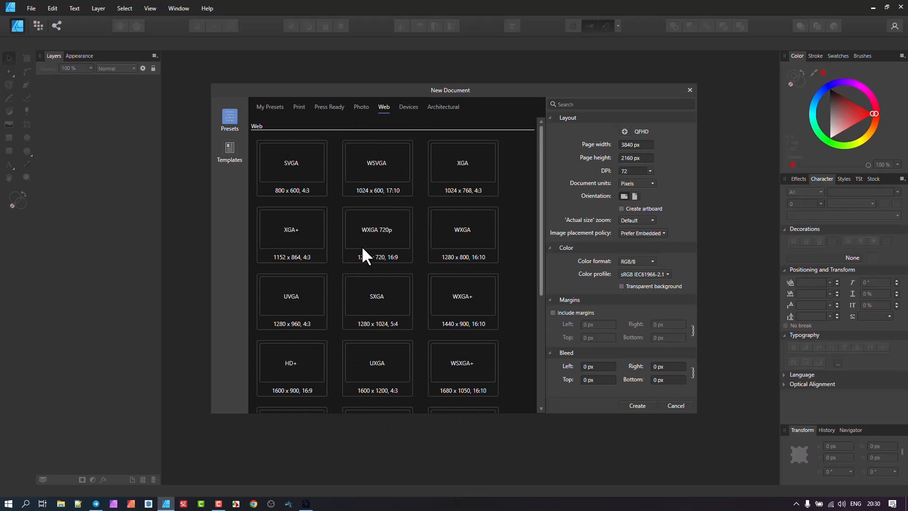
{"action": "mouse_move", "coordinate": [306, 189]}
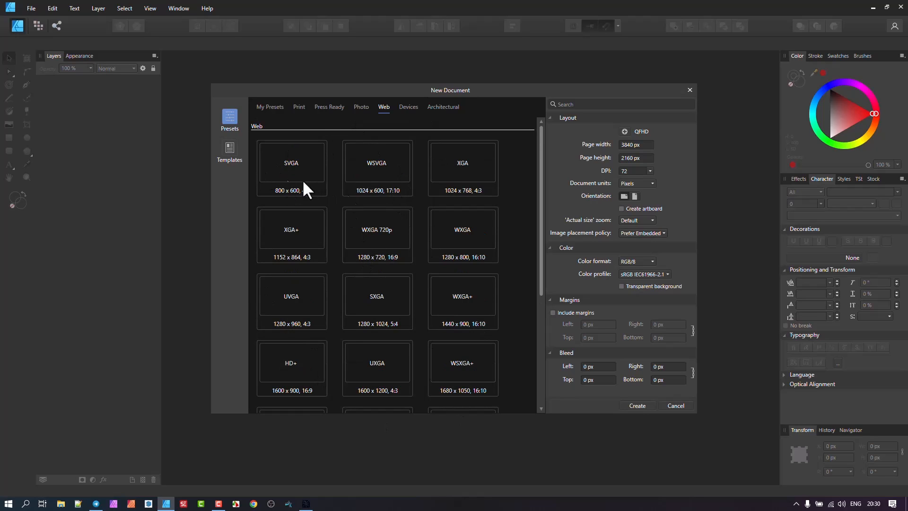
{"action": "mouse_move", "coordinate": [367, 168]}
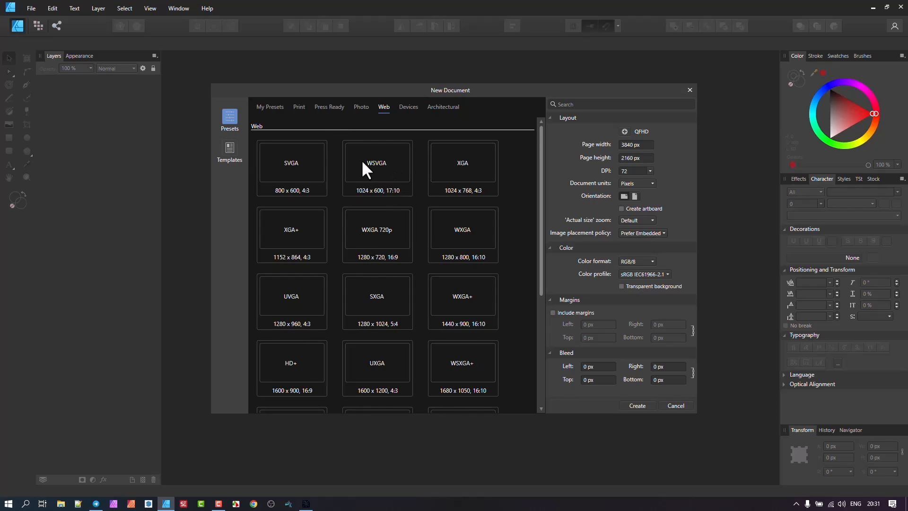
{"action": "mouse_move", "coordinate": [376, 175]}
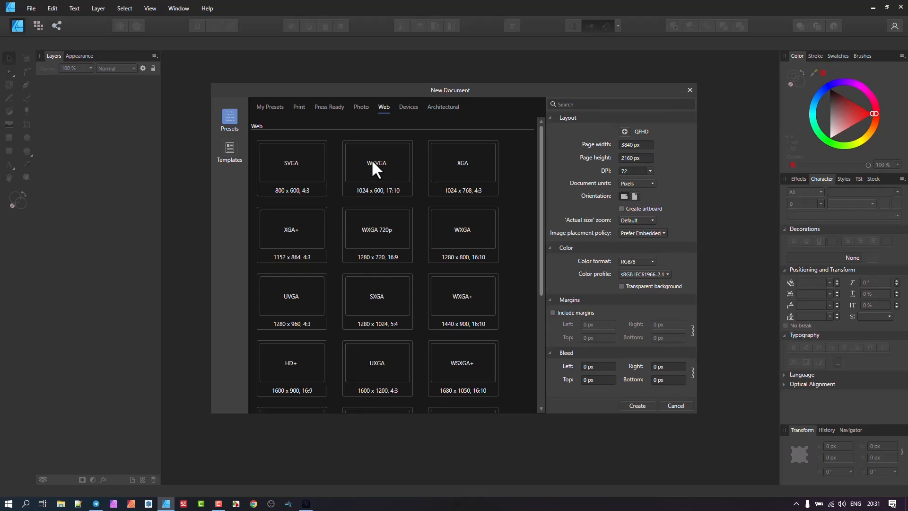
- Try the SVGA and WSVGA presets, then settle on WXGA 720p (1280 × 720 px) and expand the setting groups
{"action": "left_click", "coordinate": [291, 163]}
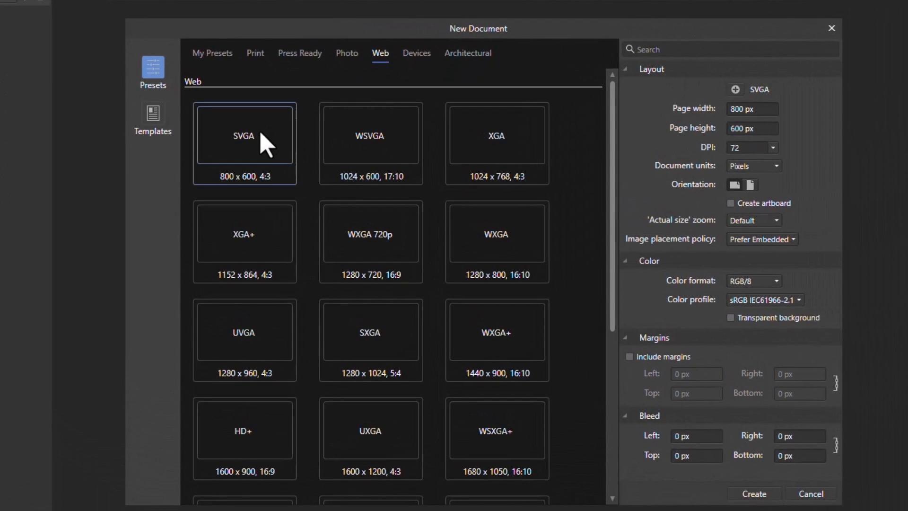
{"action": "mouse_move", "coordinate": [421, 156]}
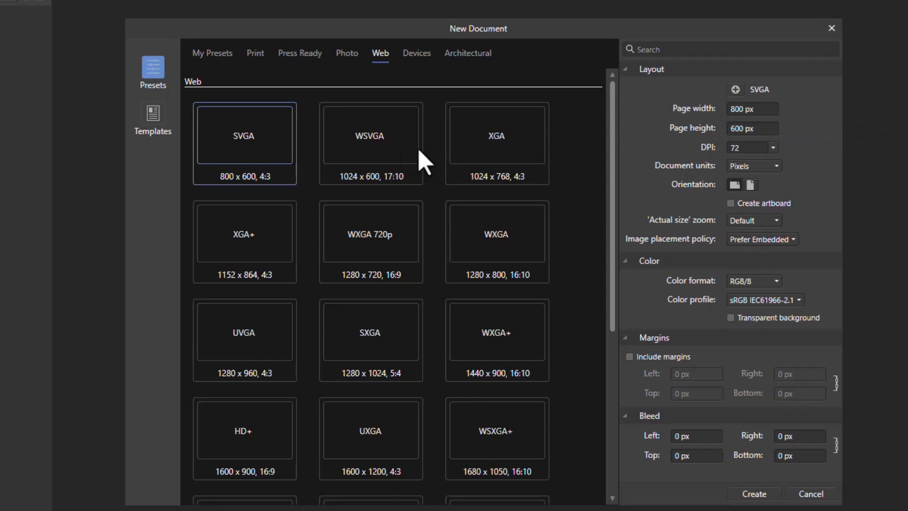
{"action": "left_click", "coordinate": [370, 142]}
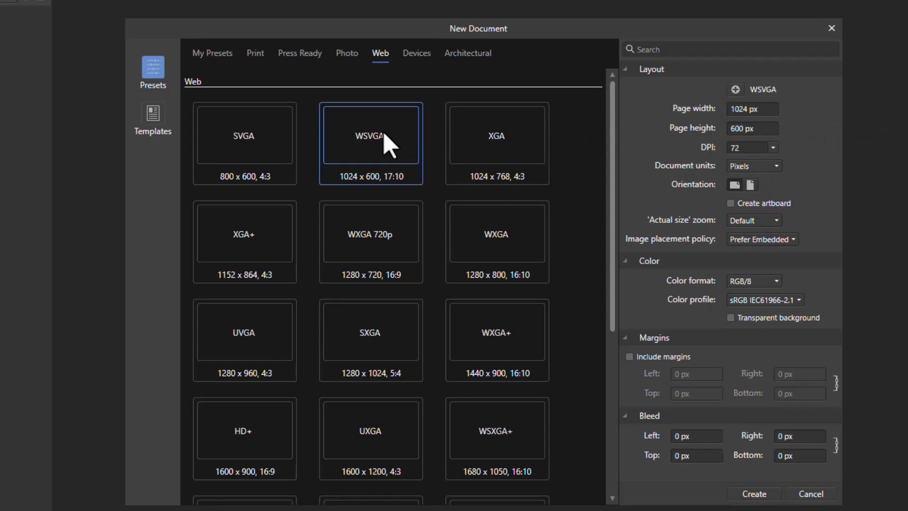
{"action": "left_click", "coordinate": [371, 235]}
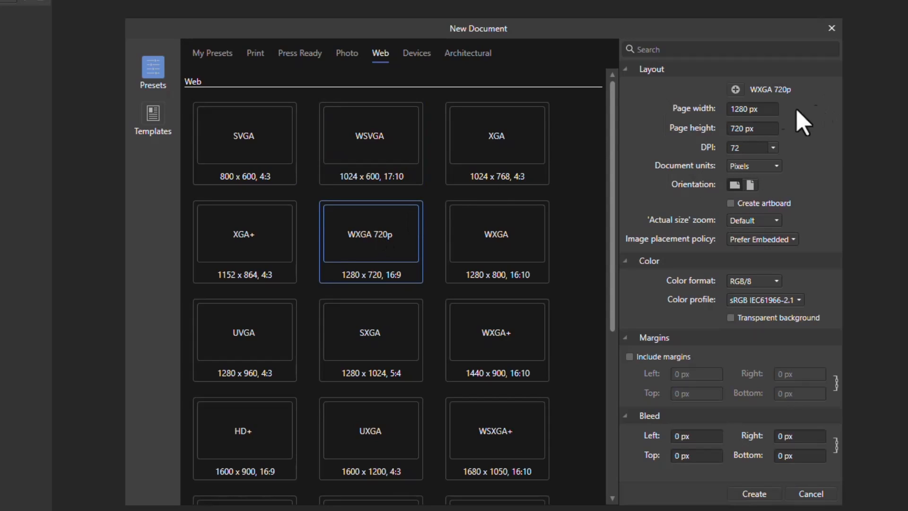
{"action": "mouse_move", "coordinate": [694, 142]}
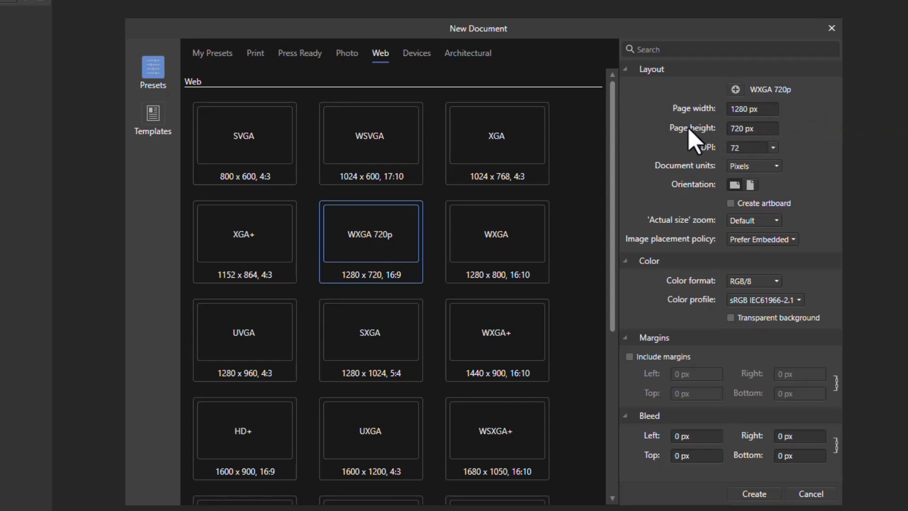
{"action": "mouse_move", "coordinate": [648, 316]}
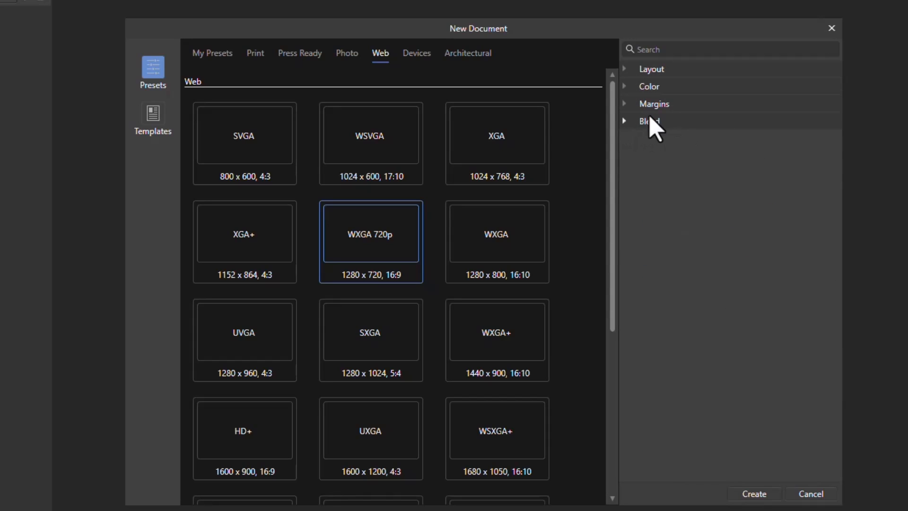
{"action": "left_click", "coordinate": [626, 69]}
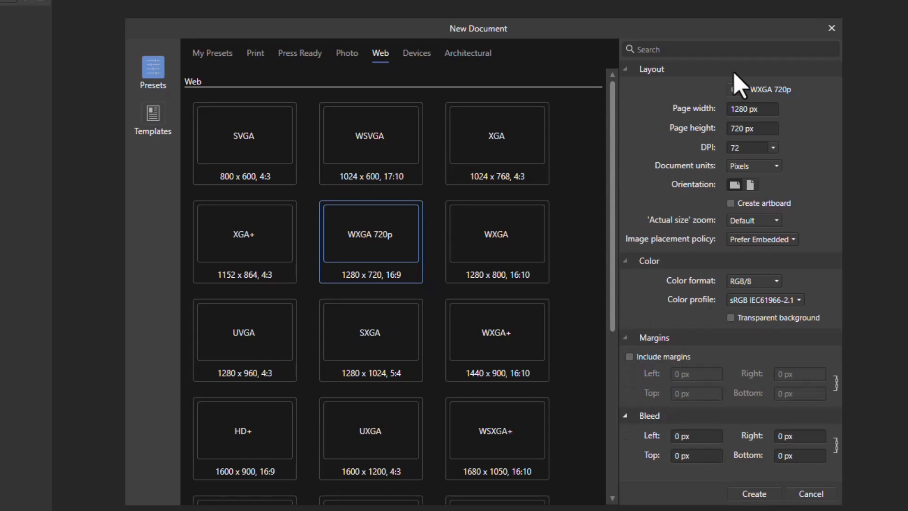
{"action": "mouse_move", "coordinate": [351, 221]}
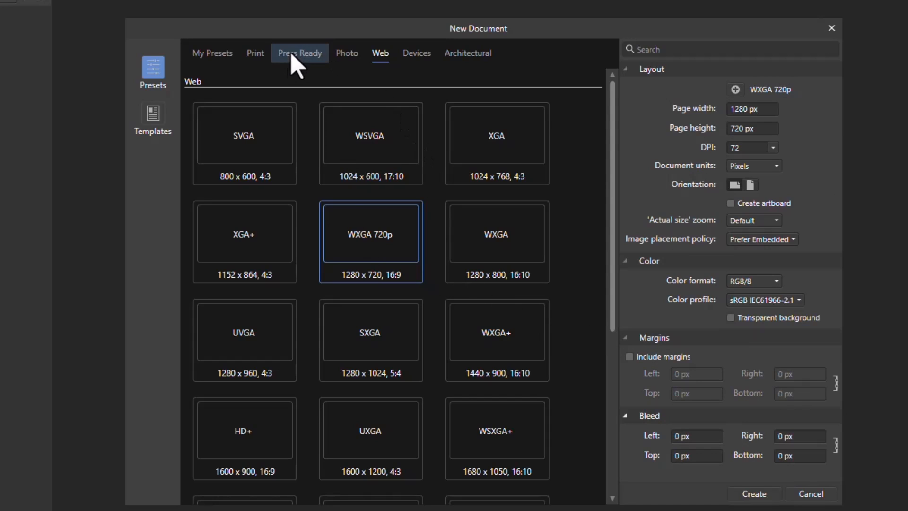
{"action": "left_click", "coordinate": [299, 53]}
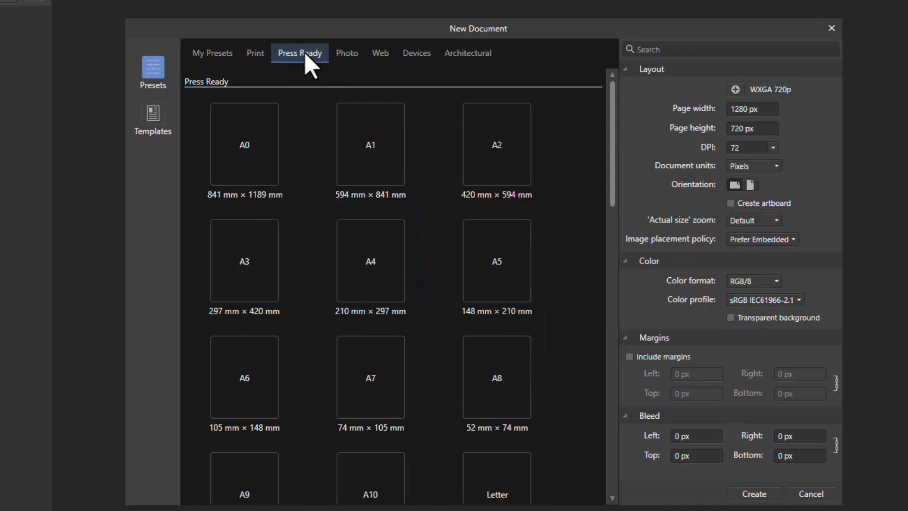
{"action": "left_click", "coordinate": [379, 53]}
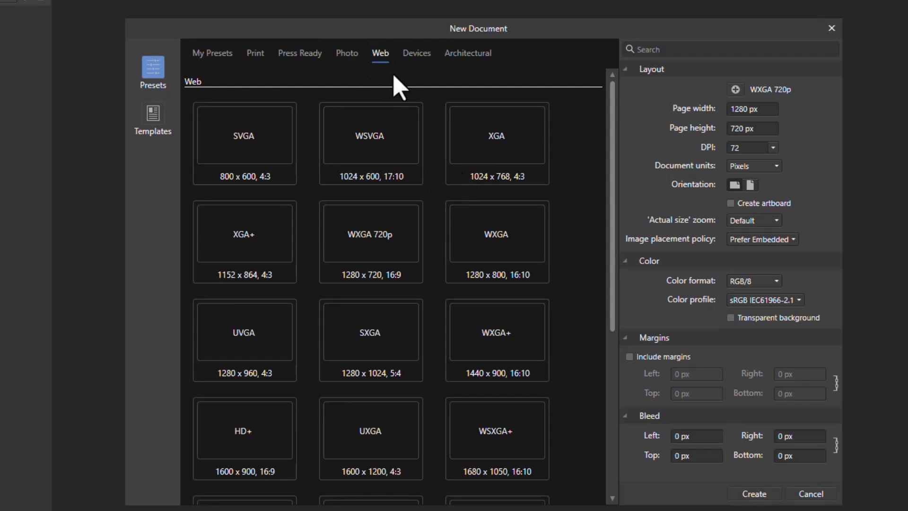
{"action": "mouse_move", "coordinate": [424, 198]}
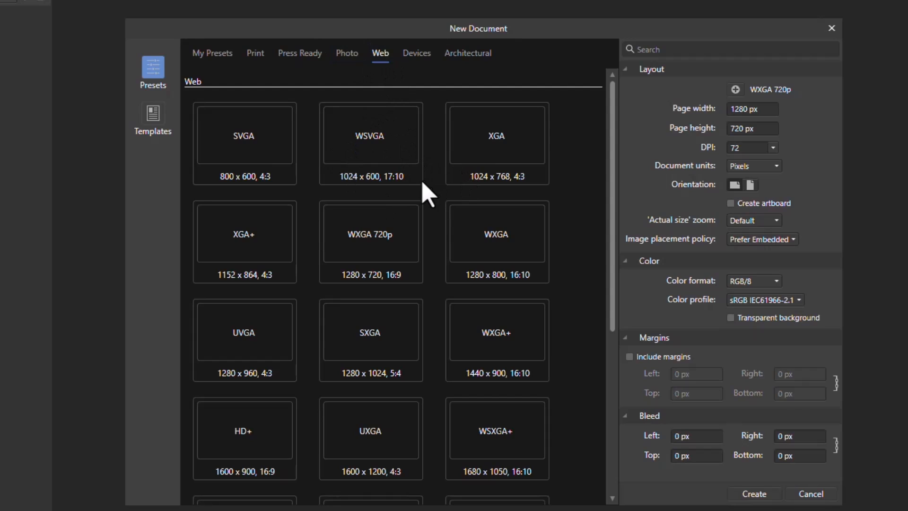
{"action": "mouse_move", "coordinate": [401, 67]}
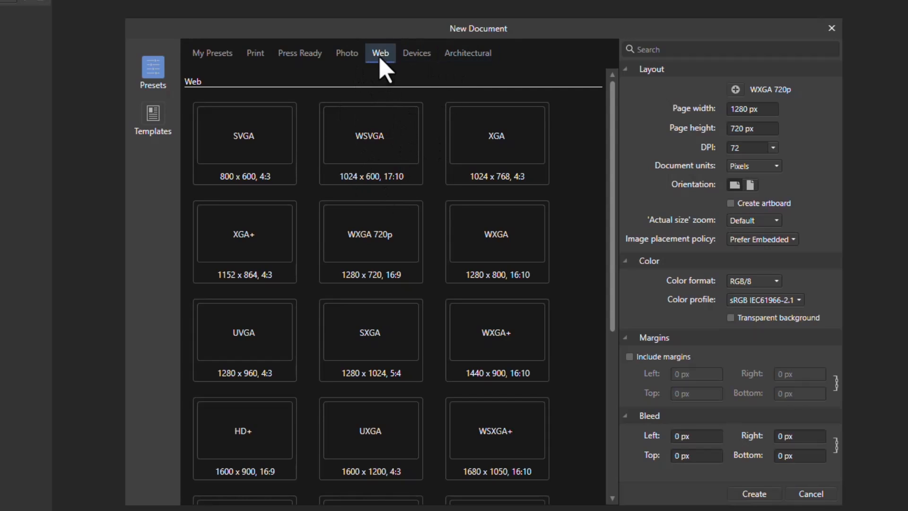
{"action": "mouse_move", "coordinate": [396, 68]}
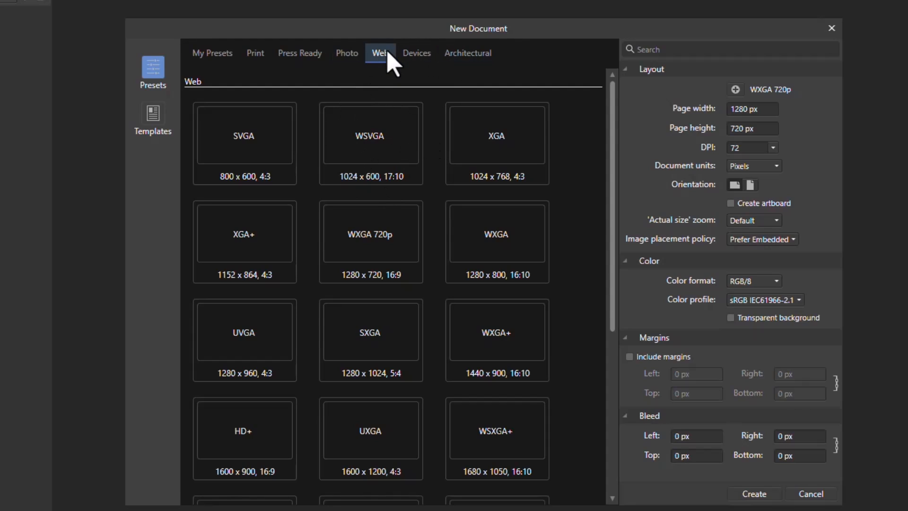
{"action": "mouse_move", "coordinate": [212, 53]}
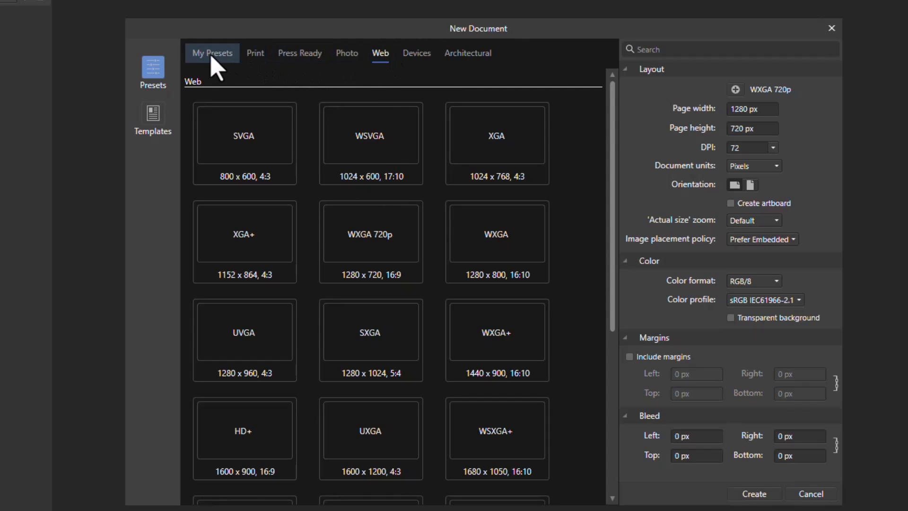
{"action": "mouse_move", "coordinate": [504, 183]}
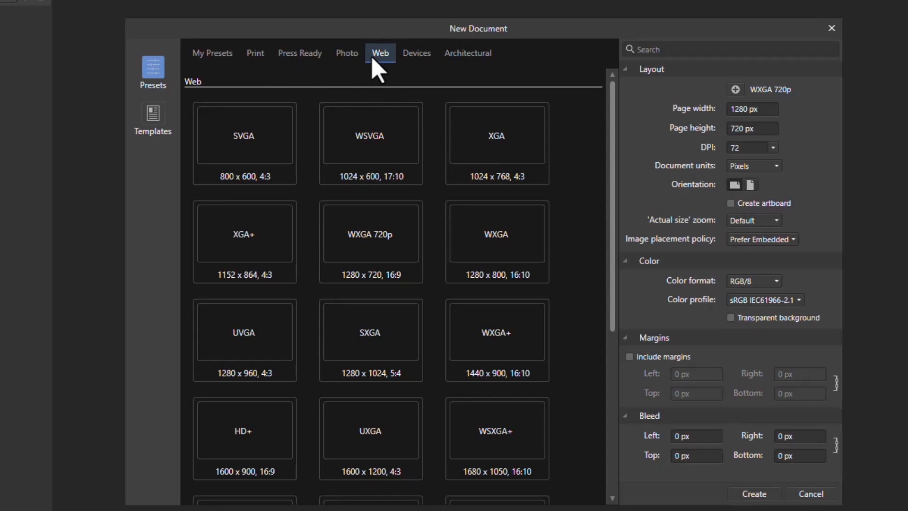
{"action": "scroll", "scroll_direction": "down", "scroll_amount": 3}
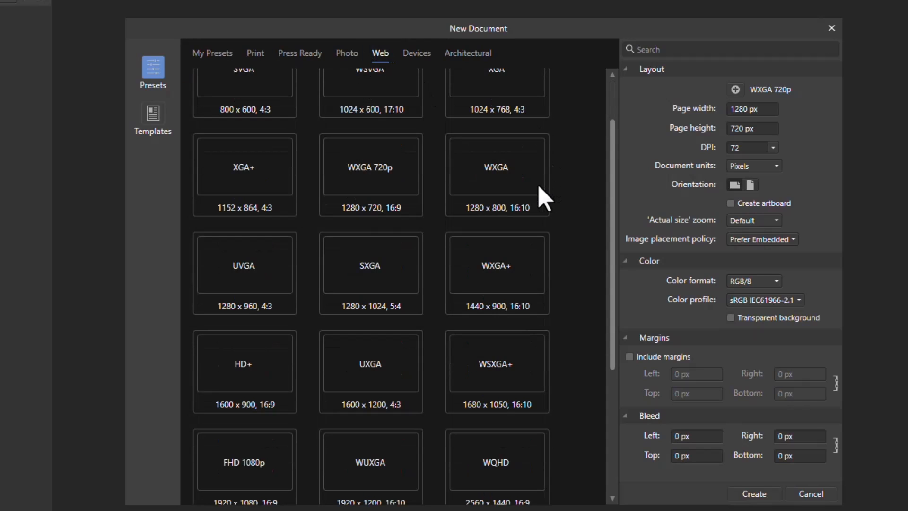
{"action": "mouse_move", "coordinate": [356, 313]}
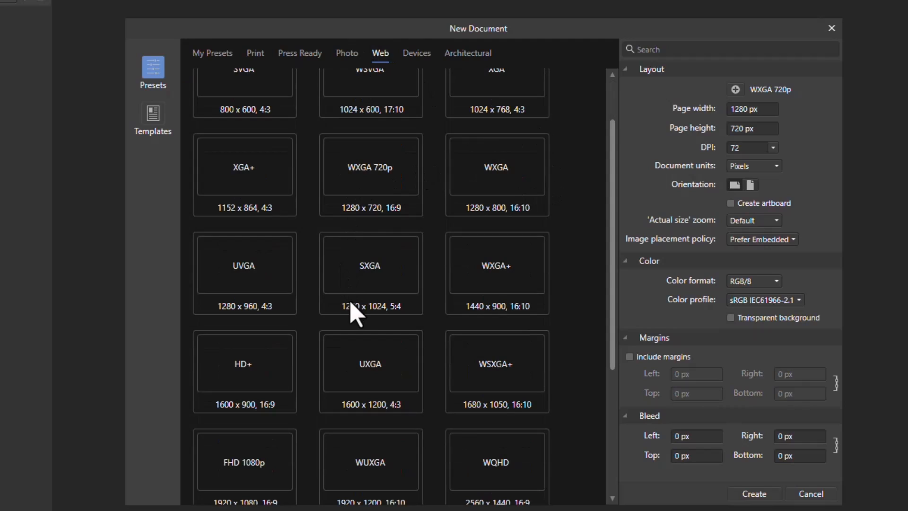
{"action": "mouse_move", "coordinate": [260, 392]}
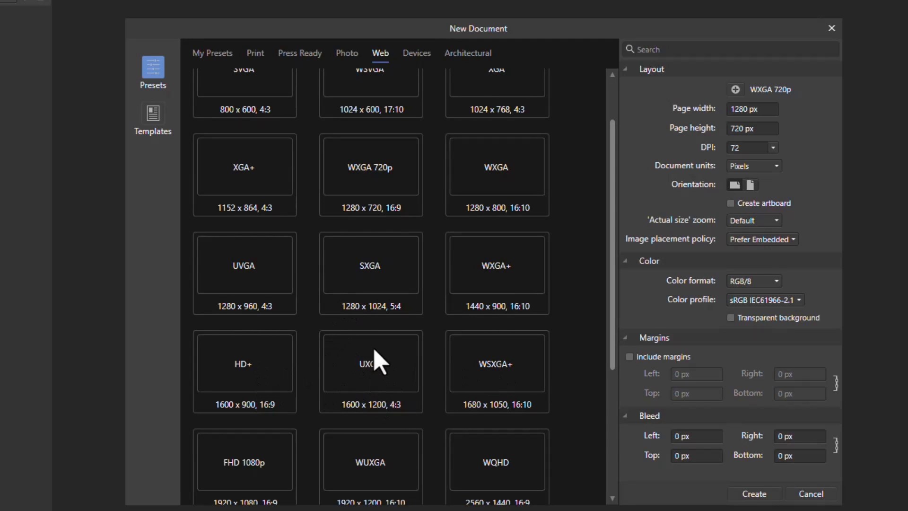
- Start from the UXGA 1600 × 1200 preset and keep pixels as the document units
{"action": "left_click", "coordinate": [370, 372]}
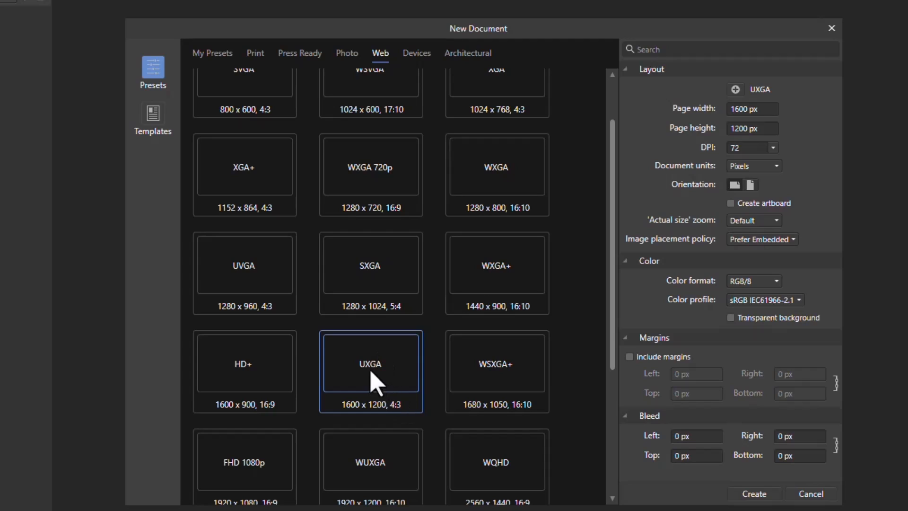
{"action": "mouse_move", "coordinate": [388, 382]}
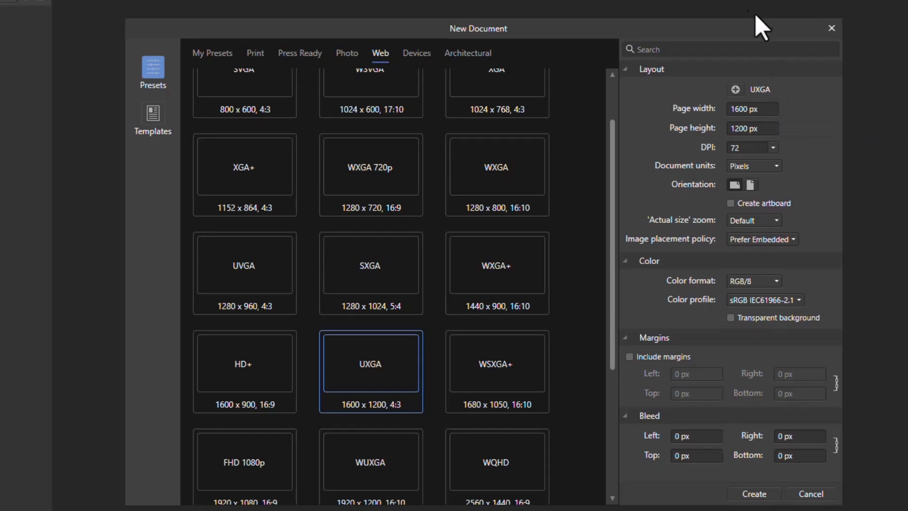
{"action": "mouse_move", "coordinate": [774, 105]}
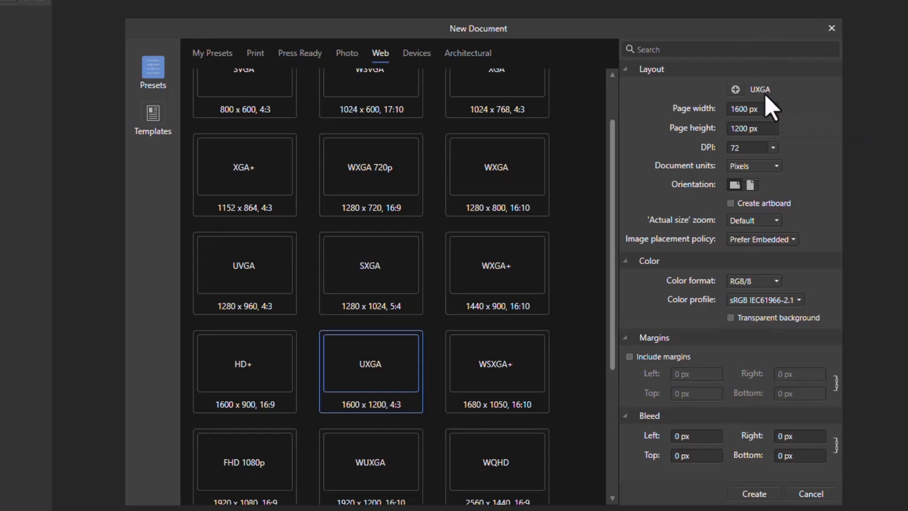
{"action": "mouse_move", "coordinate": [694, 204]}
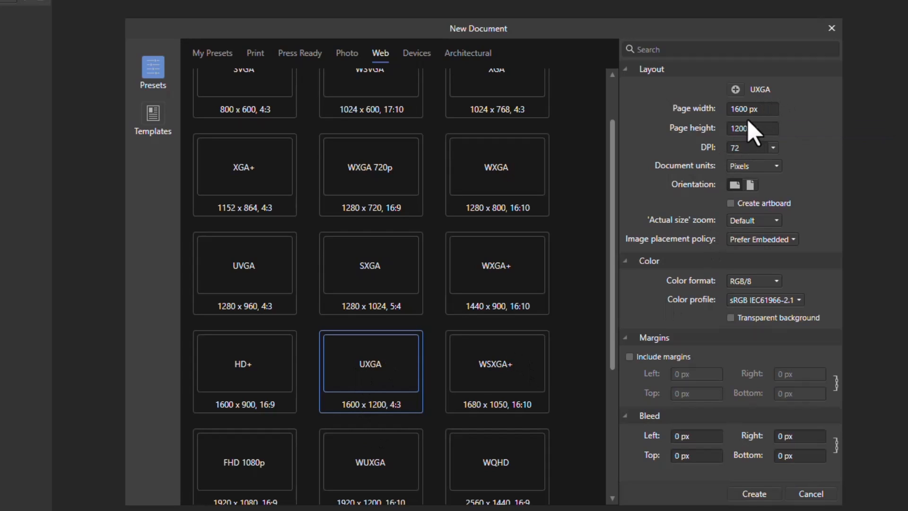
{"action": "mouse_move", "coordinate": [757, 121]}
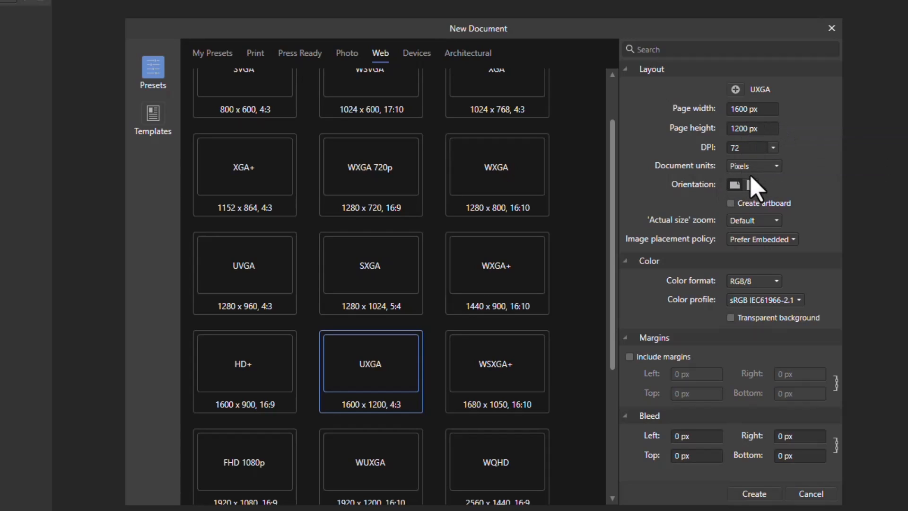
{"action": "left_click", "coordinate": [775, 165]}
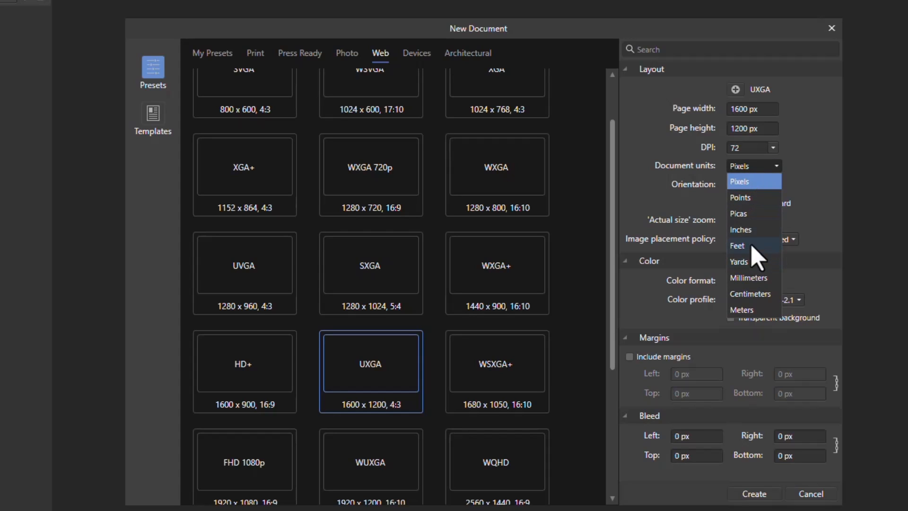
{"action": "mouse_move", "coordinate": [740, 197]}
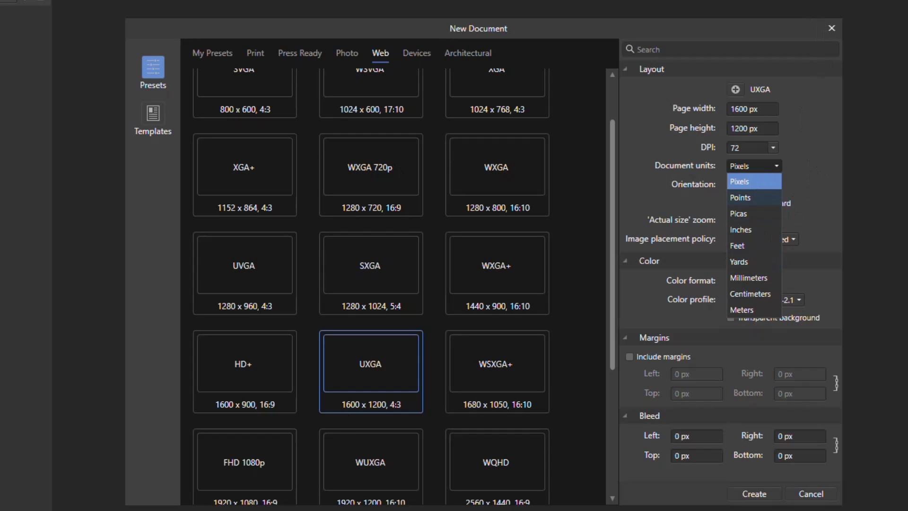
{"action": "mouse_move", "coordinate": [796, 53]}
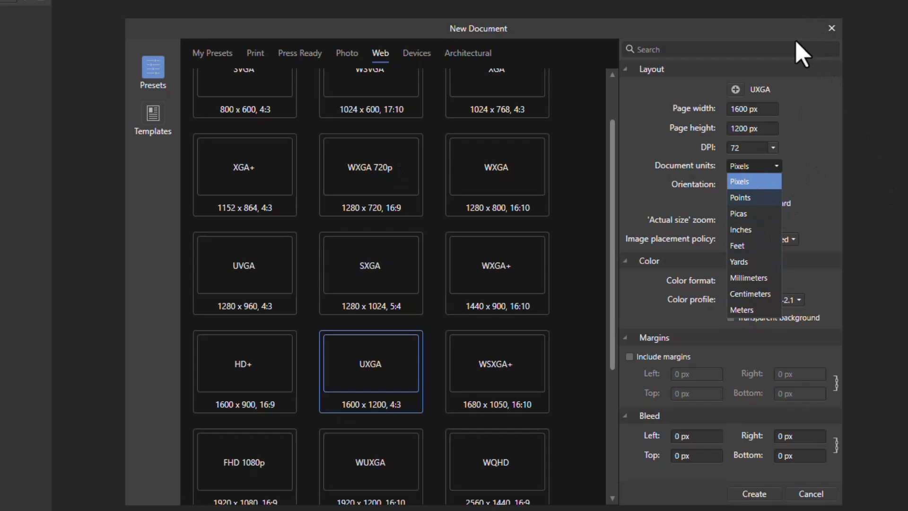
{"action": "mouse_move", "coordinate": [735, 134]}
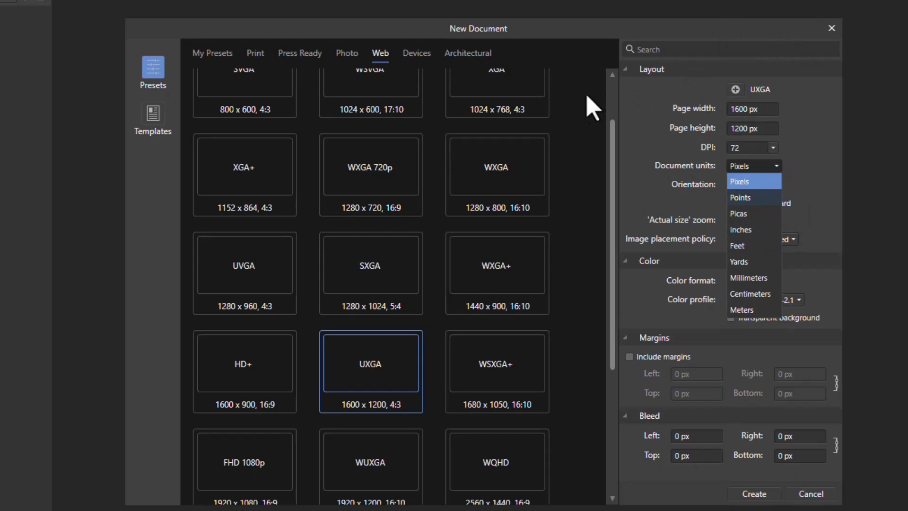
{"action": "mouse_move", "coordinate": [334, 378]}
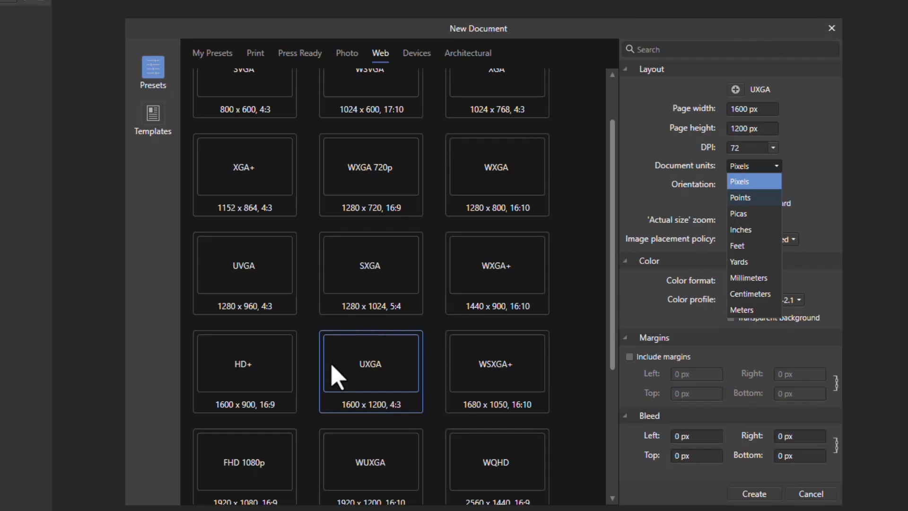
{"action": "mouse_move", "coordinate": [723, 182]}
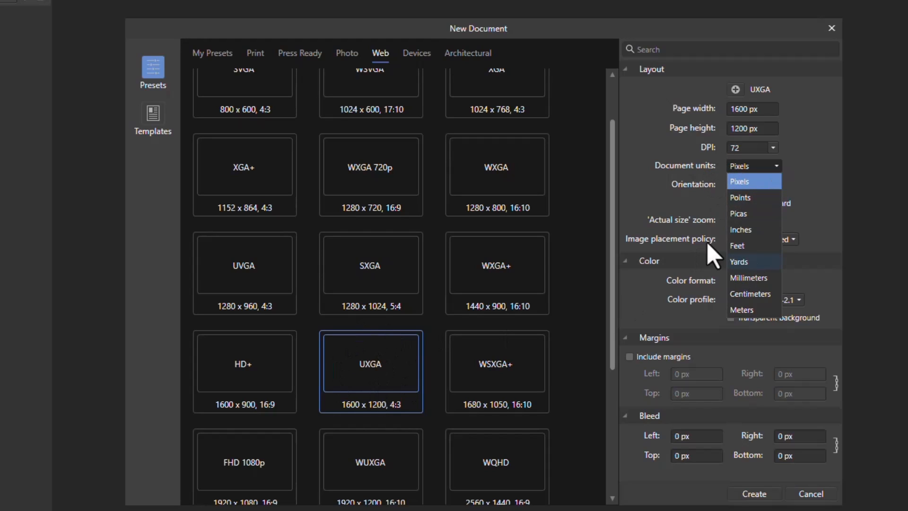
{"action": "left_click", "coordinate": [740, 180]}
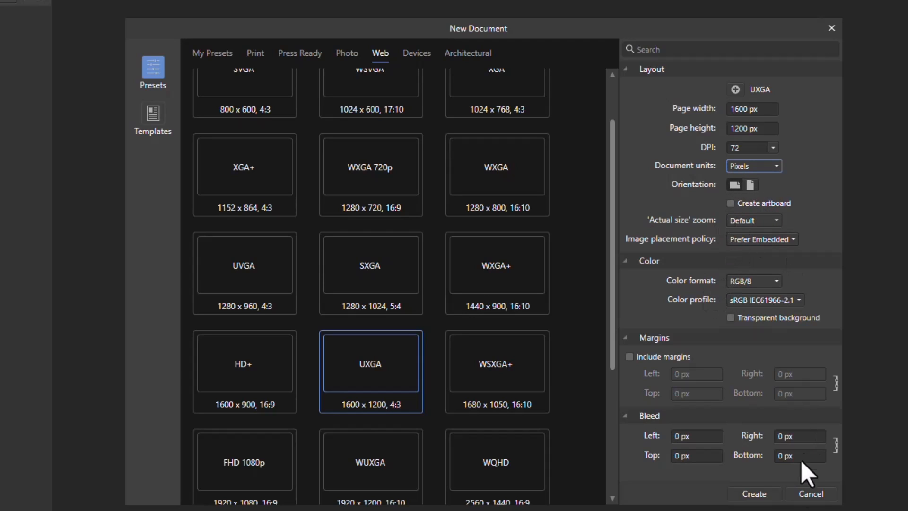
{"action": "mouse_move", "coordinate": [798, 178]}
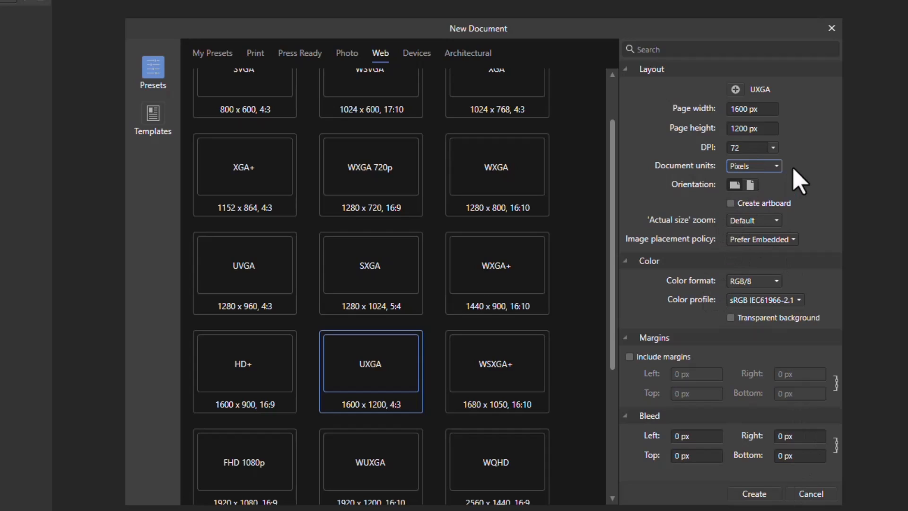
{"action": "mouse_move", "coordinate": [405, 293]}
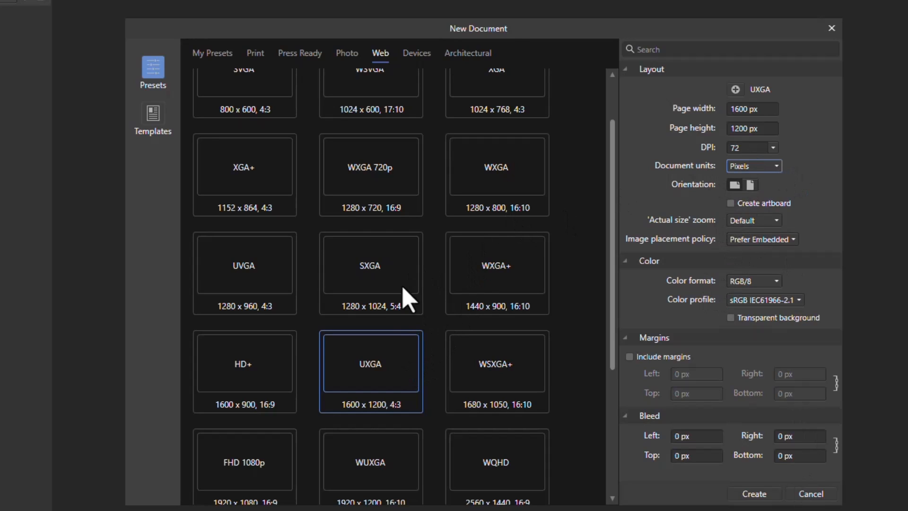
{"action": "mouse_move", "coordinate": [758, 192]}
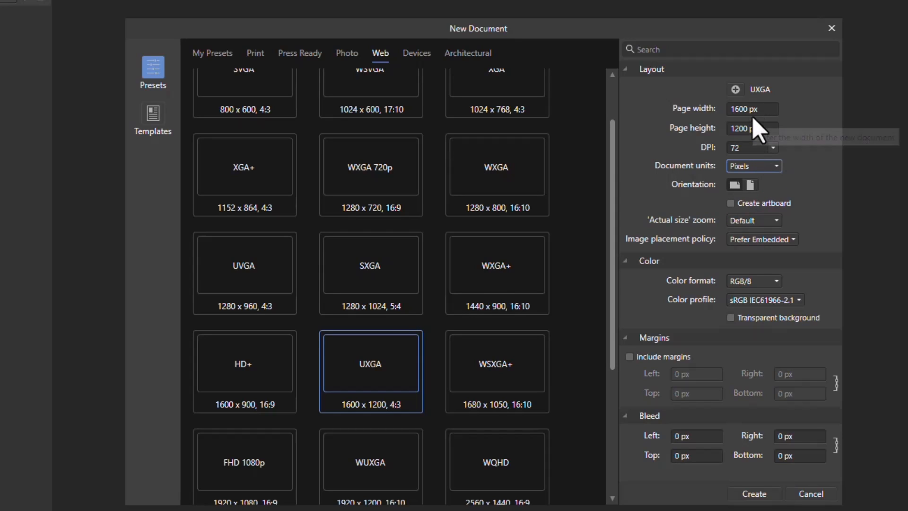
{"action": "mouse_move", "coordinate": [763, 144]}
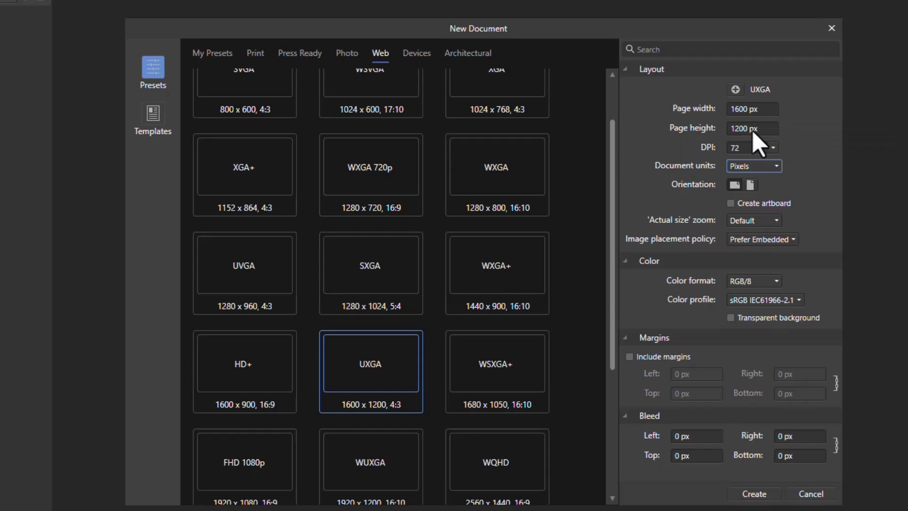
- Set page width to 2800 px, enable artboard creation, and keep image placement on Prefer Embedded
{"action": "left_click", "coordinate": [752, 108]}
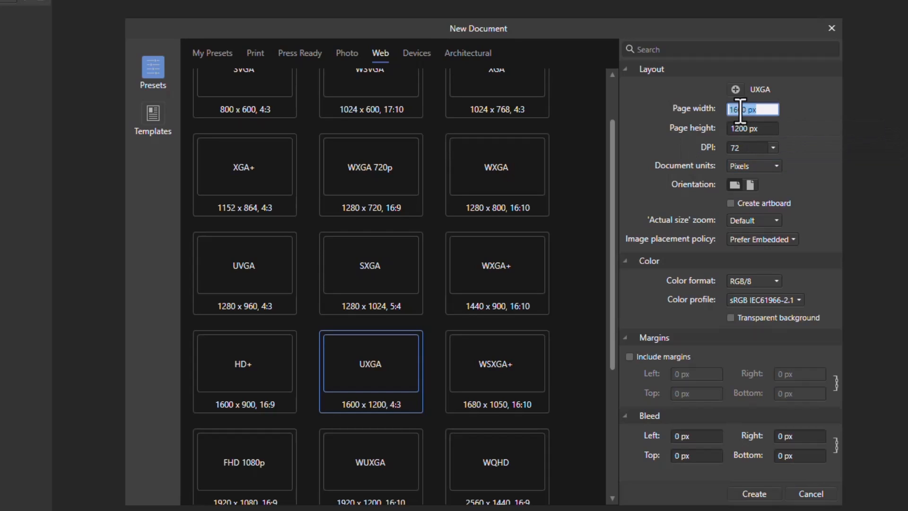
{"action": "type", "text": "2"}
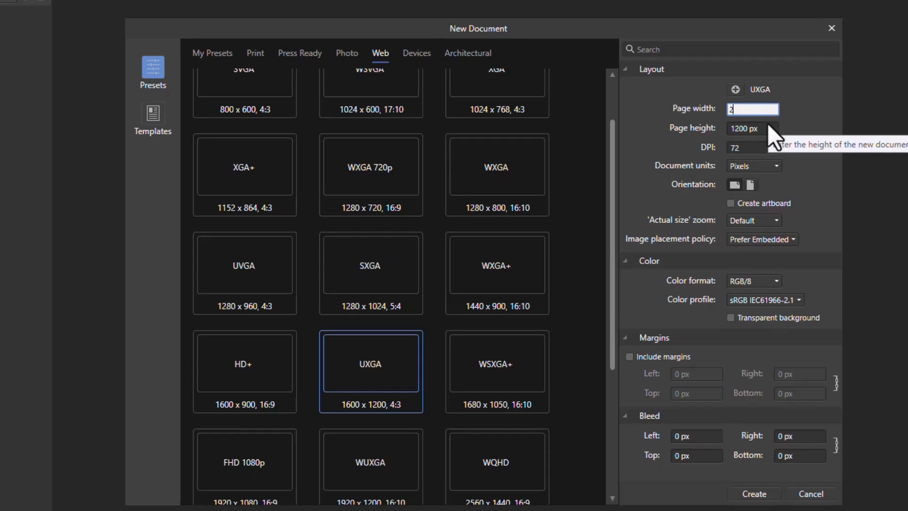
{"action": "type", "text": "2800 px"}
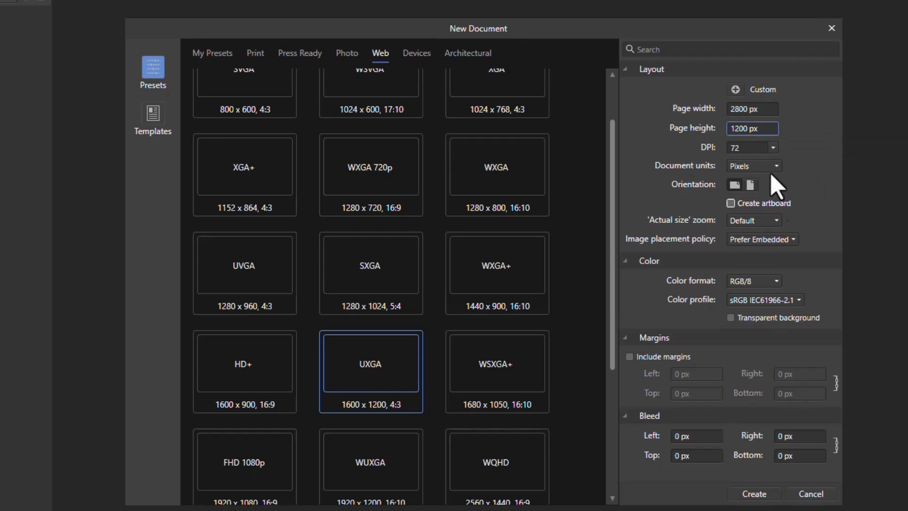
{"action": "mouse_move", "coordinate": [769, 104]}
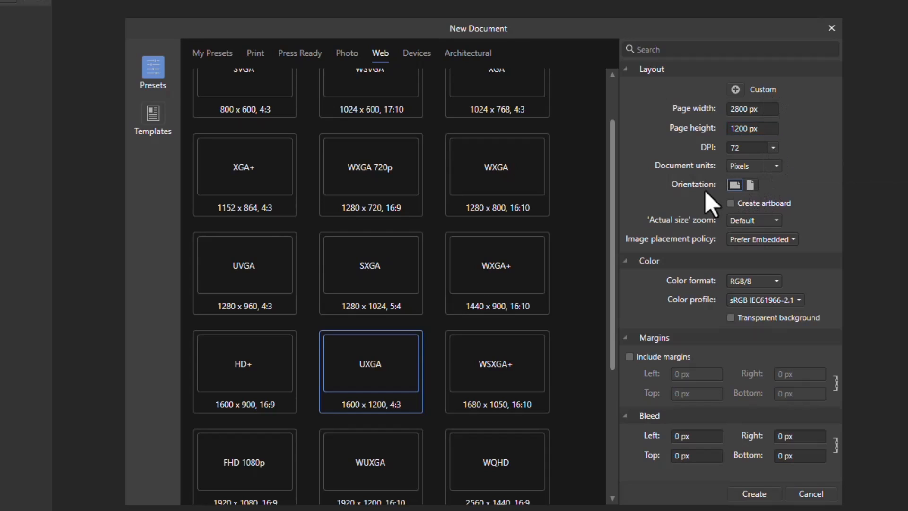
{"action": "left_click", "coordinate": [730, 203]}
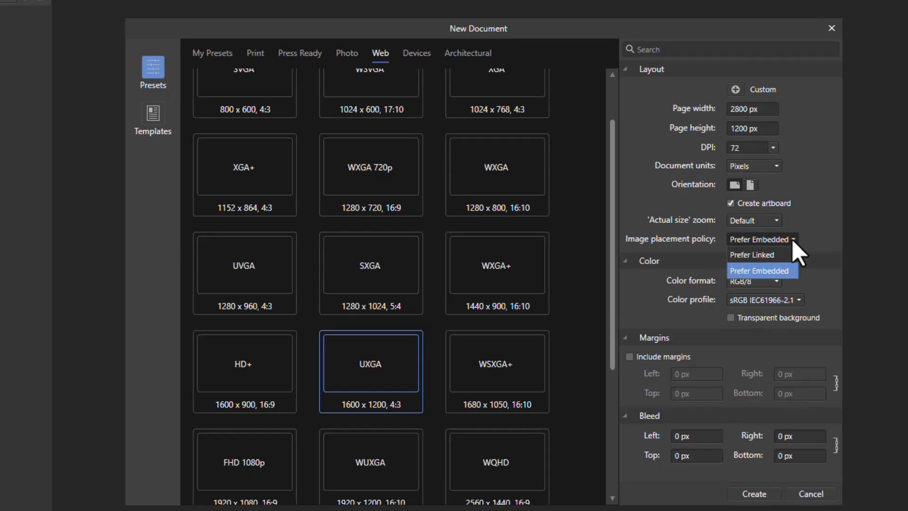
{"action": "mouse_move", "coordinate": [788, 257]}
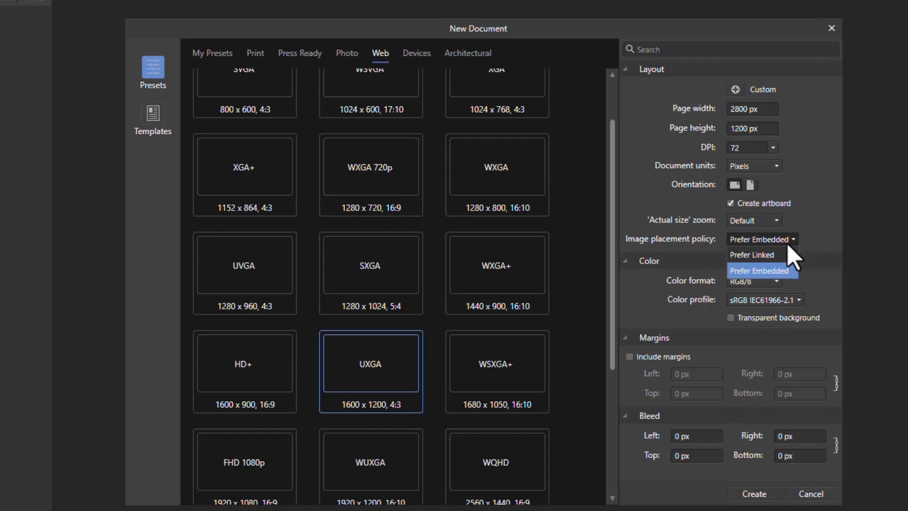
{"action": "mouse_move", "coordinate": [792, 261]}
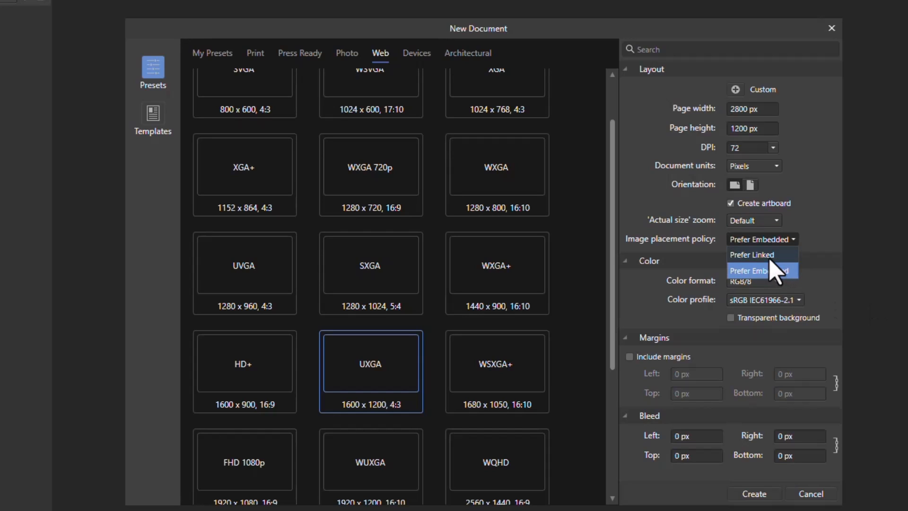
{"action": "left_click", "coordinate": [751, 254]}
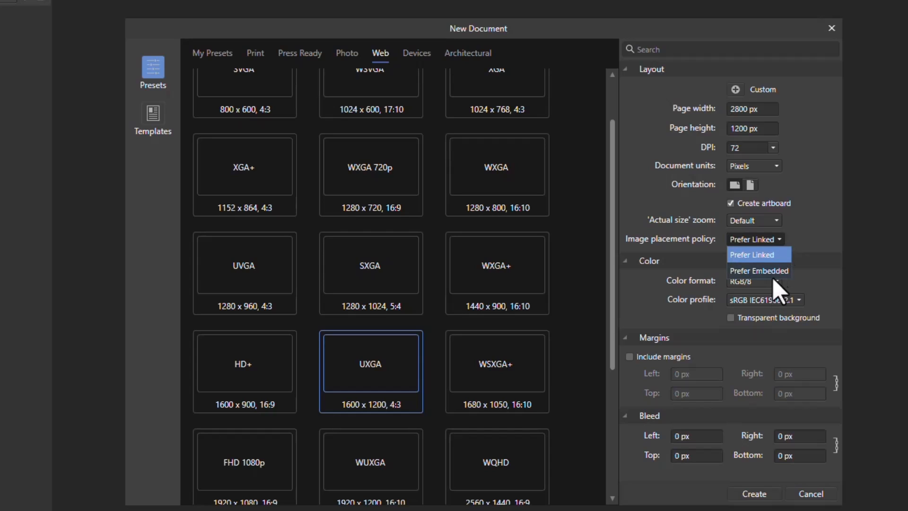
{"action": "left_click", "coordinate": [758, 271]}
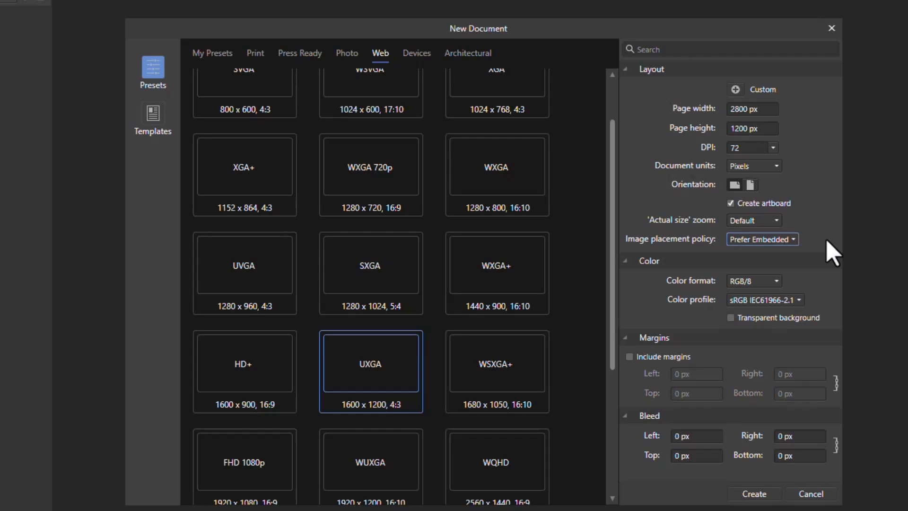
{"action": "mouse_move", "coordinate": [773, 246]}
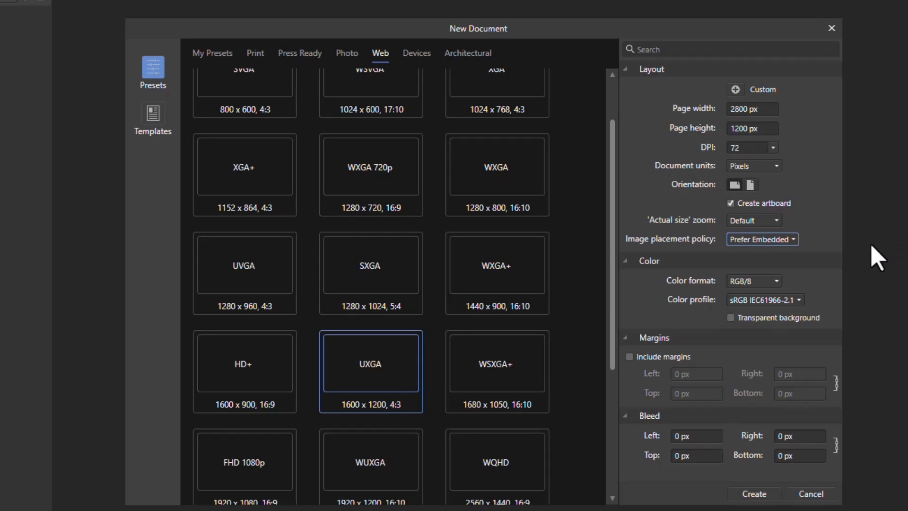
{"action": "mouse_move", "coordinate": [796, 252]}
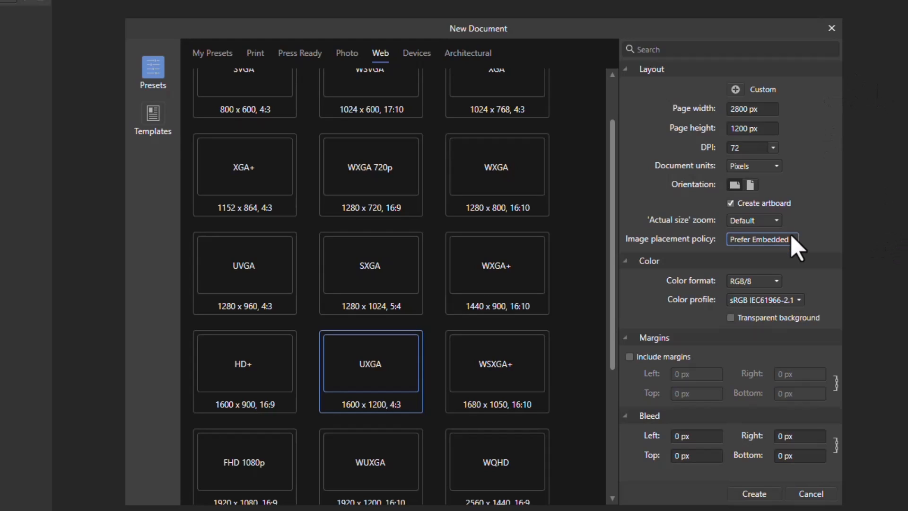
{"action": "mouse_move", "coordinate": [825, 361]}
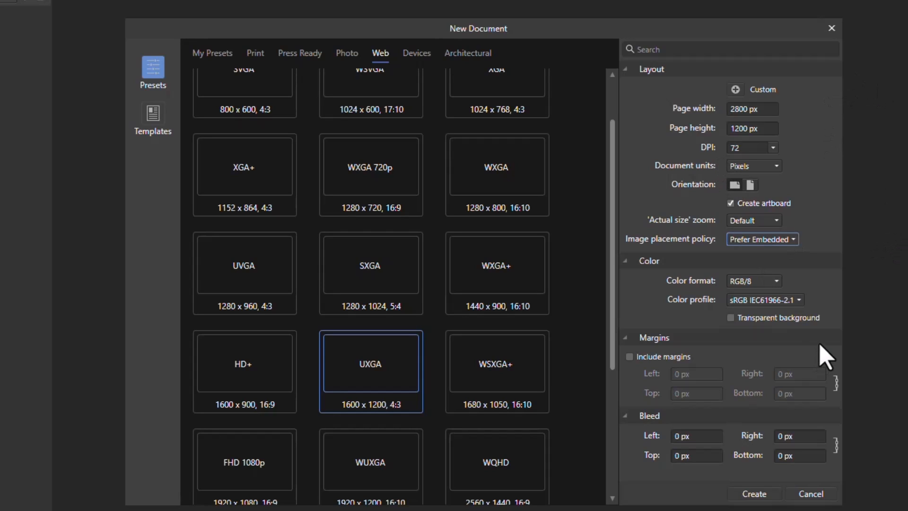
{"action": "mouse_move", "coordinate": [605, 263]}
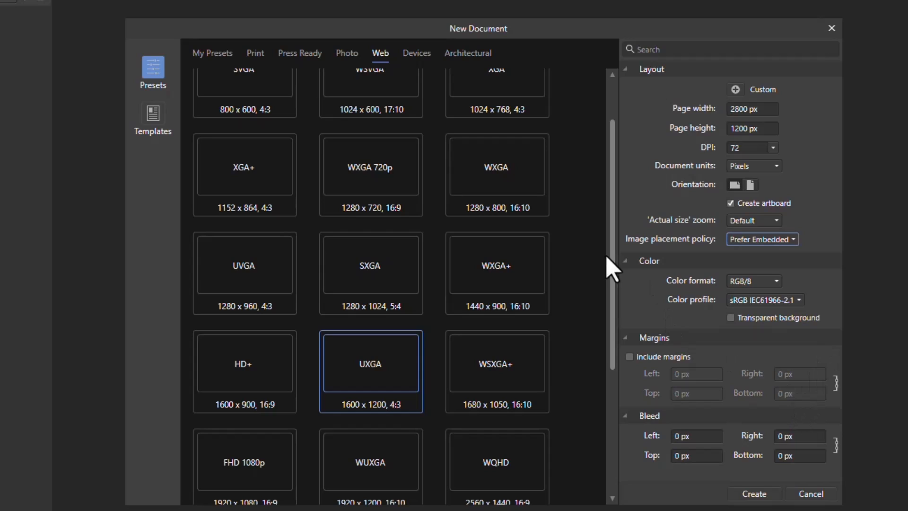
- Collapse the colour section and switch the document units to millimetres
{"action": "left_click", "coordinate": [624, 261]}
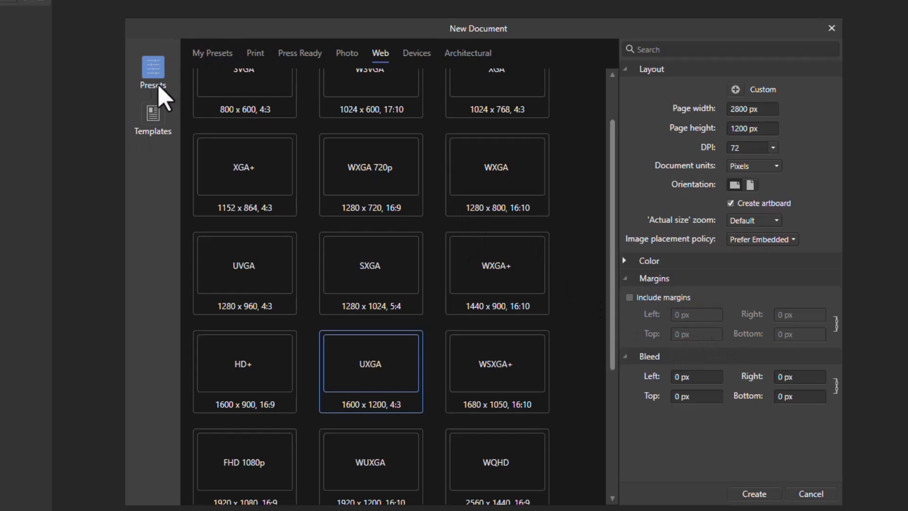
{"action": "mouse_move", "coordinate": [677, 339]}
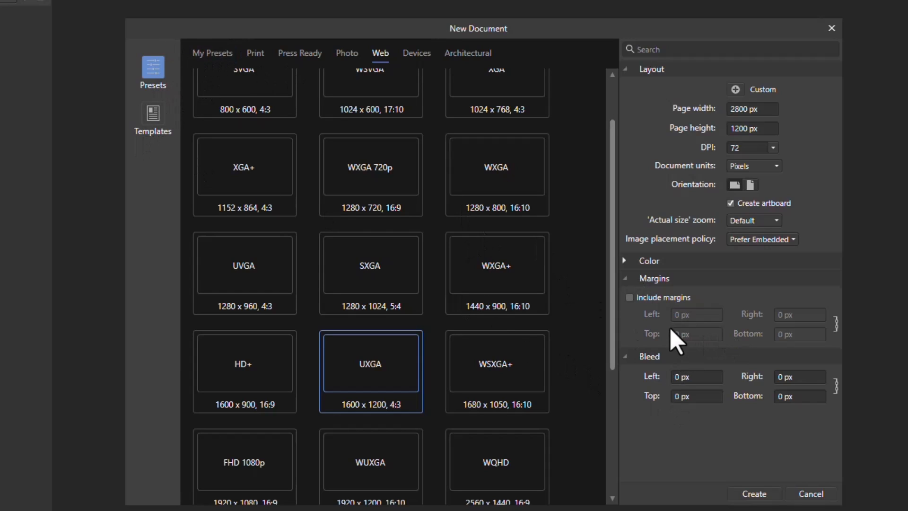
{"action": "mouse_move", "coordinate": [656, 369]}
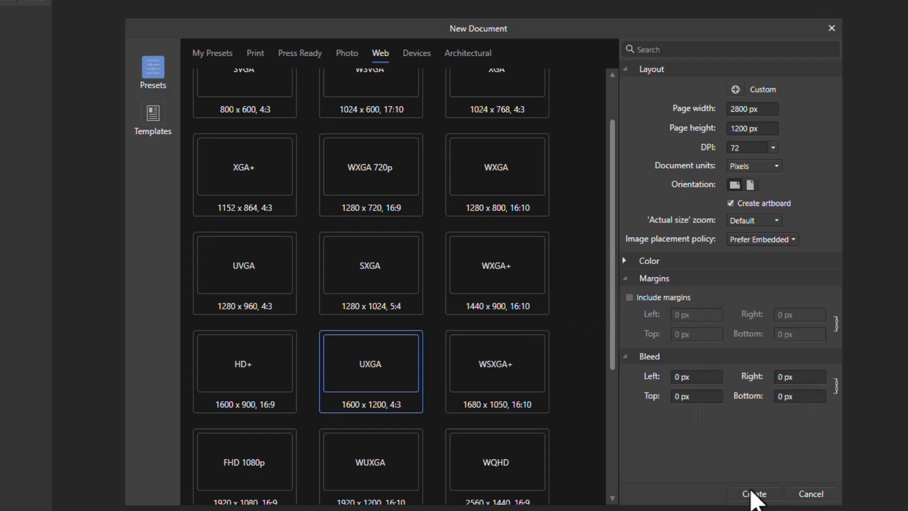
{"action": "mouse_move", "coordinate": [741, 506]}
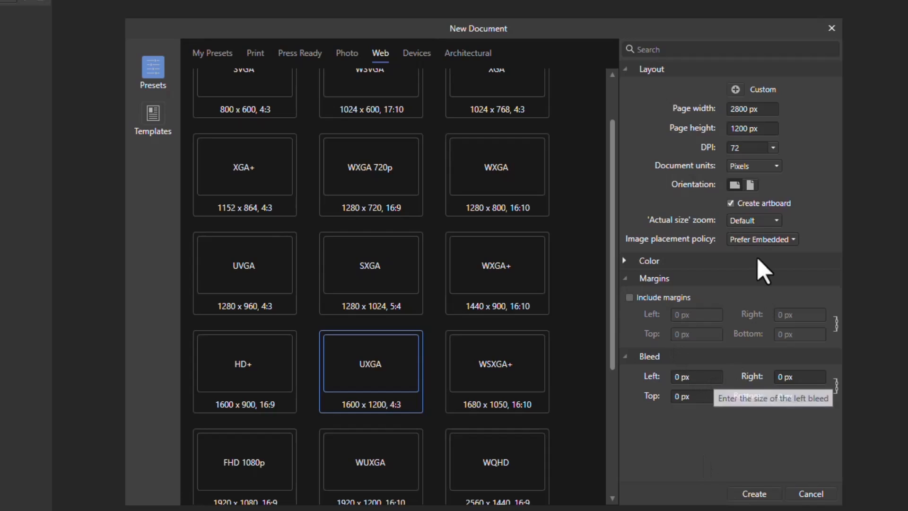
{"action": "left_click", "coordinate": [754, 165]}
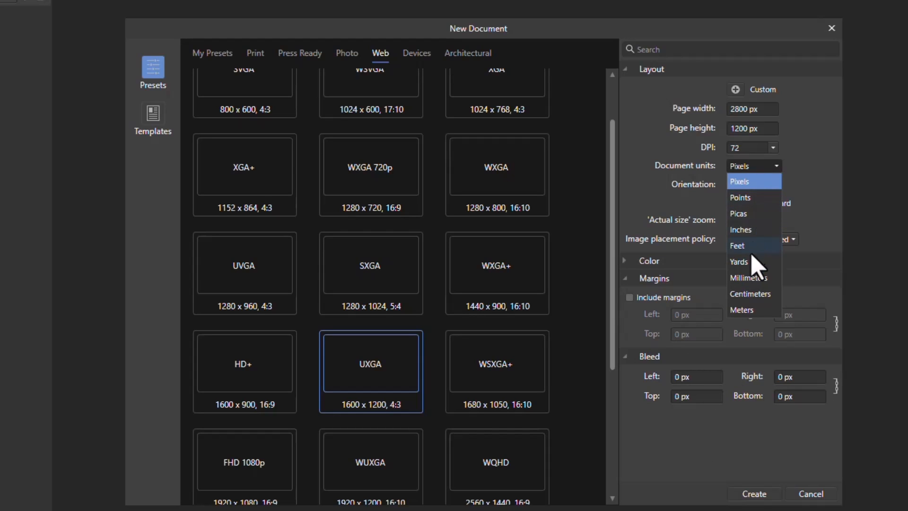
{"action": "left_click", "coordinate": [749, 278]}
{"action": "type", "text": "3"}
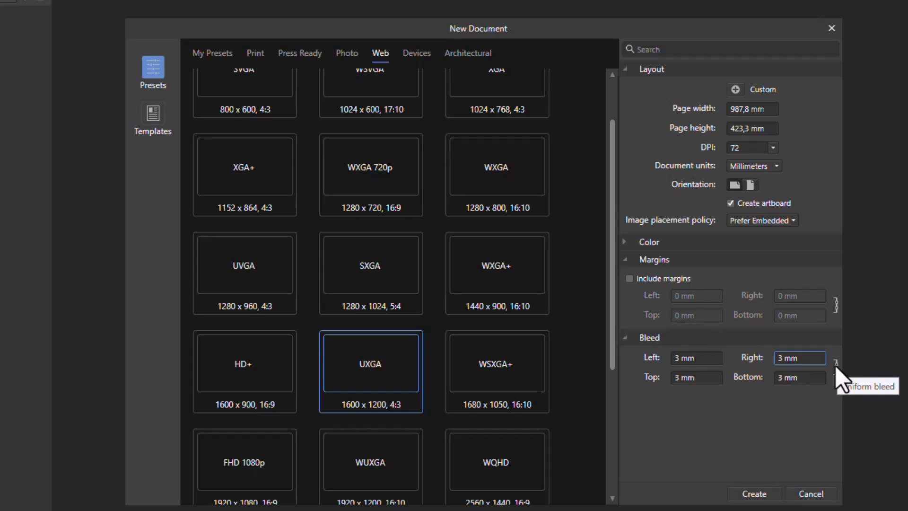
{"action": "mouse_move", "coordinate": [781, 407]}
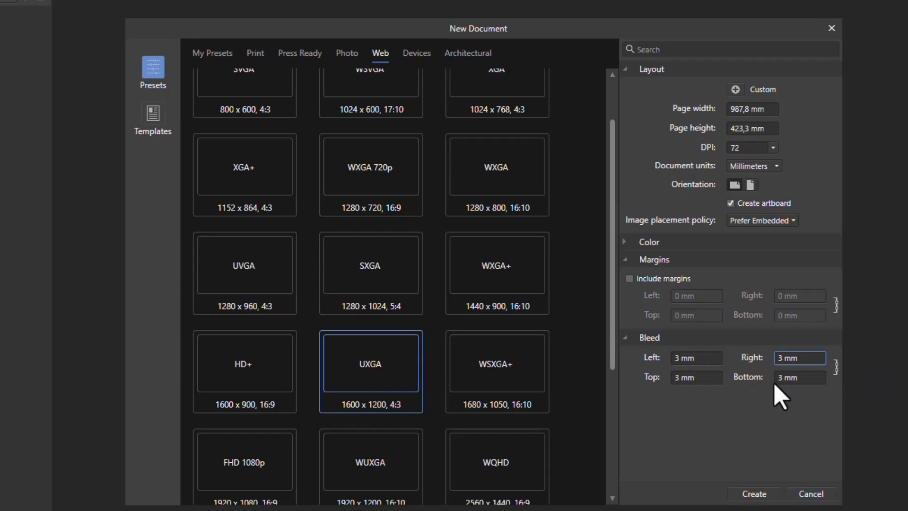
{"action": "mouse_move", "coordinate": [720, 210]}
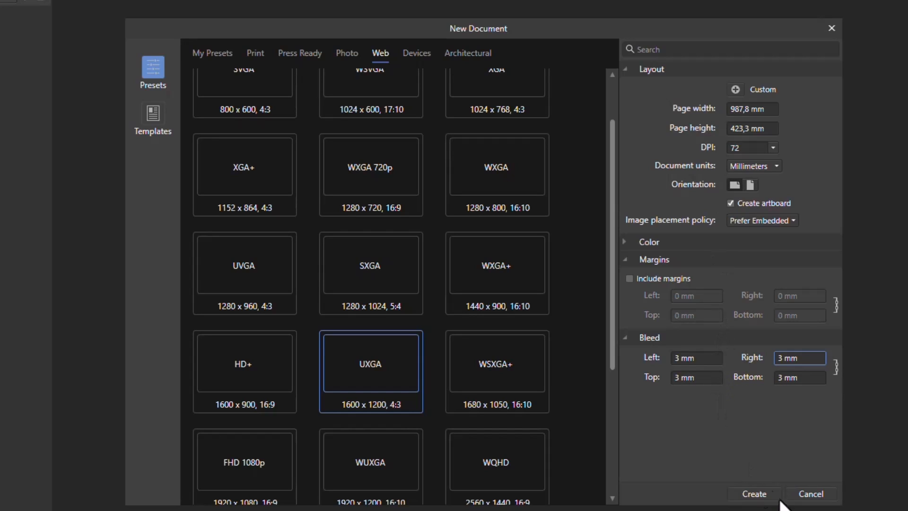
{"action": "mouse_move", "coordinate": [684, 61]}
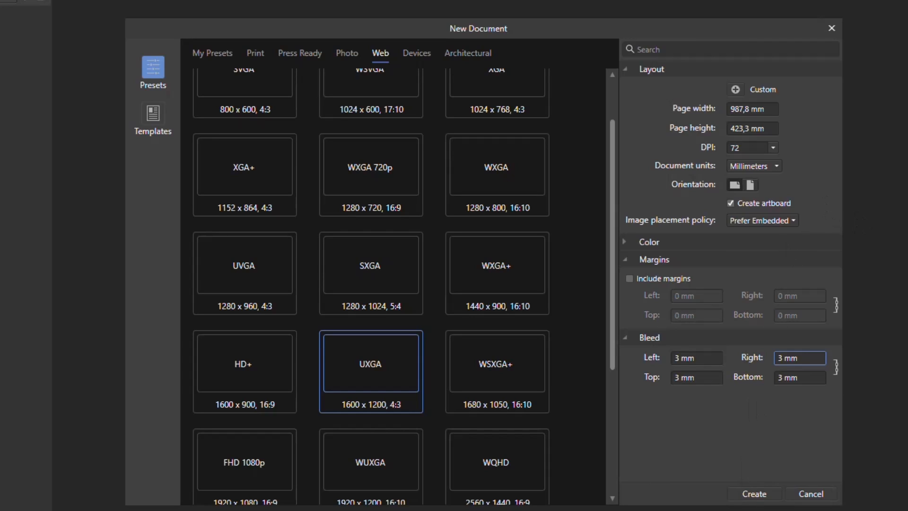
{"action": "mouse_move", "coordinate": [752, 320]}
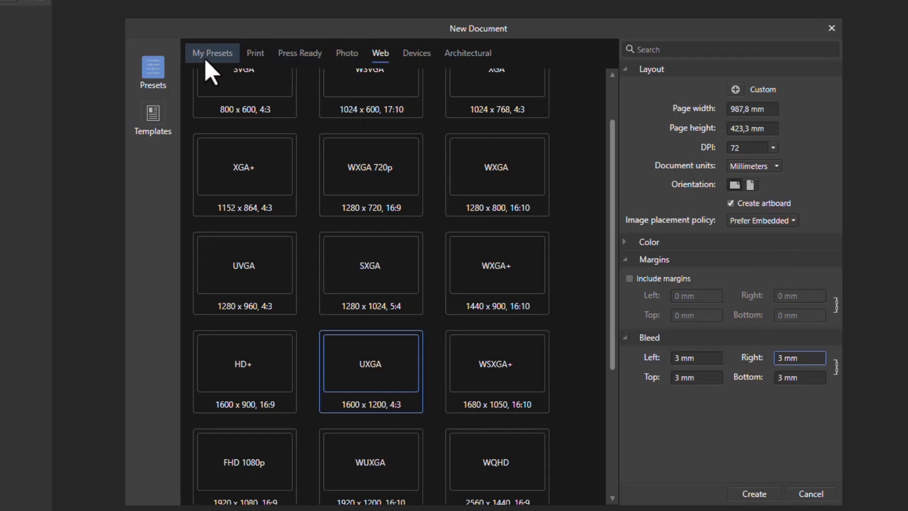
{"action": "mouse_move", "coordinate": [736, 89]}
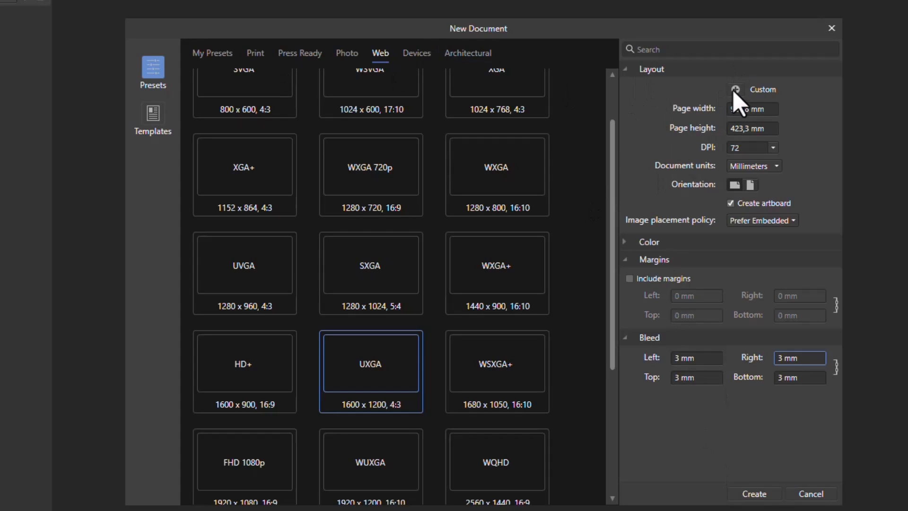
- Save the current settings as a new preset and begin renaming Unnamed 1 to RT Preset
{"action": "left_click", "coordinate": [212, 53]}
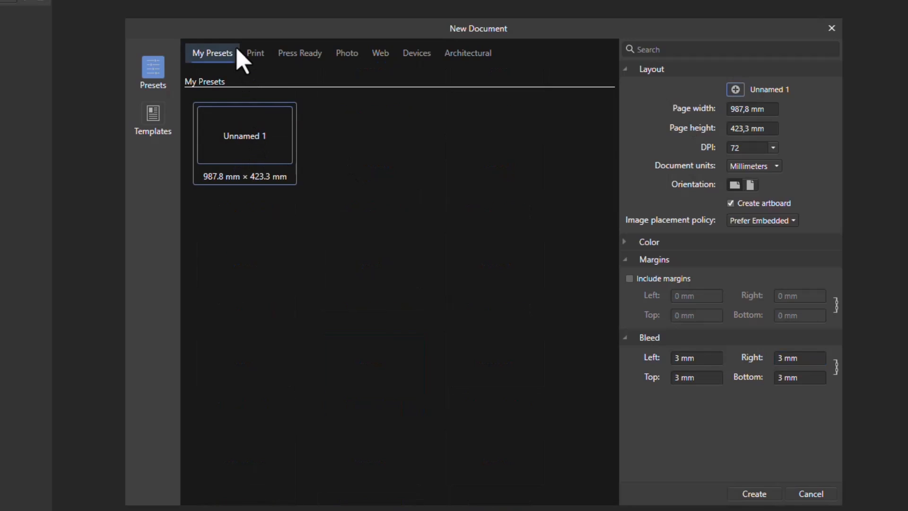
{"action": "mouse_move", "coordinate": [737, 365]}
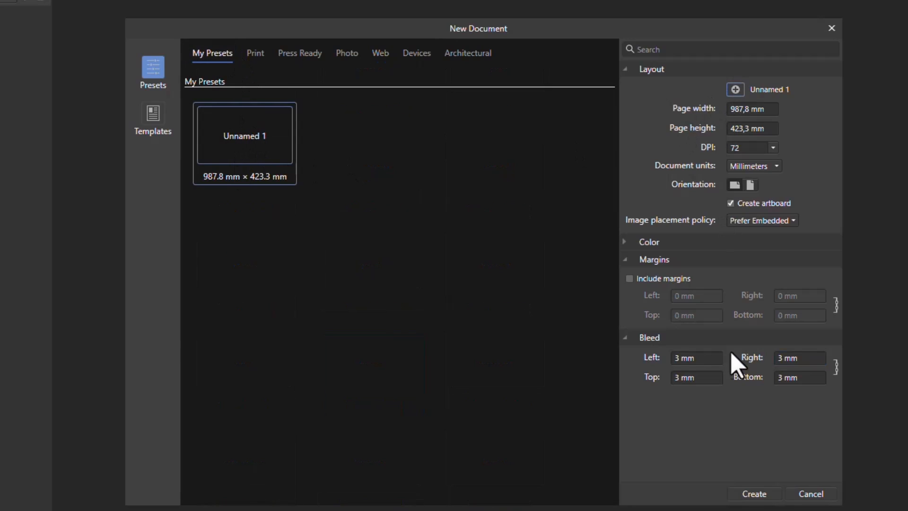
{"action": "right_click", "coordinate": [253, 142]}
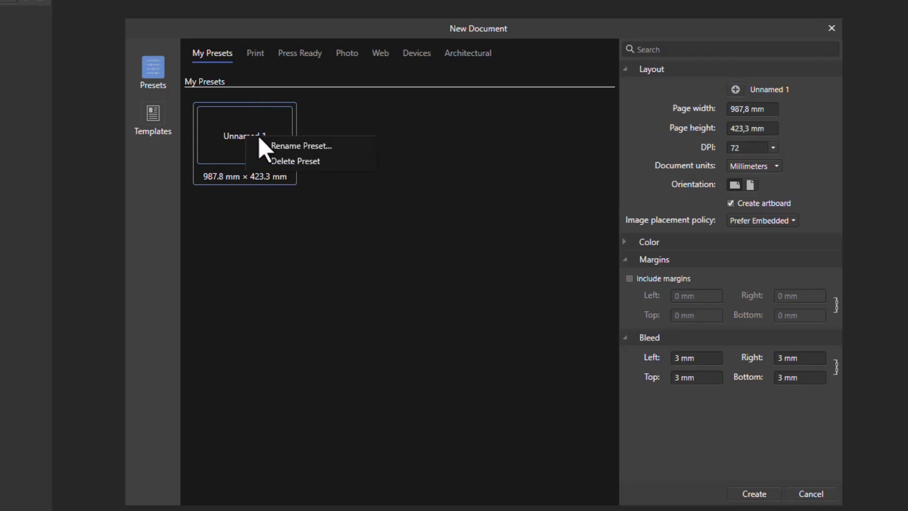
{"action": "left_click", "coordinate": [301, 145]}
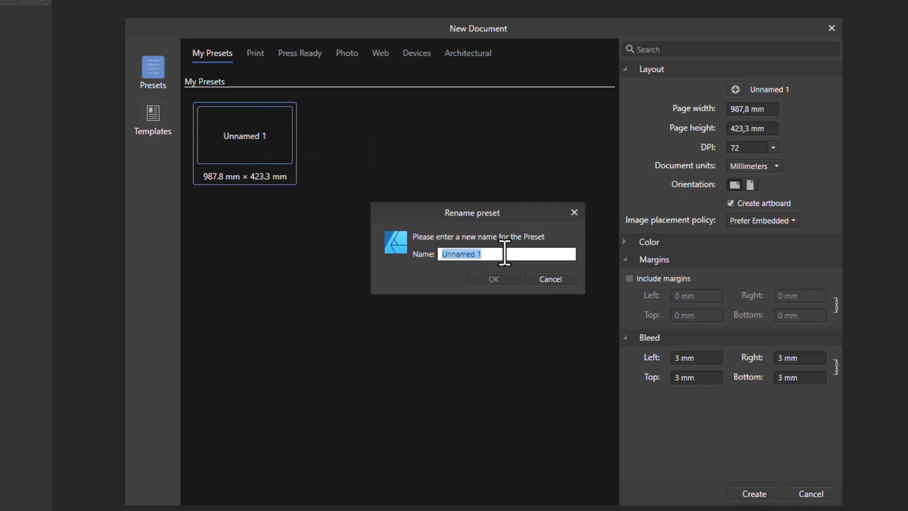
{"action": "type", "text": "RT Preset"}
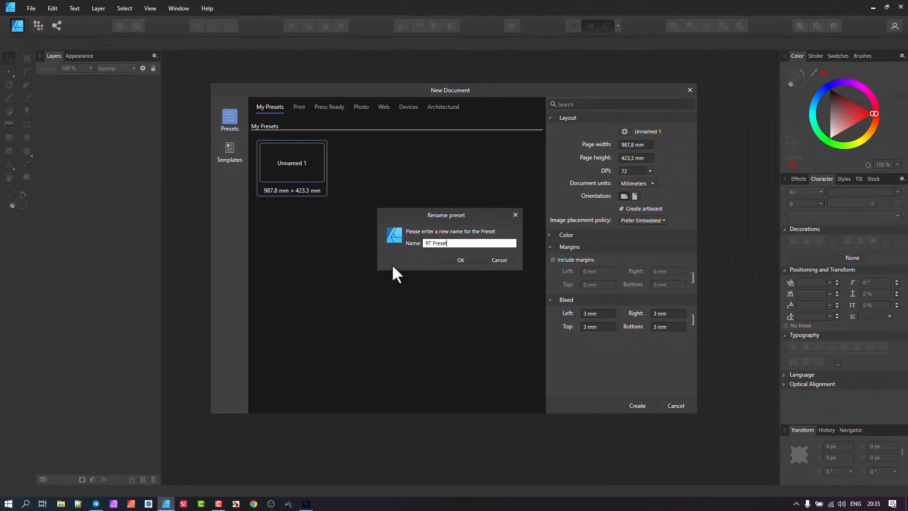
- Confirm the RT Preset name, then close and reopen the New Document window
{"action": "left_click", "coordinate": [460, 259]}
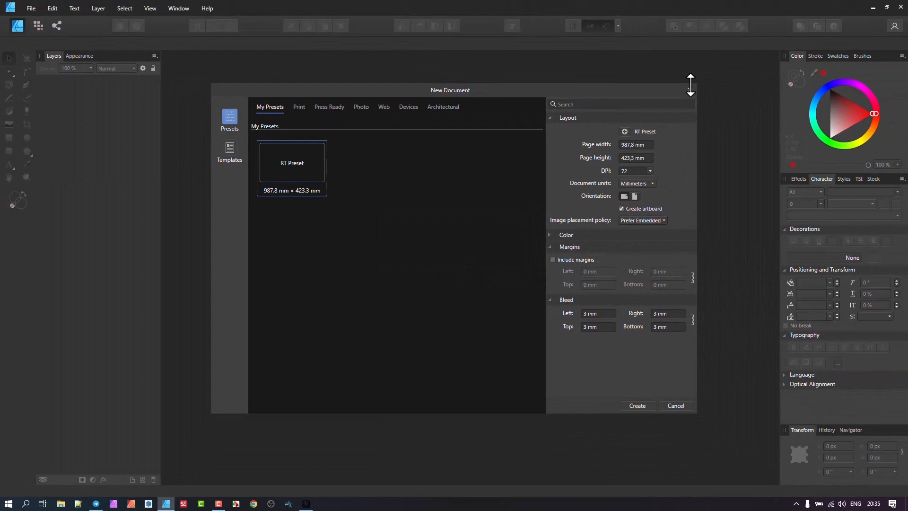
{"action": "left_click", "coordinate": [32, 8]}
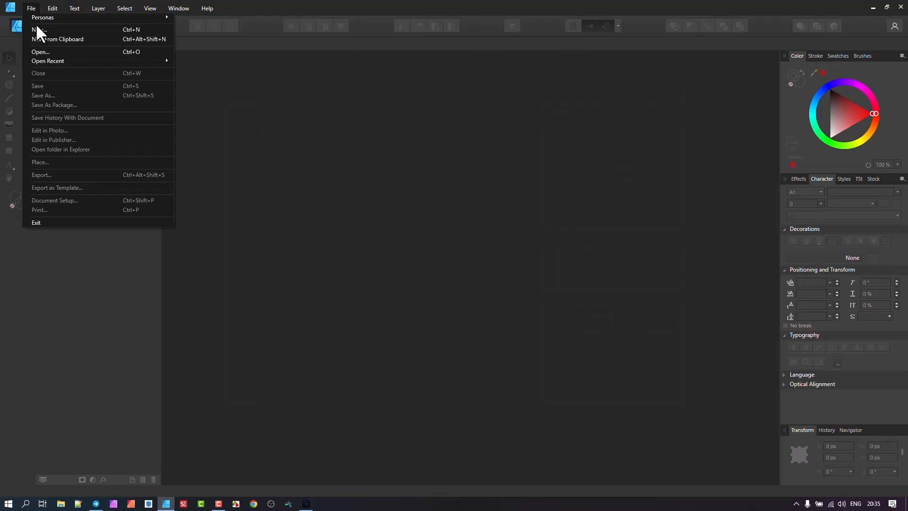
{"action": "left_click", "coordinate": [36, 27]}
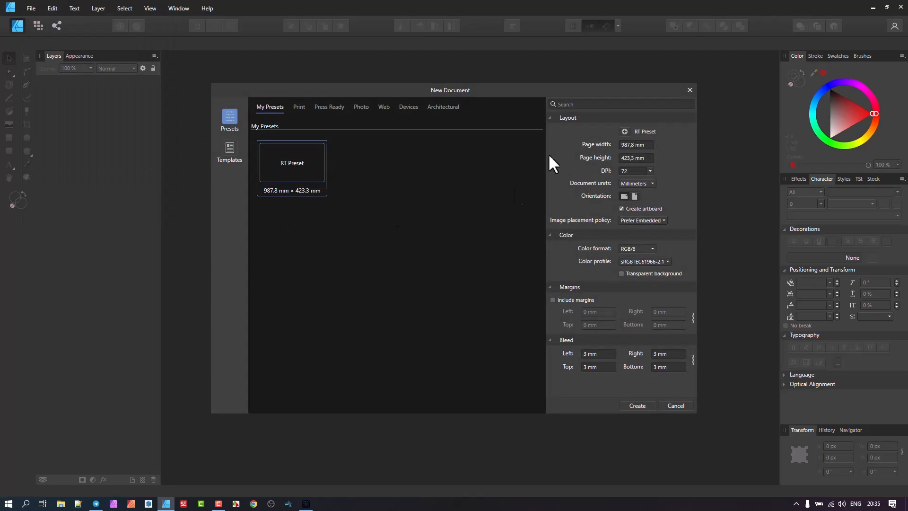
- Flip between Photo and My Presets, reapply RT Preset, then show the saved Templates section
{"action": "left_click", "coordinate": [361, 106]}
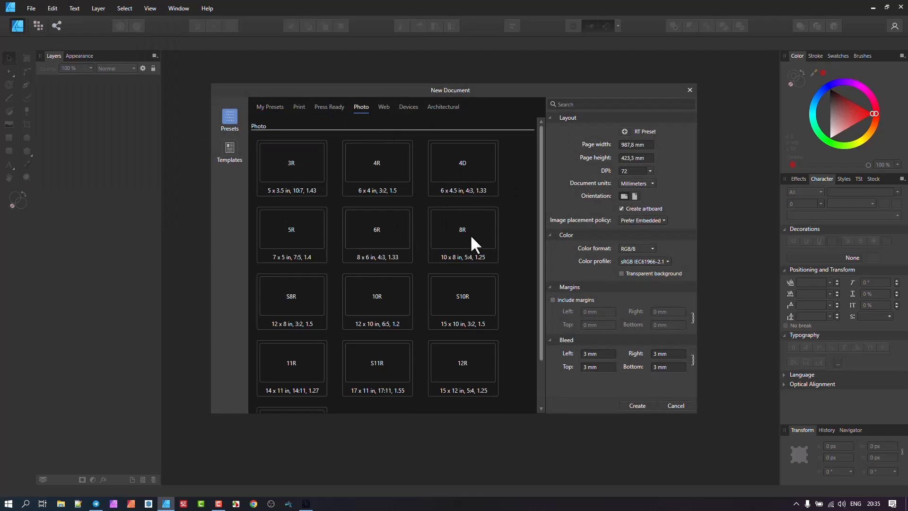
{"action": "left_click", "coordinate": [269, 106]}
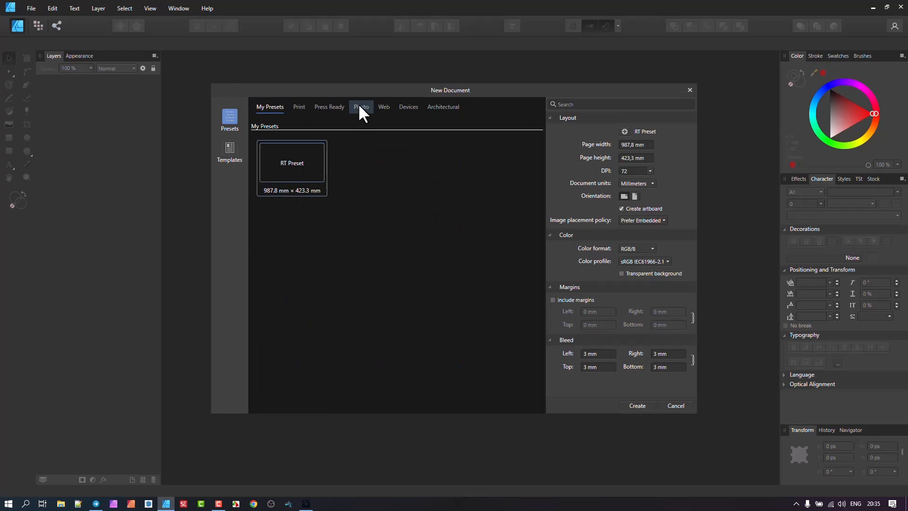
{"action": "left_click", "coordinate": [361, 106]}
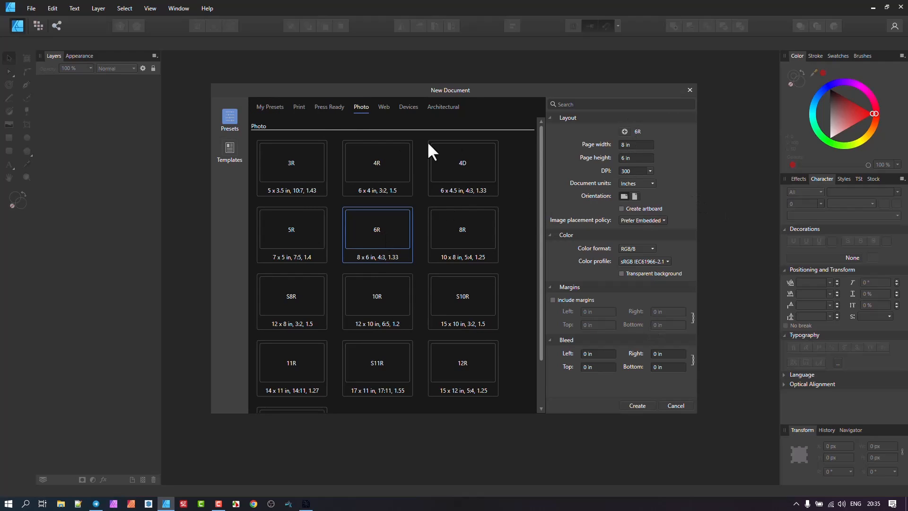
{"action": "left_click", "coordinate": [270, 106]}
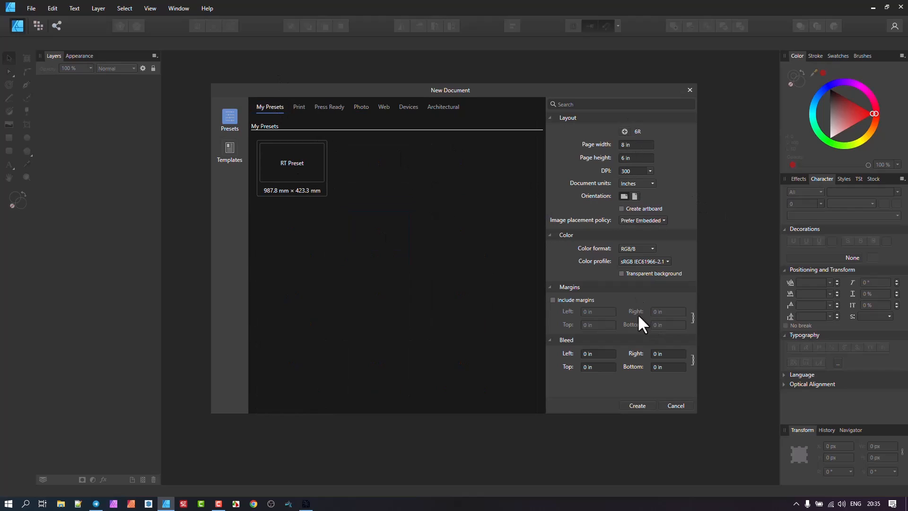
{"action": "left_click", "coordinate": [291, 163]}
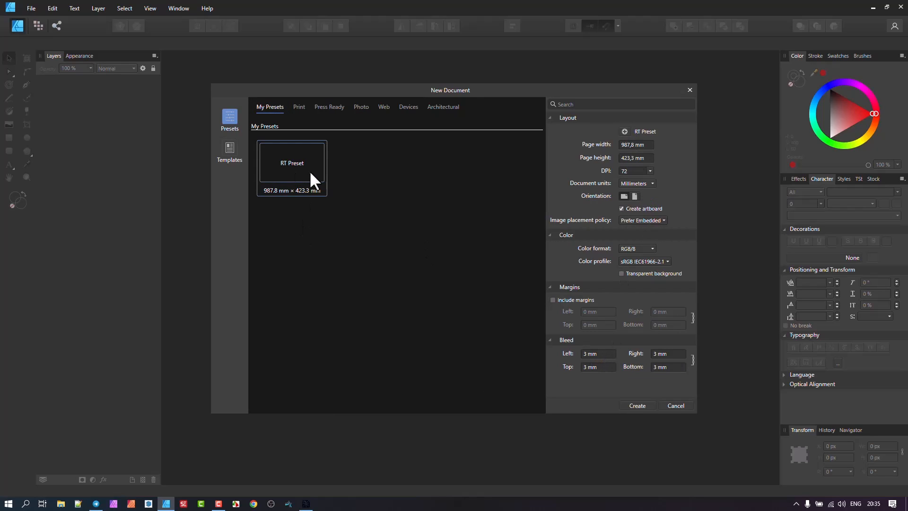
{"action": "mouse_move", "coordinate": [389, 136]}
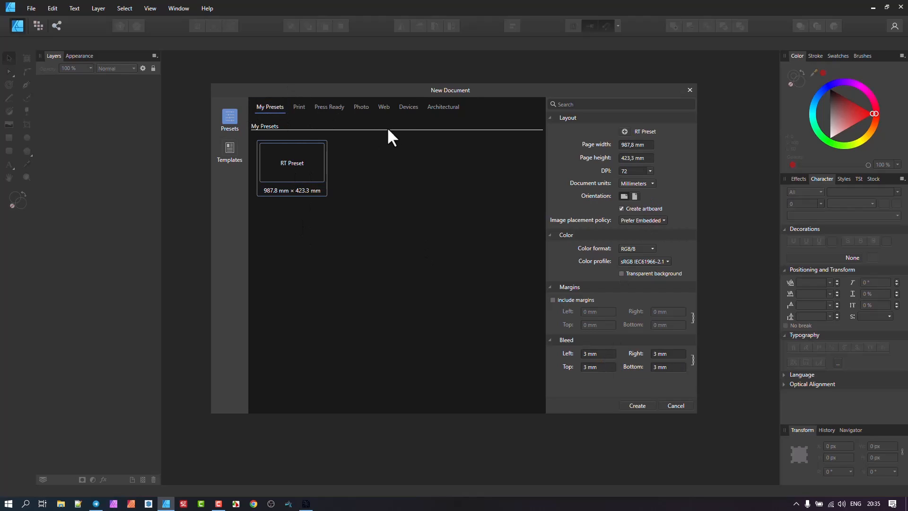
{"action": "mouse_move", "coordinate": [465, 174]}
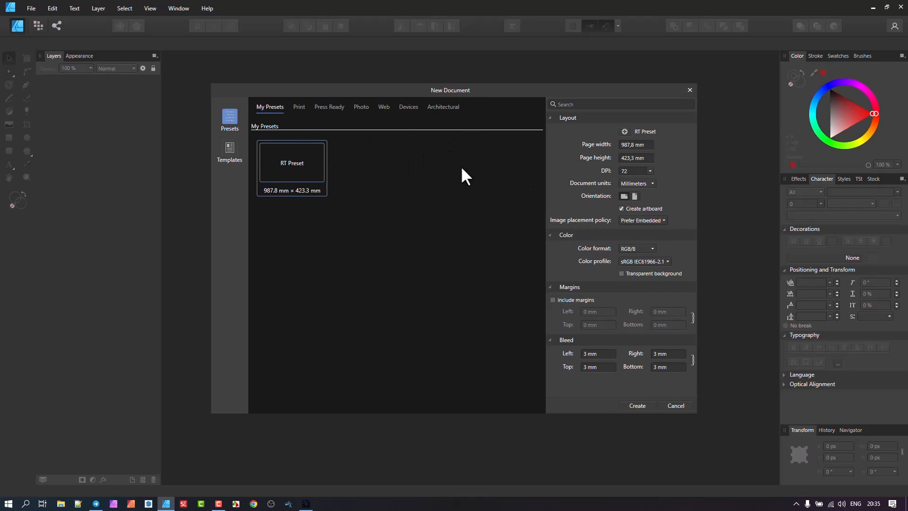
{"action": "mouse_move", "coordinate": [448, 128]}
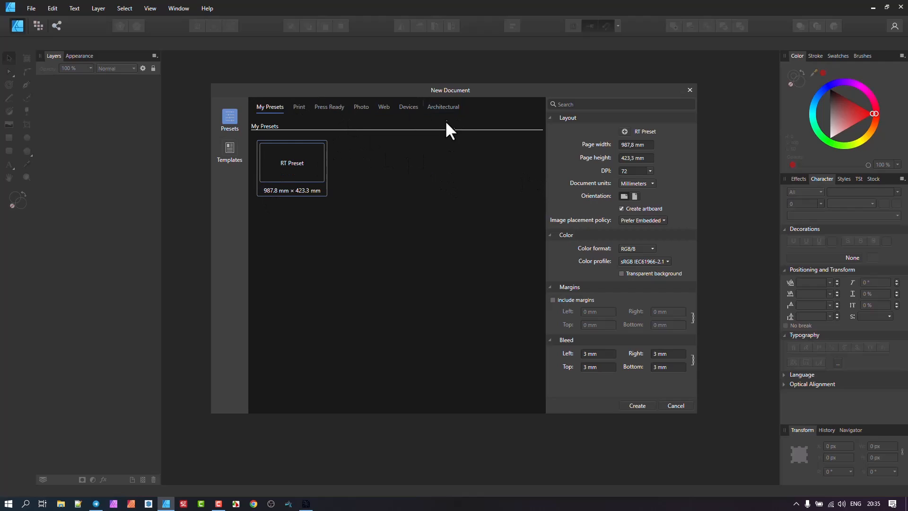
{"action": "mouse_move", "coordinate": [412, 189]}
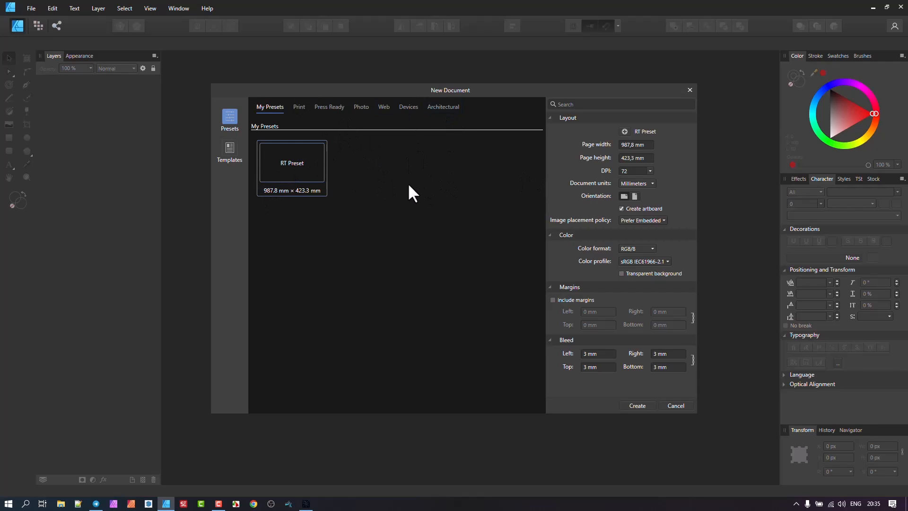
{"action": "mouse_move", "coordinate": [183, 153]}
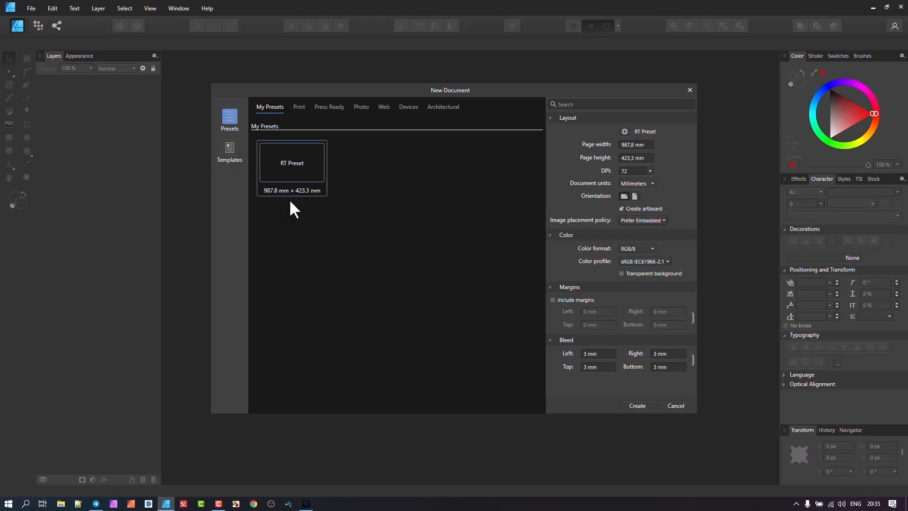
{"action": "mouse_move", "coordinate": [307, 186]}
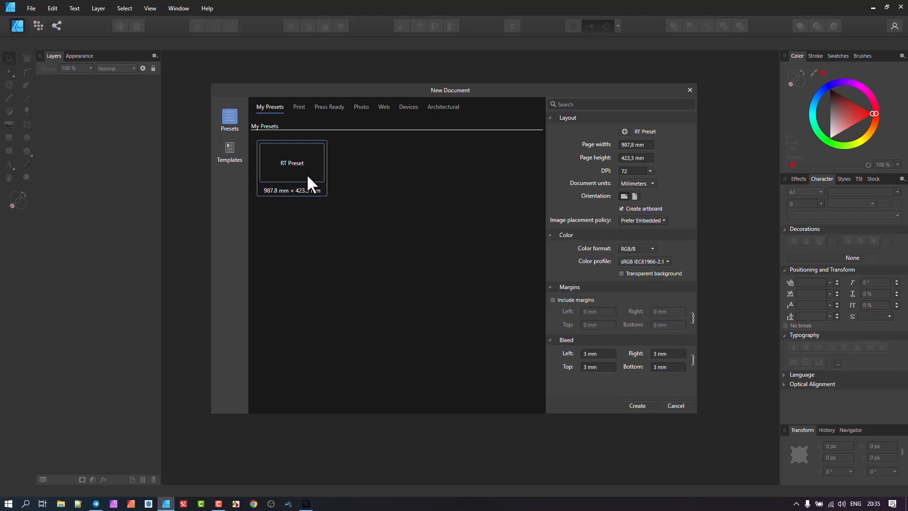
{"action": "mouse_move", "coordinate": [315, 187]}
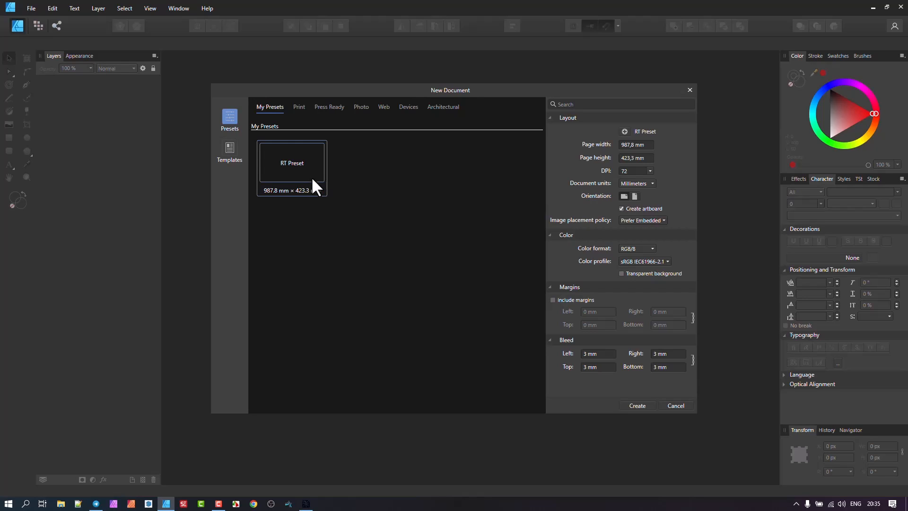
{"action": "mouse_move", "coordinate": [136, 128]}
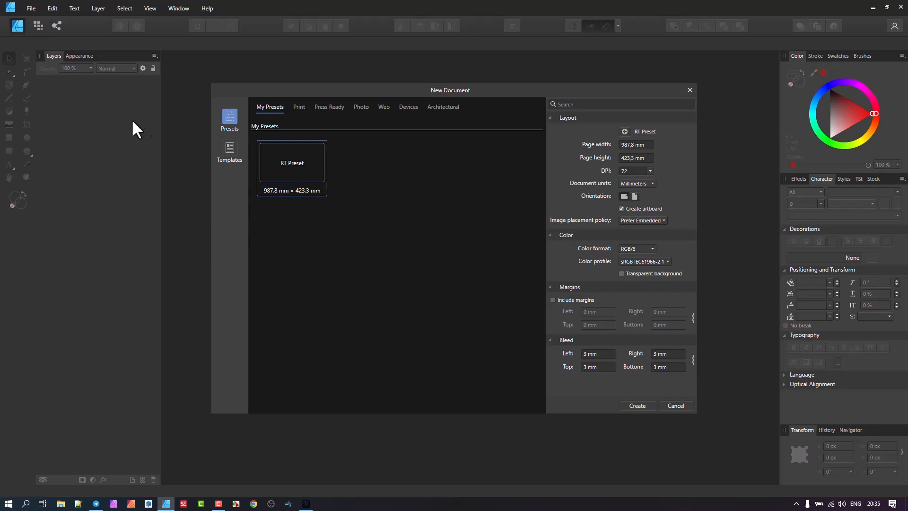
{"action": "mouse_move", "coordinate": [309, 166]}
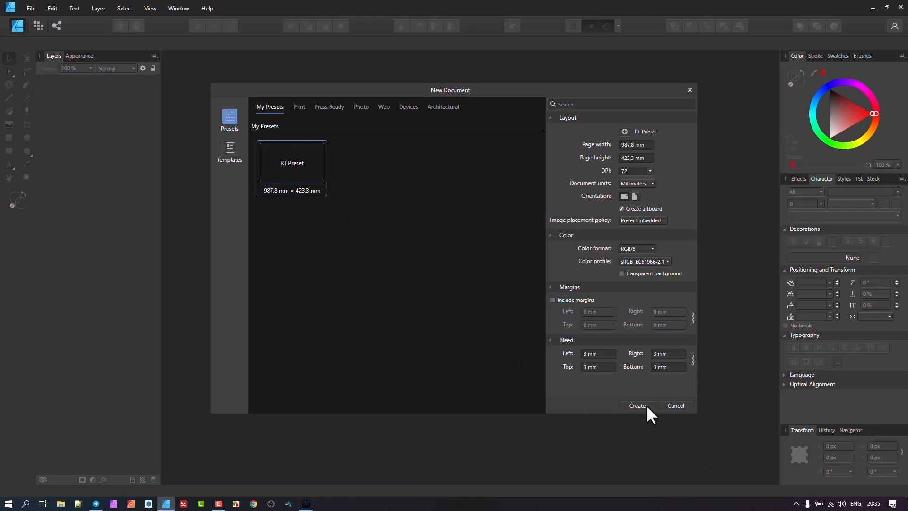
{"action": "left_click", "coordinate": [229, 152]}
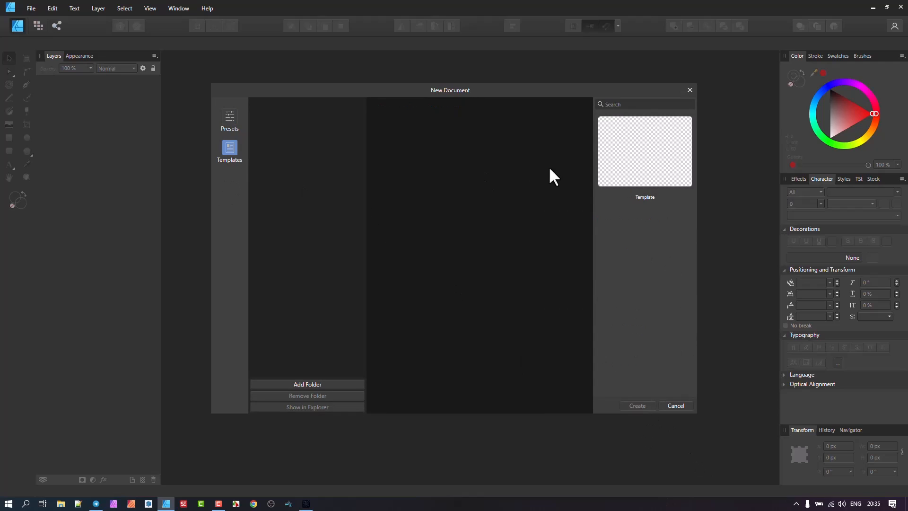
{"action": "mouse_move", "coordinate": [249, 156]}
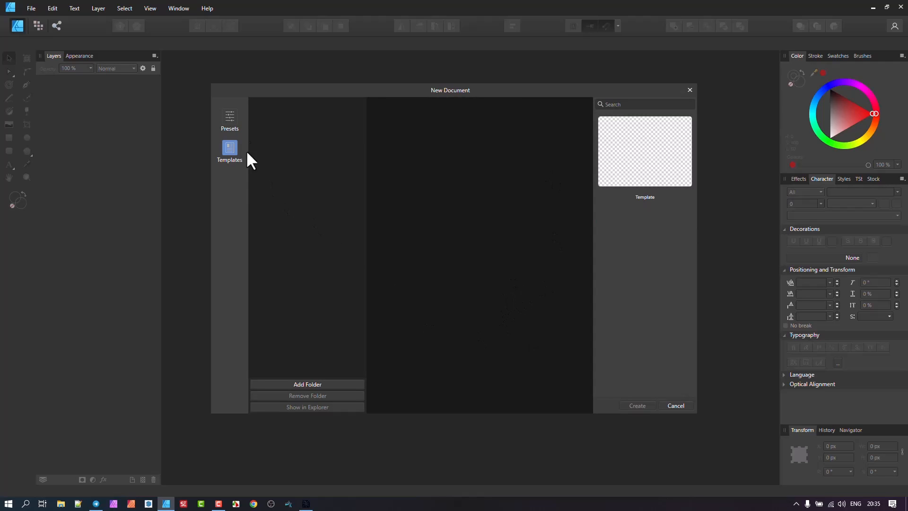
{"action": "mouse_move", "coordinate": [336, 380]}
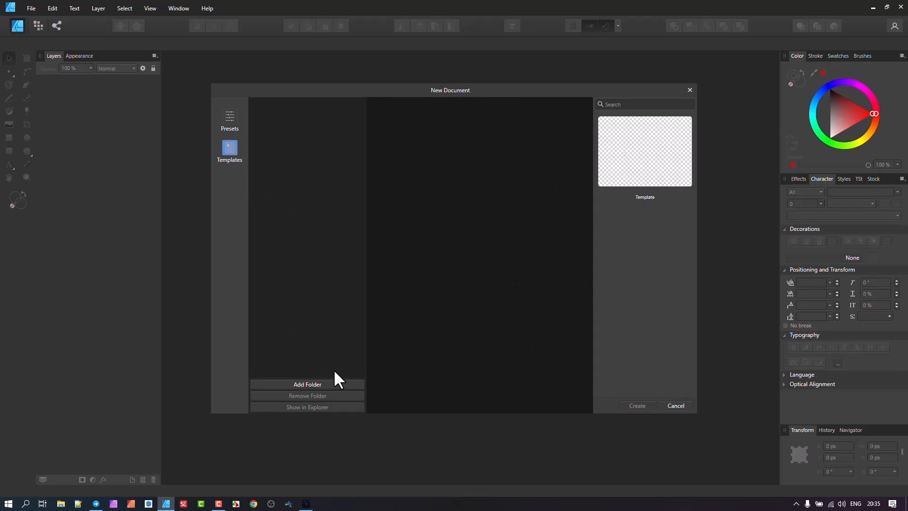
{"action": "mouse_move", "coordinate": [247, 136]}
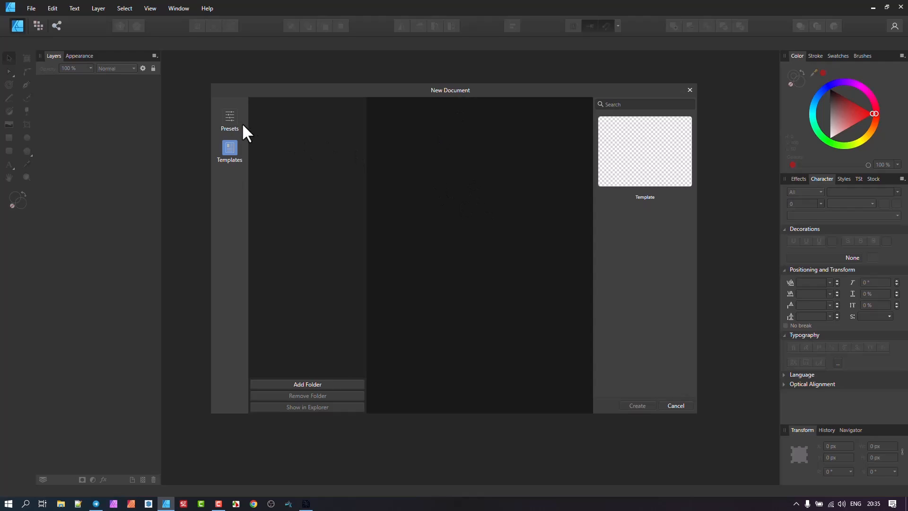
- Return to the Presets section where RT Preset is listed
{"action": "left_click", "coordinate": [229, 121]}
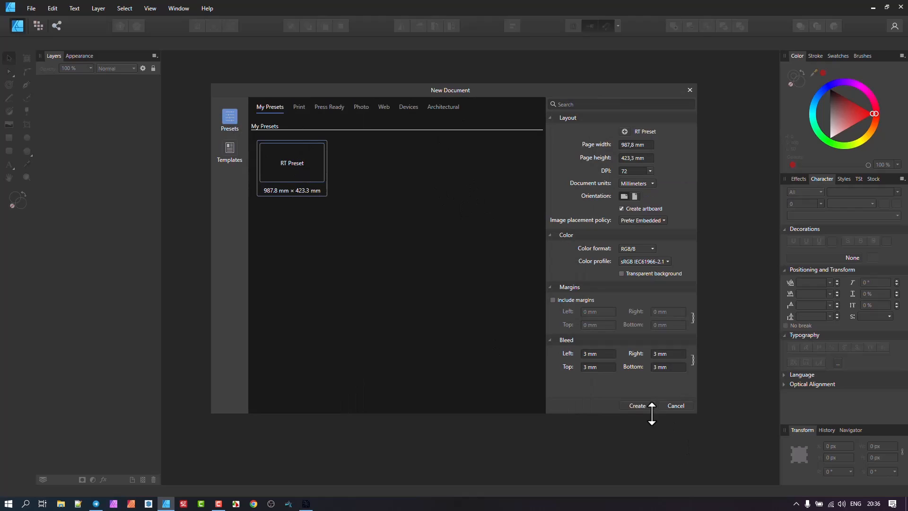
- Create the document from RT Preset and fill its artboard with a white-green-red vertical gradient
{"action": "left_click", "coordinate": [638, 405]}
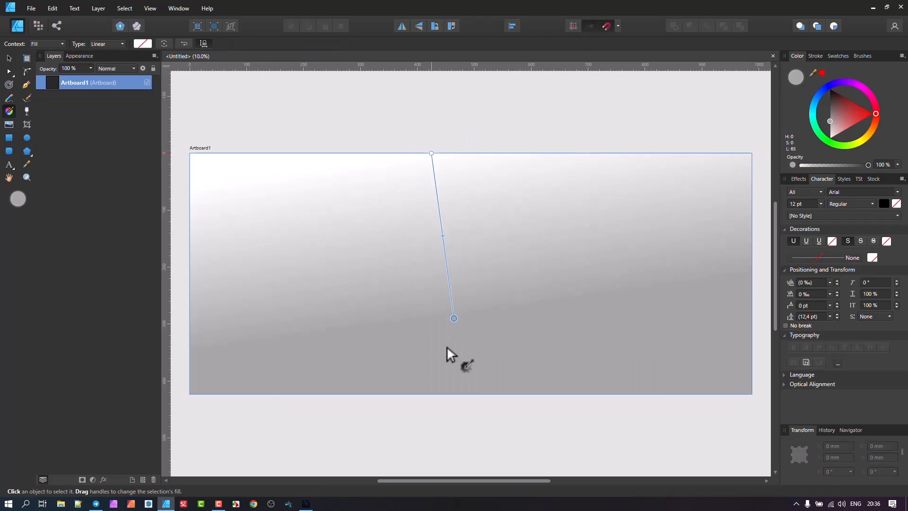
{"action": "left_click_drag", "start_coordinate": [453, 318], "coordinate": [438, 383]}
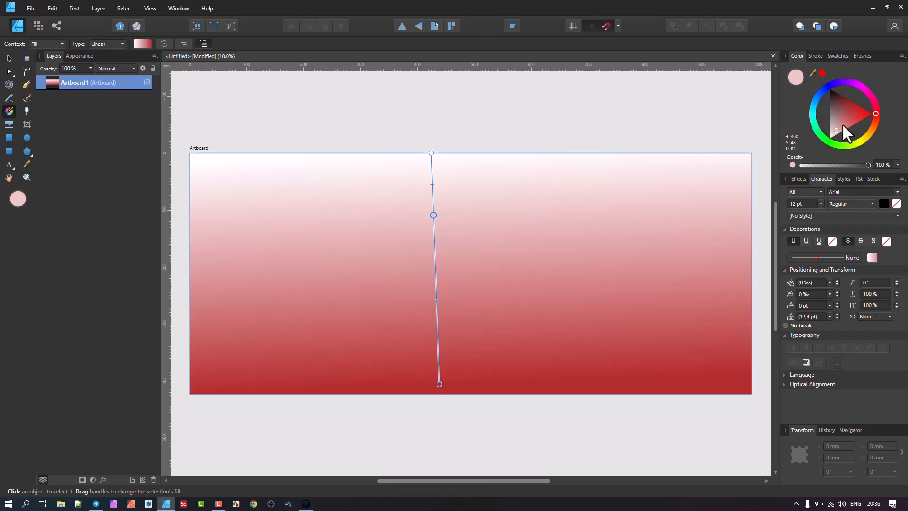
{"action": "left_click", "coordinate": [836, 93]}
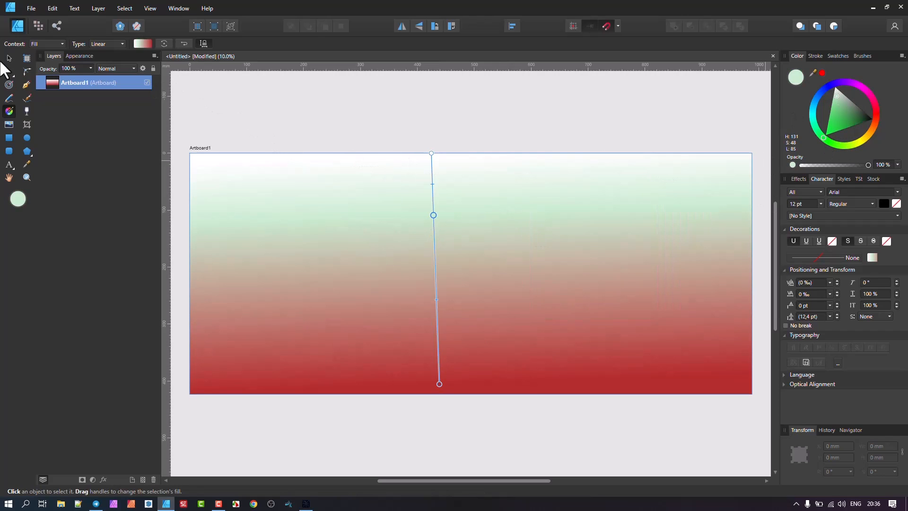
{"action": "left_click", "coordinate": [101, 252]}
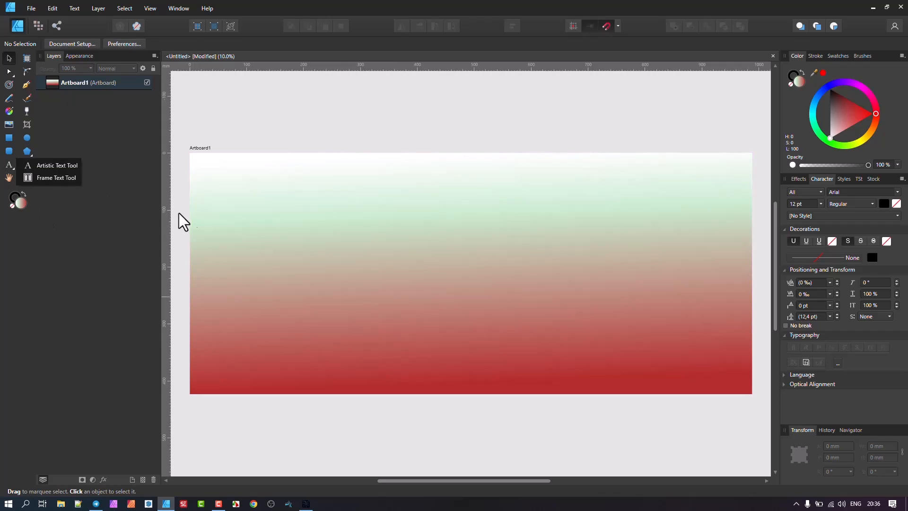
- Add artistic text, enlarge it, retype it as HEADER and centre it near the artboard's top
{"action": "left_click", "coordinate": [28, 165]}
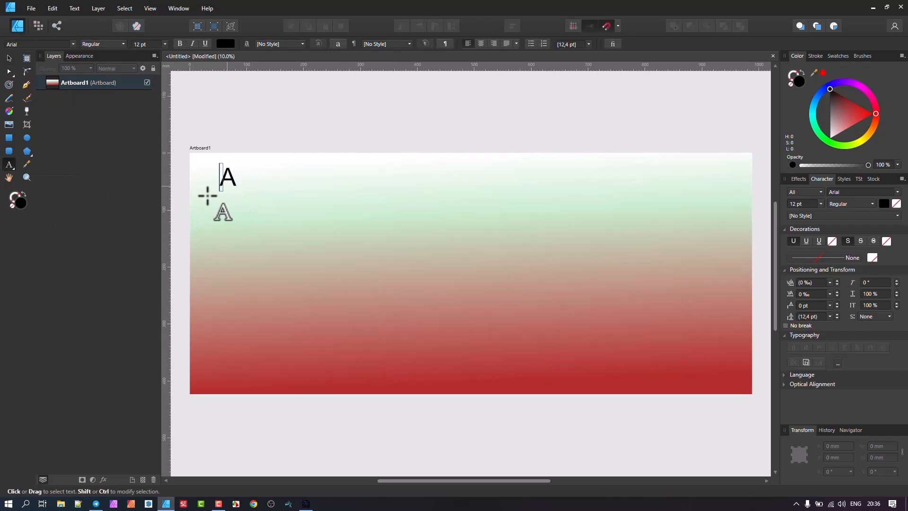
{"action": "type", "text": "Tyhis is o"}
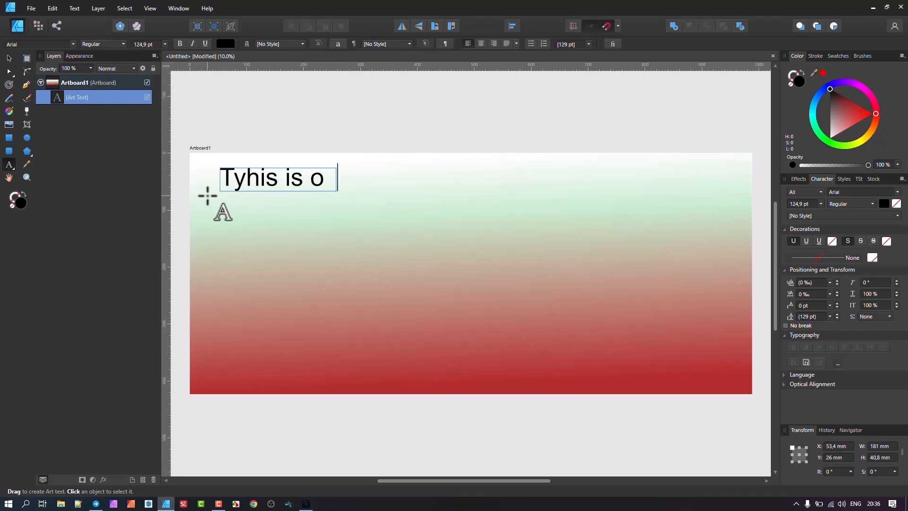
{"action": "type", "text": "ur great"}
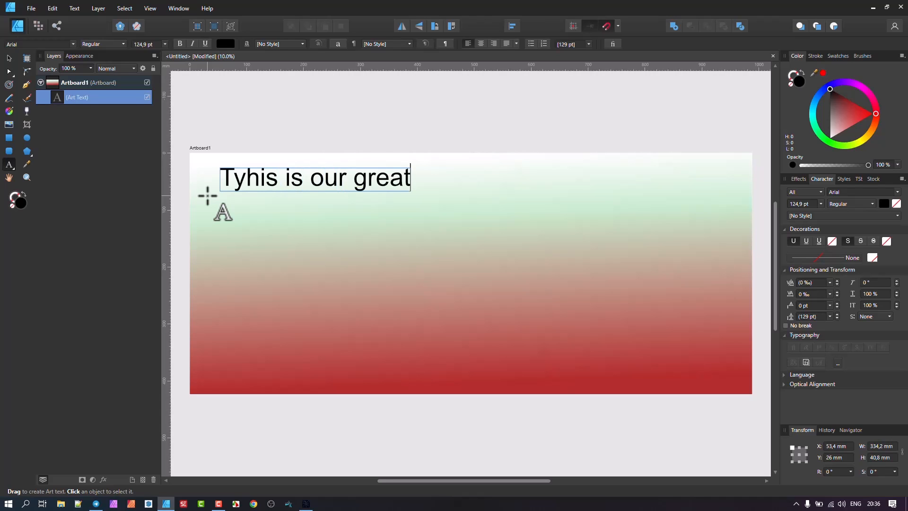
{"action": "type", "text": "Template"}
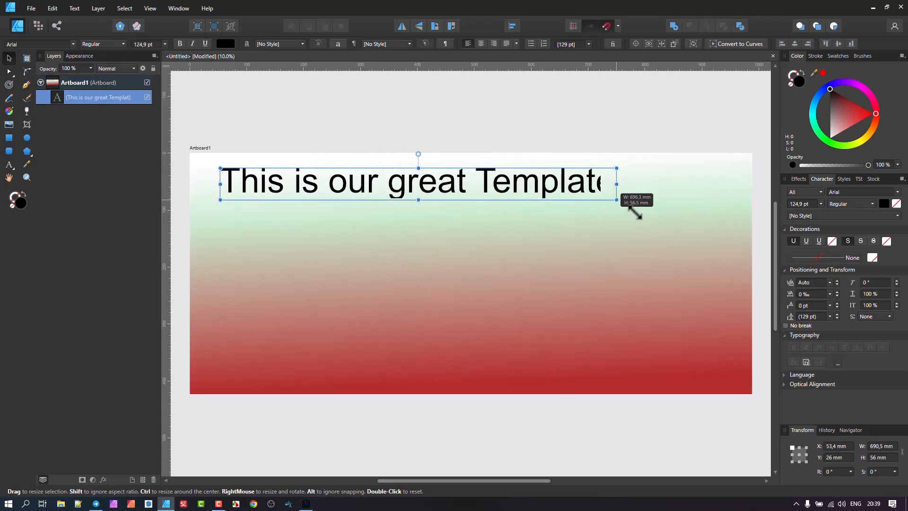
{"action": "left_click_drag", "start_coordinate": [616, 198], "coordinate": [687, 205]}
{"action": "type", "text": "HE"}
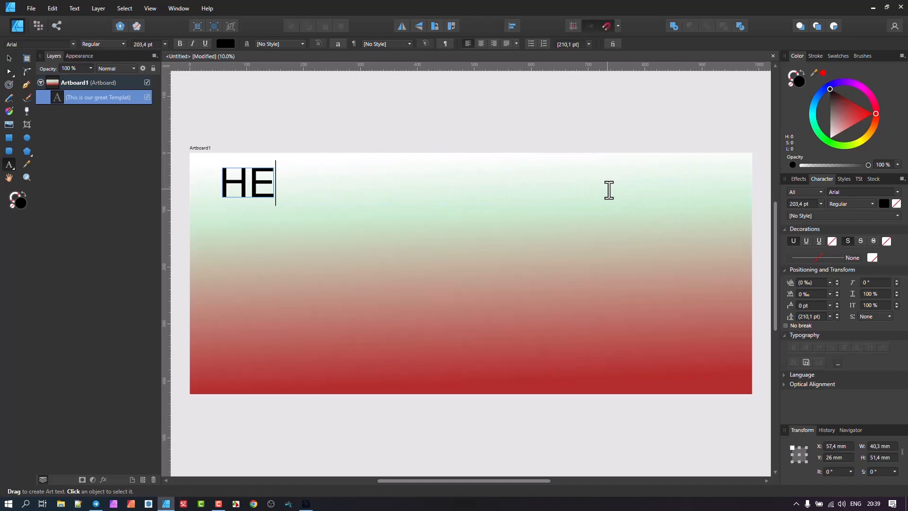
{"action": "type", "text": "ADER"}
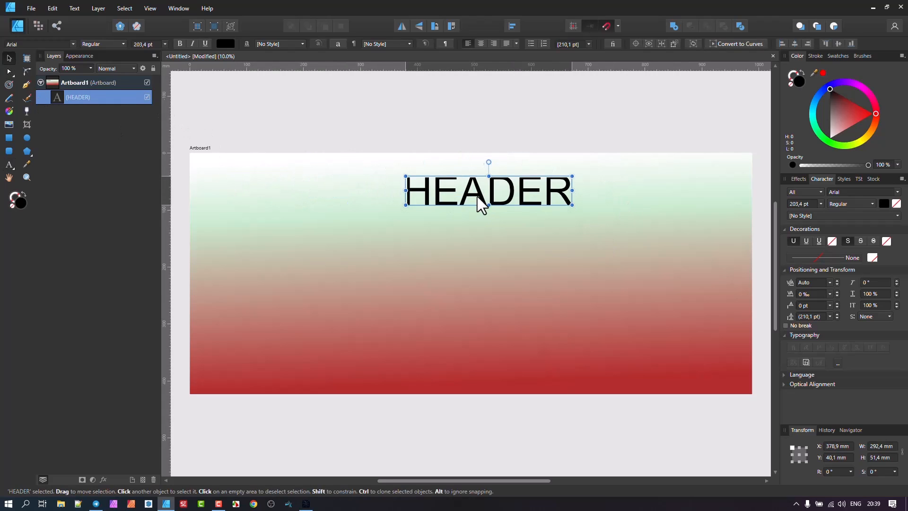
{"action": "left_click_drag", "start_coordinate": [486, 191], "coordinate": [469, 185]}
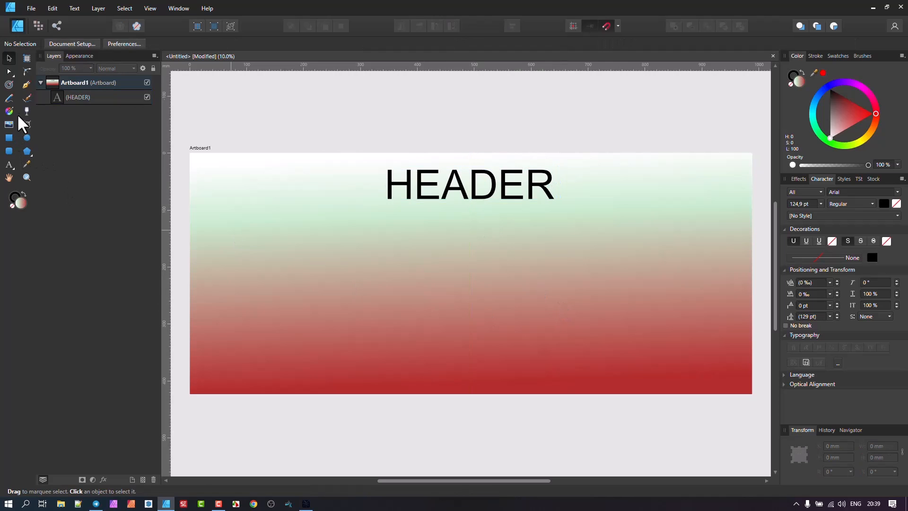
- Draw a closed four-node pale yellow banner with the Pen Tool and level its bottom points via Align
{"action": "left_click", "coordinate": [8, 84]}
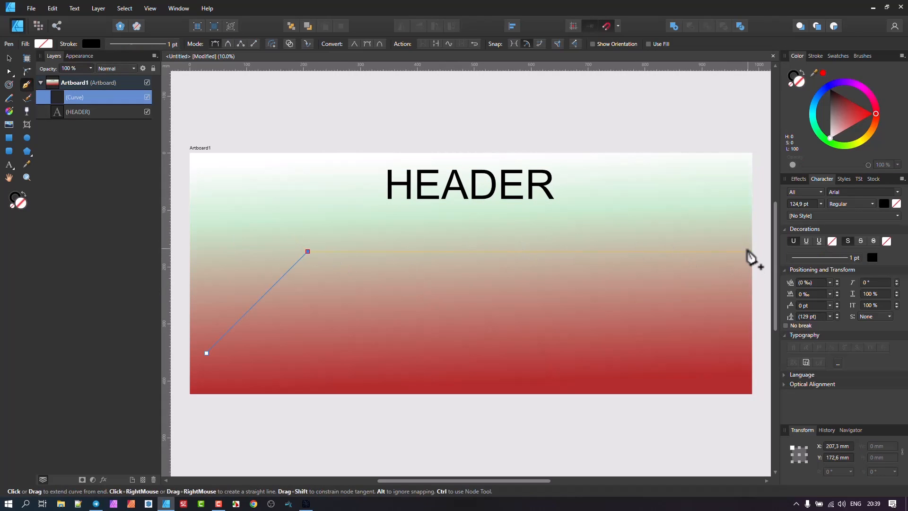
{"action": "left_click", "coordinate": [747, 251]}
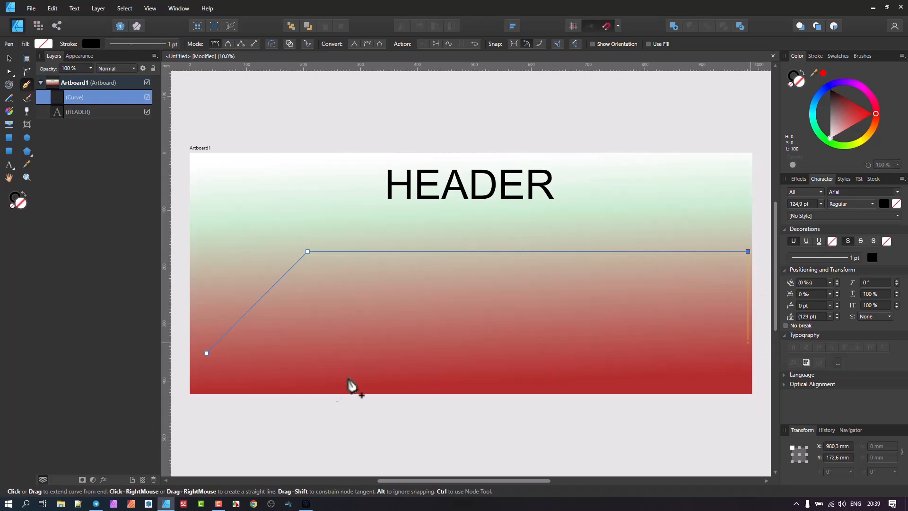
{"action": "left_click", "coordinate": [206, 352]}
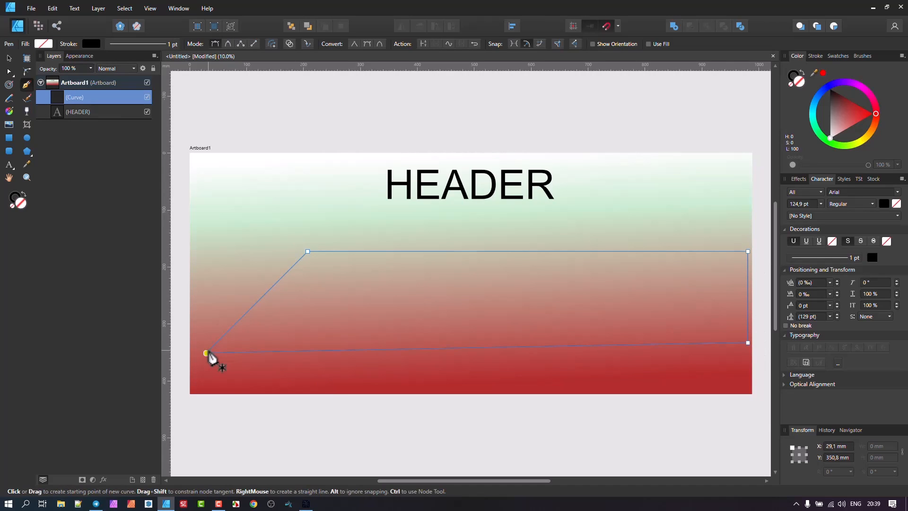
{"action": "left_click", "coordinate": [849, 105]}
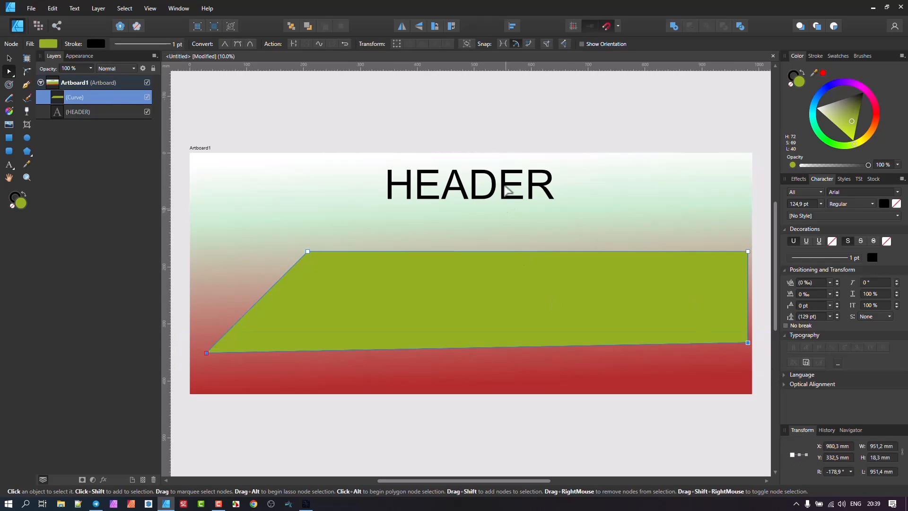
{"action": "left_click", "coordinate": [511, 26]}
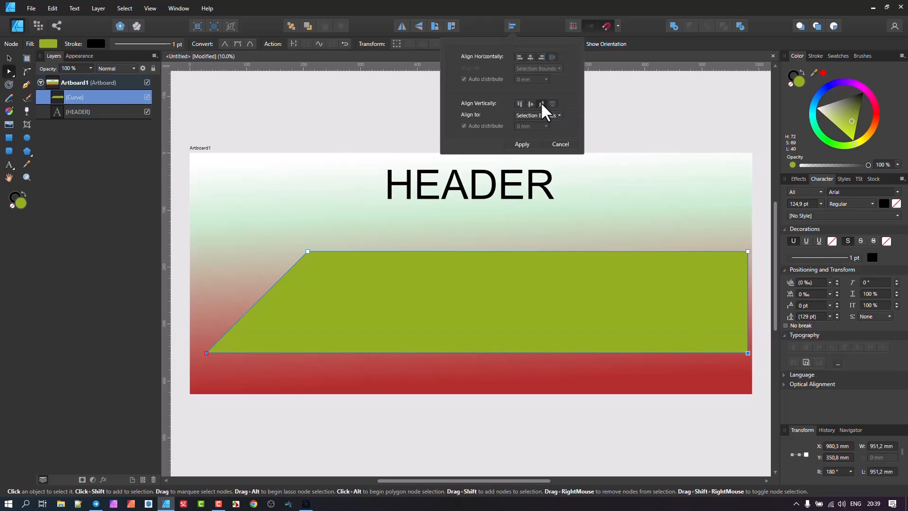
{"action": "left_click", "coordinate": [560, 144]}
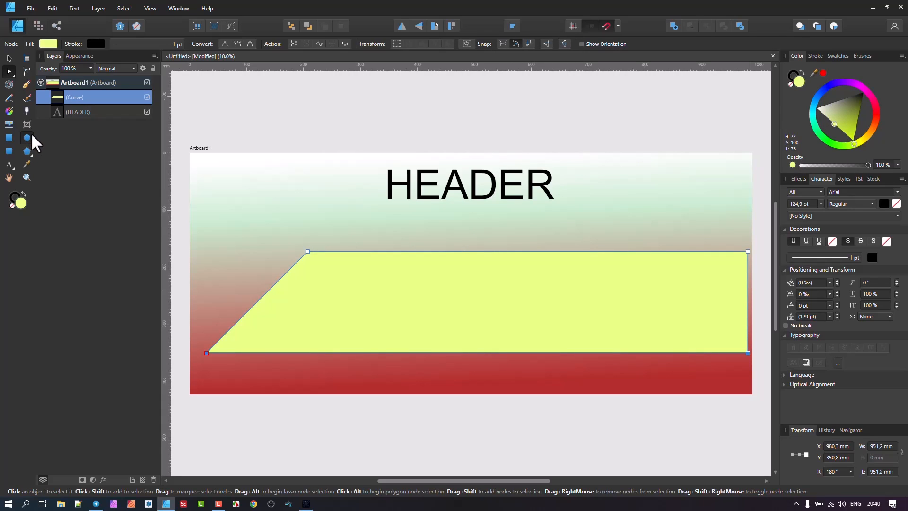
- Draw a matching pale yellow circle over the banner's left end and deselect it
{"action": "left_click_drag", "start_coordinate": [220, 254], "coordinate": [295, 327]}
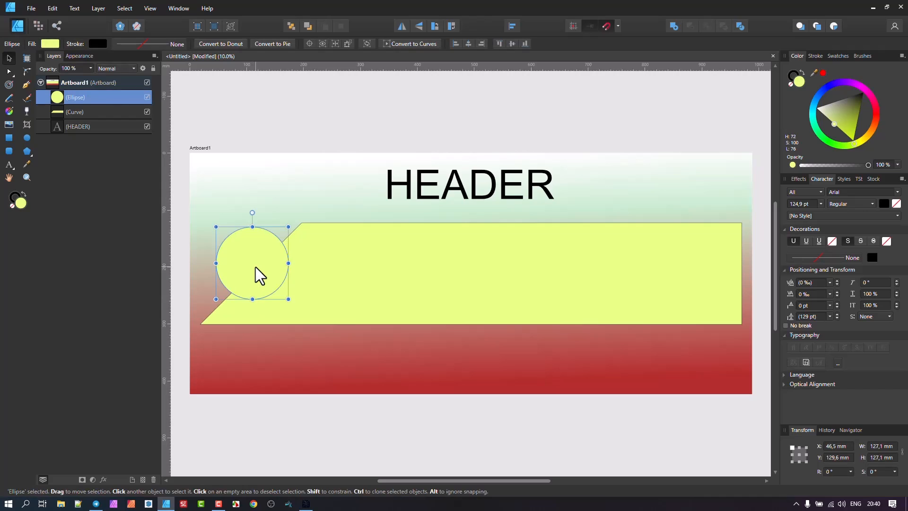
{"action": "mouse_move", "coordinate": [620, 378]}
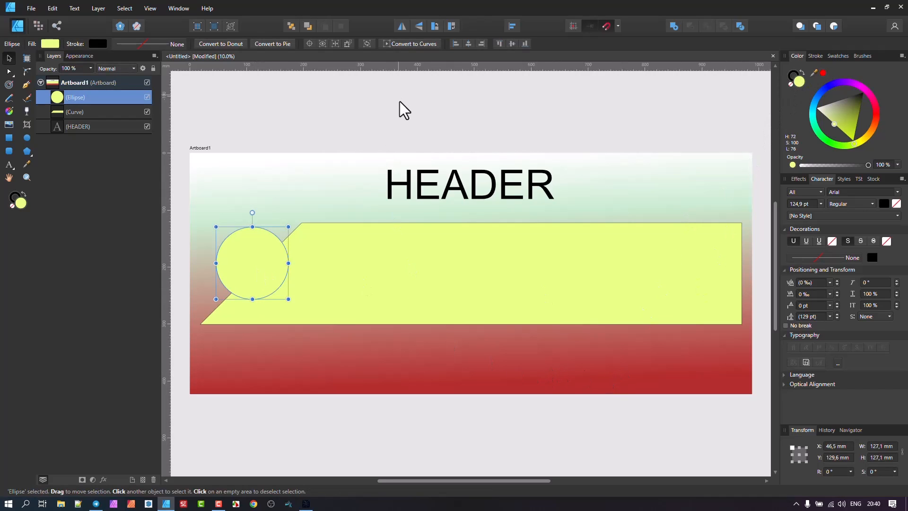
{"action": "left_click", "coordinate": [407, 259]}
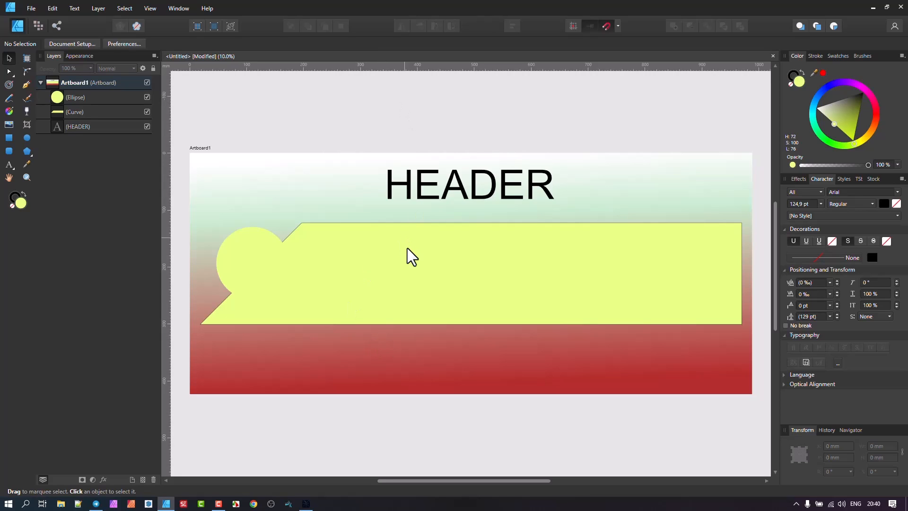
- Duplicate the banner shape, make the copy shorter and fill it purple, then deselect
{"action": "left_click", "coordinate": [408, 257]}
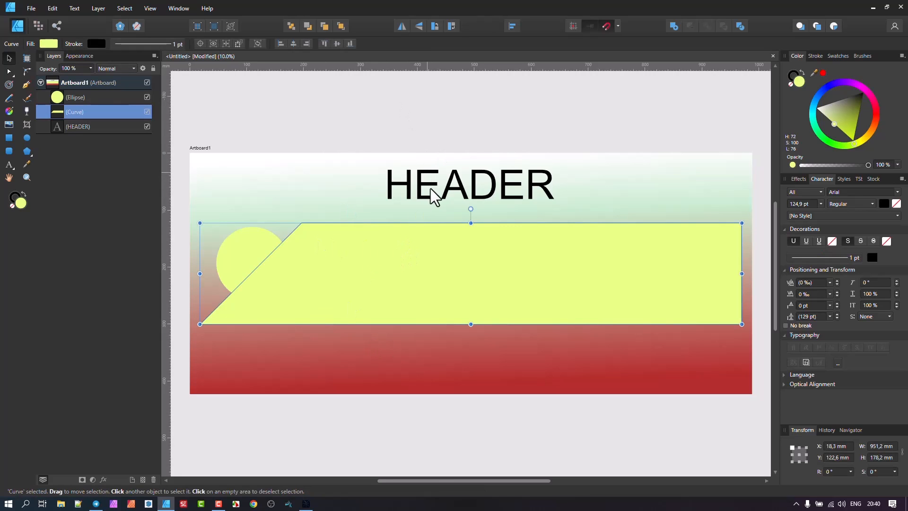
{"action": "mouse_move", "coordinate": [425, 308]}
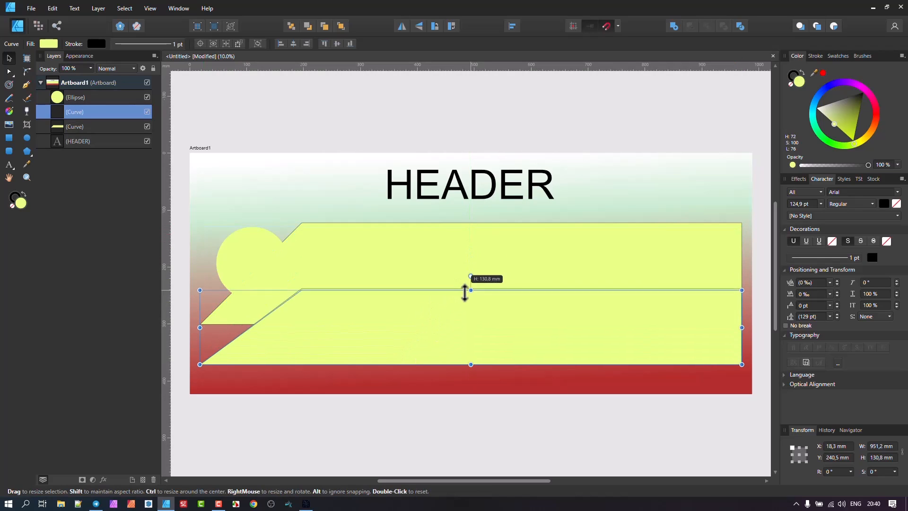
{"action": "left_click_drag", "start_coordinate": [470, 290], "coordinate": [470, 263]}
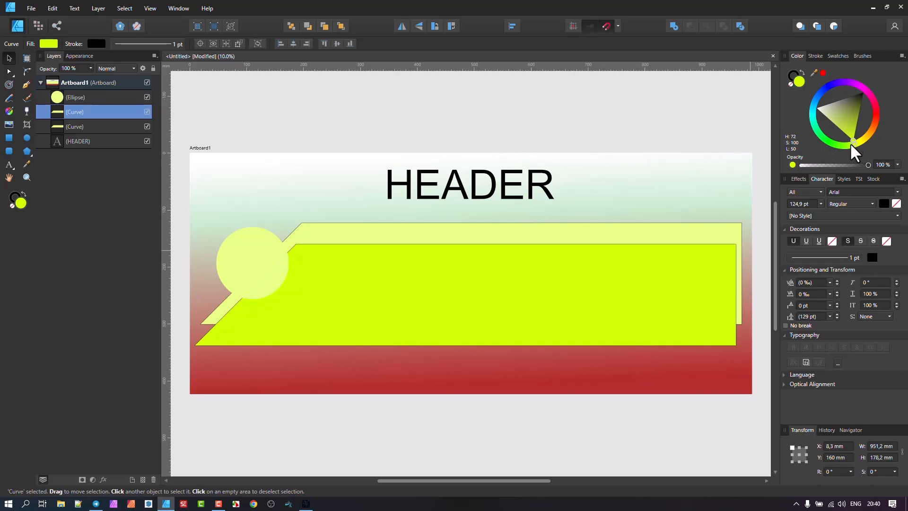
{"action": "left_click", "coordinate": [843, 84]}
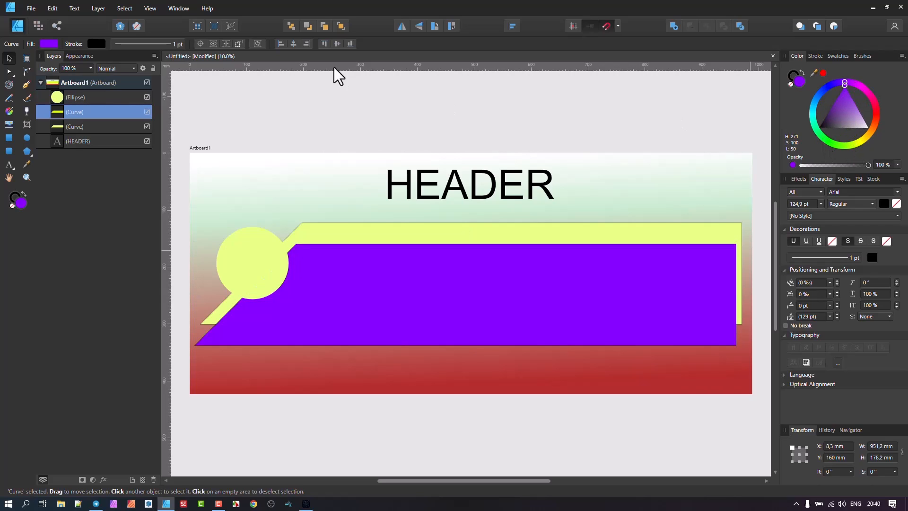
{"action": "left_click", "coordinate": [362, 124]}
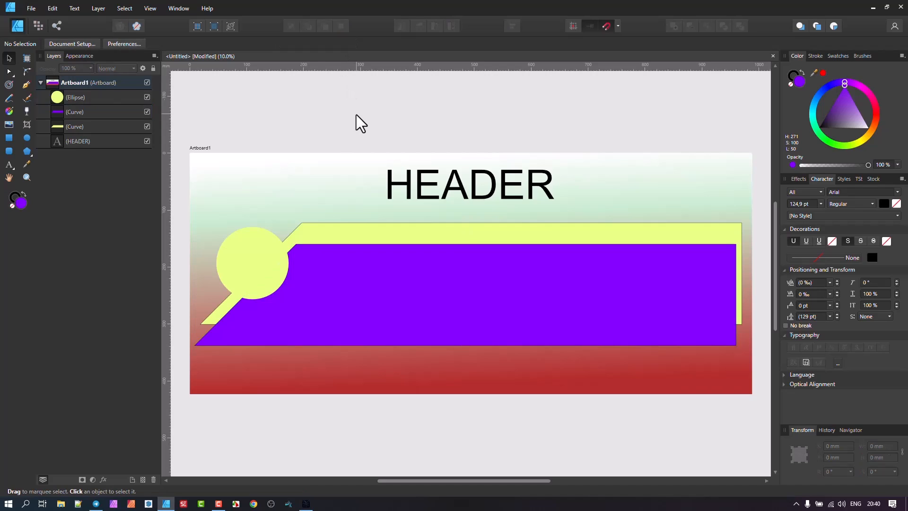
{"action": "mouse_move", "coordinate": [49, 8]}
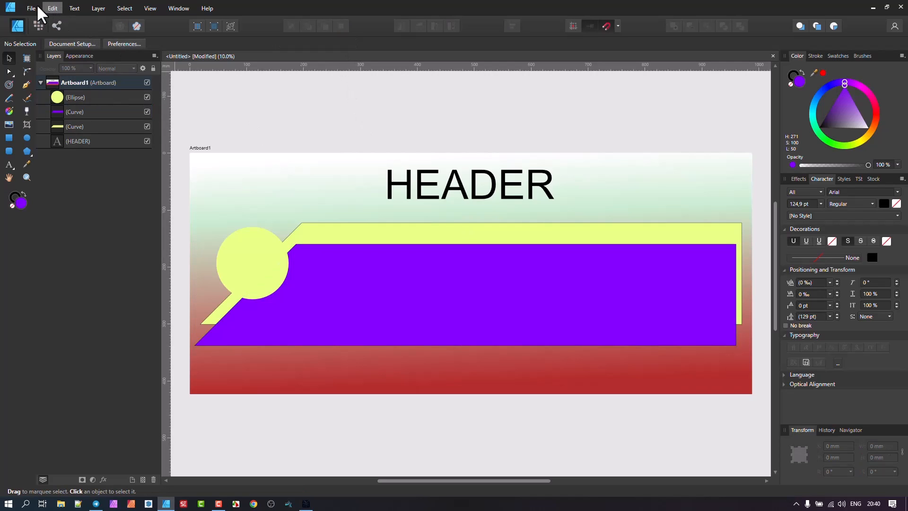
{"action": "mouse_move", "coordinate": [229, 154]}
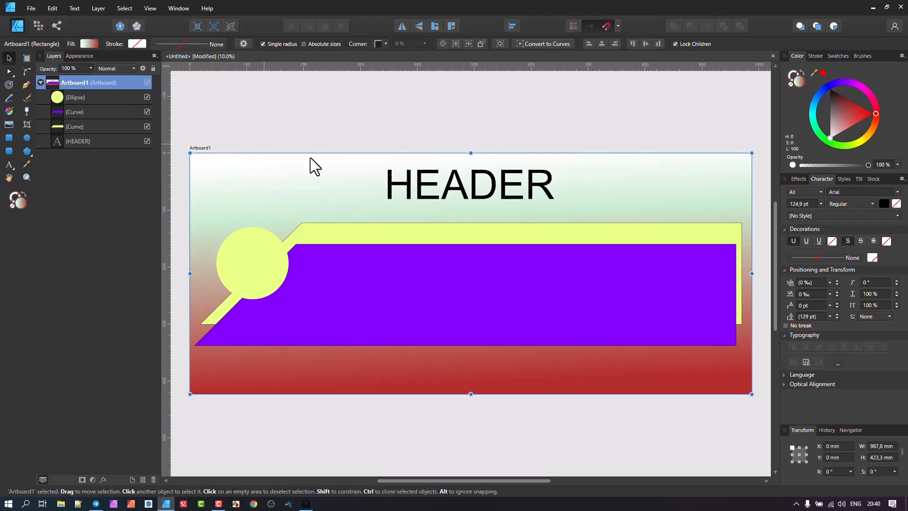
{"action": "mouse_move", "coordinate": [707, 198]}
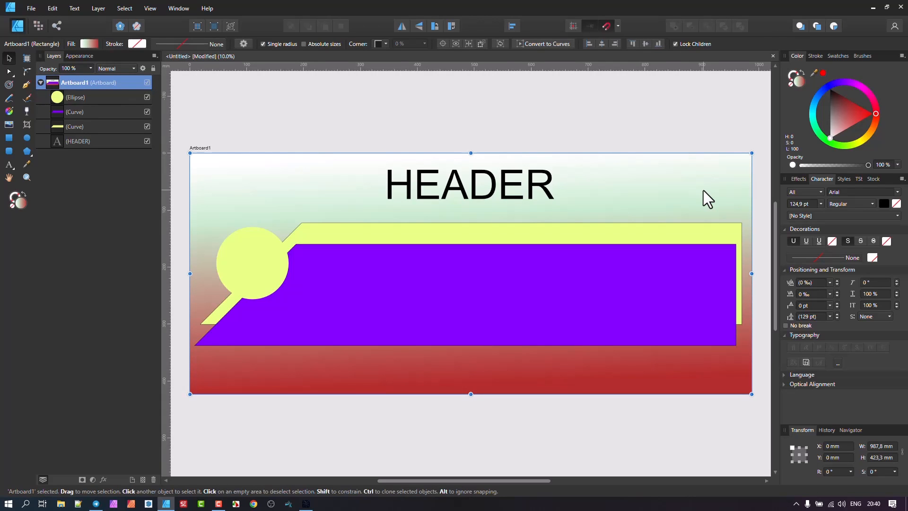
{"action": "mouse_move", "coordinate": [563, 301]}
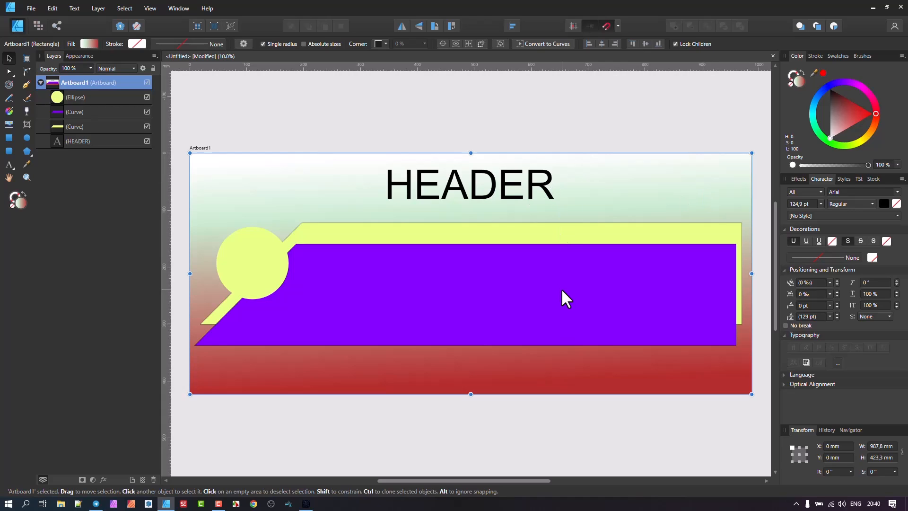
{"action": "mouse_move", "coordinate": [549, 246]}
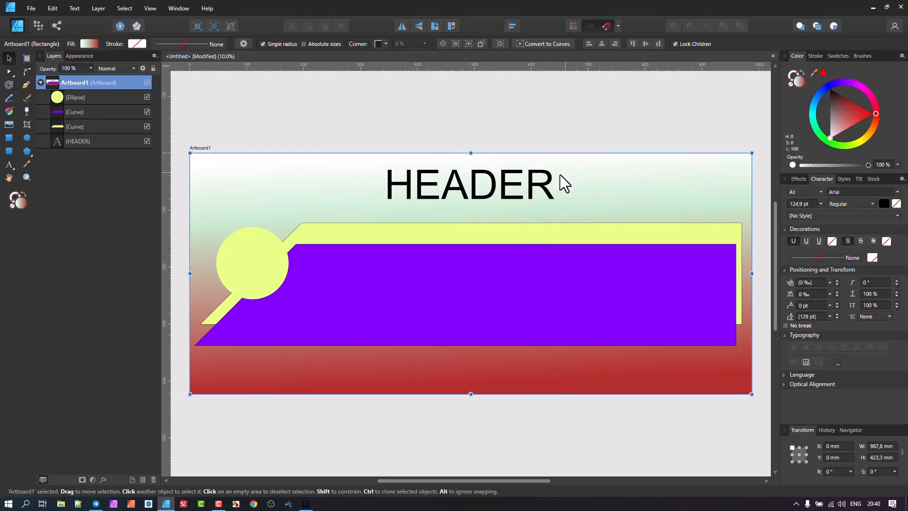
{"action": "mouse_move", "coordinate": [505, 292]}
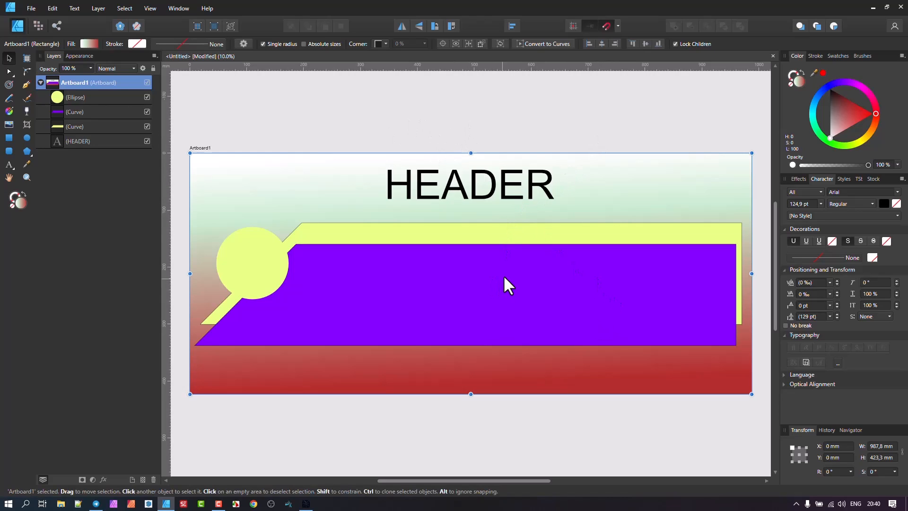
{"action": "mouse_move", "coordinate": [455, 195]}
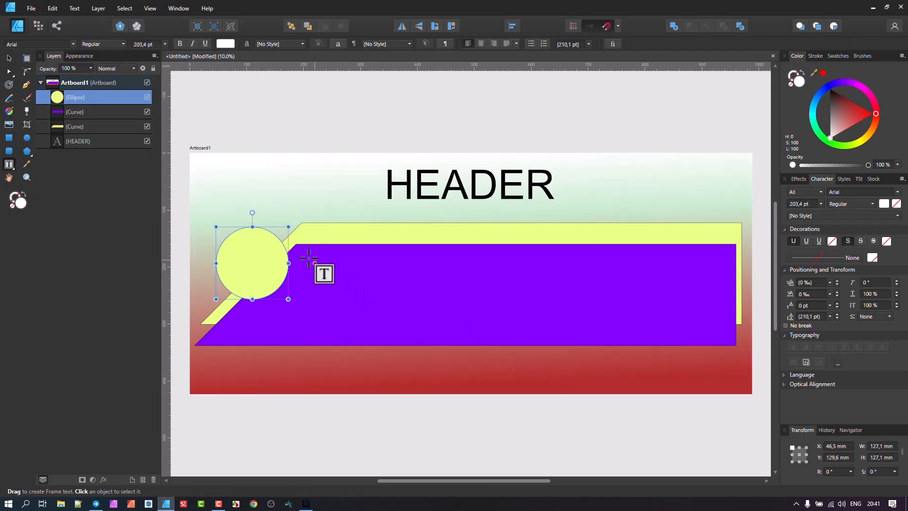
- Draw a frame text 'This is for the Text' over the purple shape and fit its frame
{"action": "left_click_drag", "start_coordinate": [301, 250], "coordinate": [617, 346]}
{"action": "type", "text": "This is for the Text"}
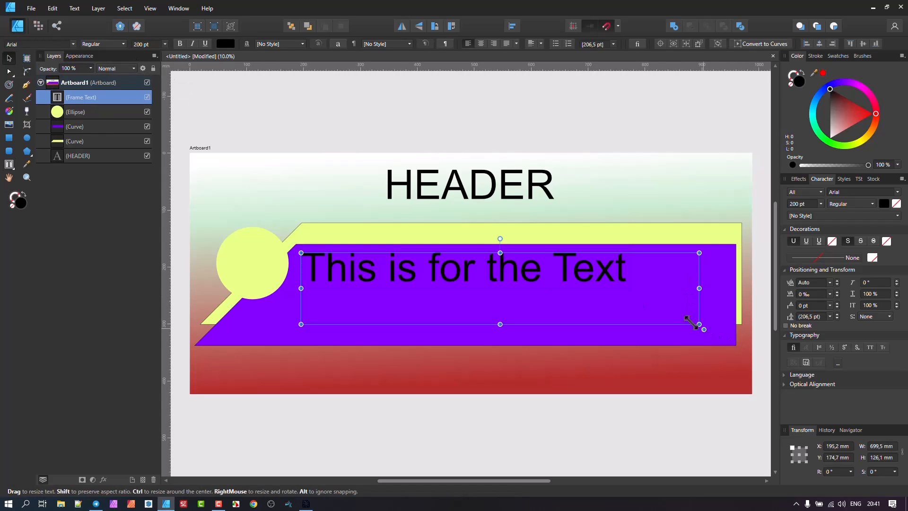
{"action": "left_click_drag", "start_coordinate": [699, 328], "coordinate": [588, 309]}
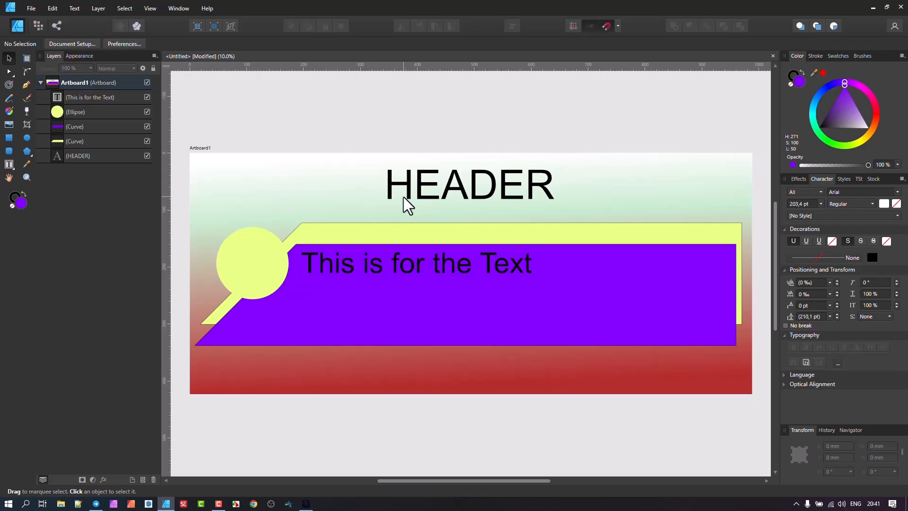
{"action": "mouse_move", "coordinate": [351, 188]}
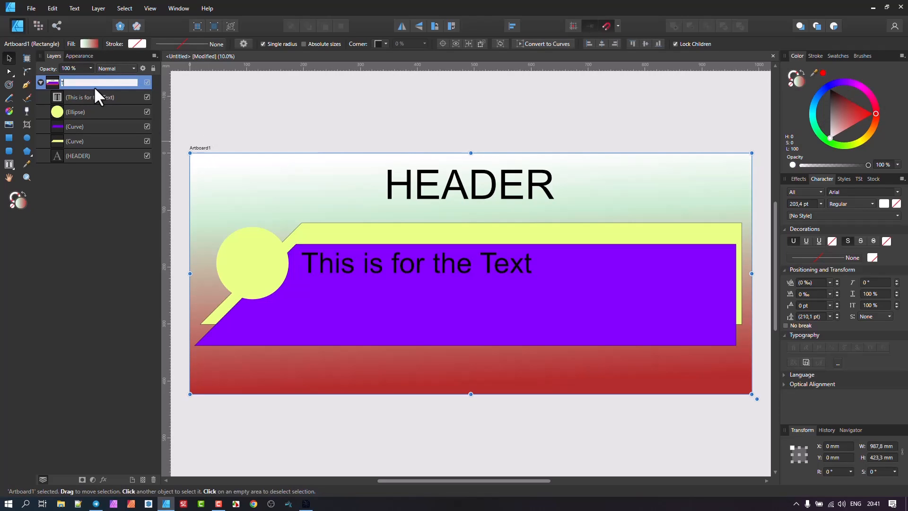
- Rename the artboard layer to 'Template 1'
{"action": "type", "text": "Template 1"}
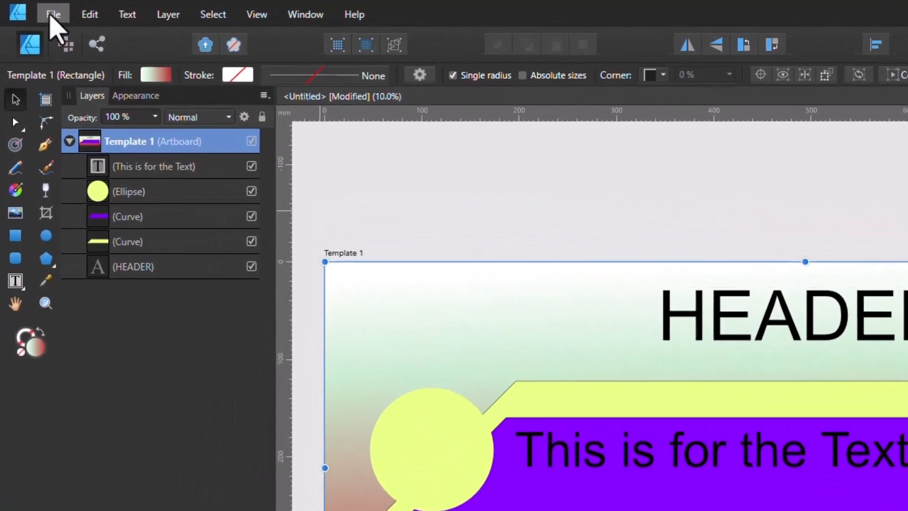
{"action": "left_click", "coordinate": [49, 13]}
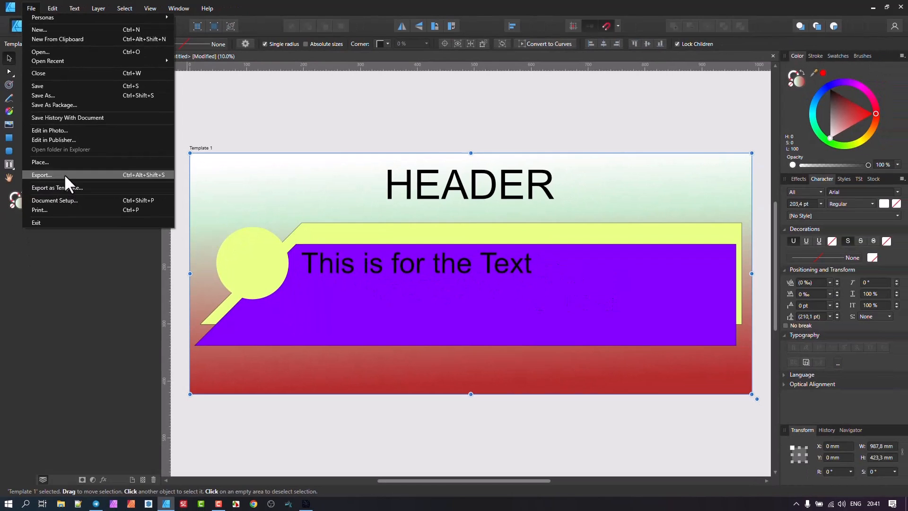
{"action": "mouse_move", "coordinate": [56, 187]}
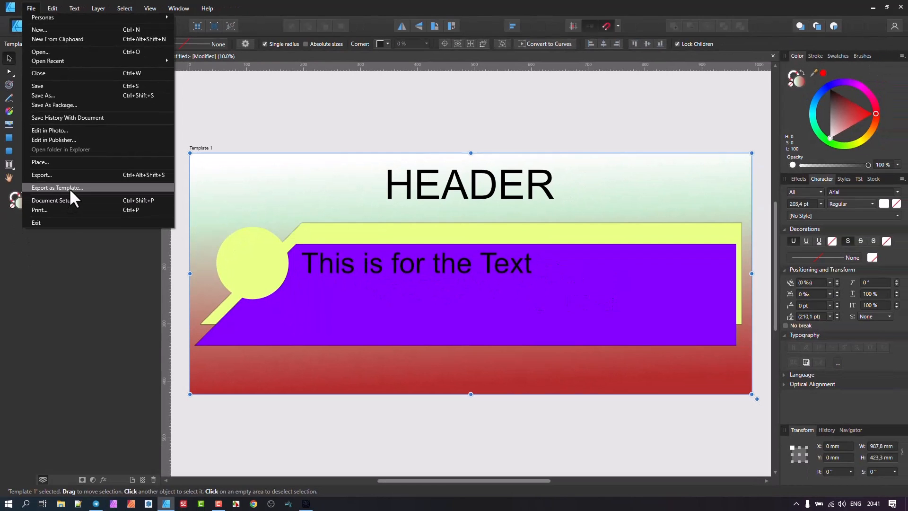
- Export as Template and create a new 'Template Maker' folder in Downloads
{"action": "left_click", "coordinate": [57, 187]}
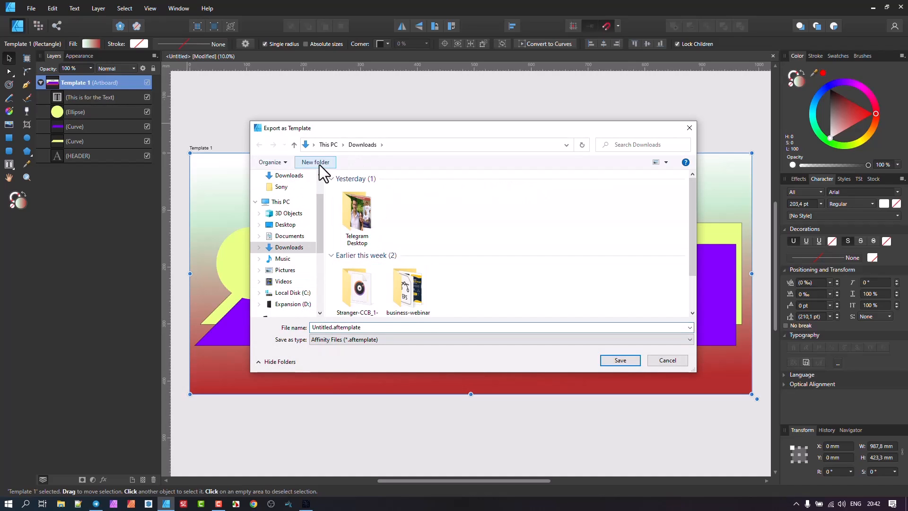
{"action": "left_click", "coordinate": [315, 162]}
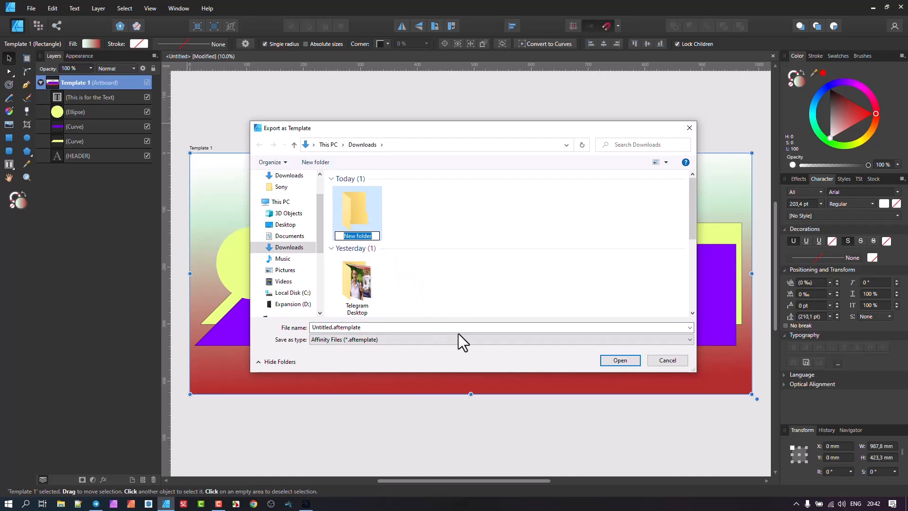
{"action": "type", "text": "Template Maker"}
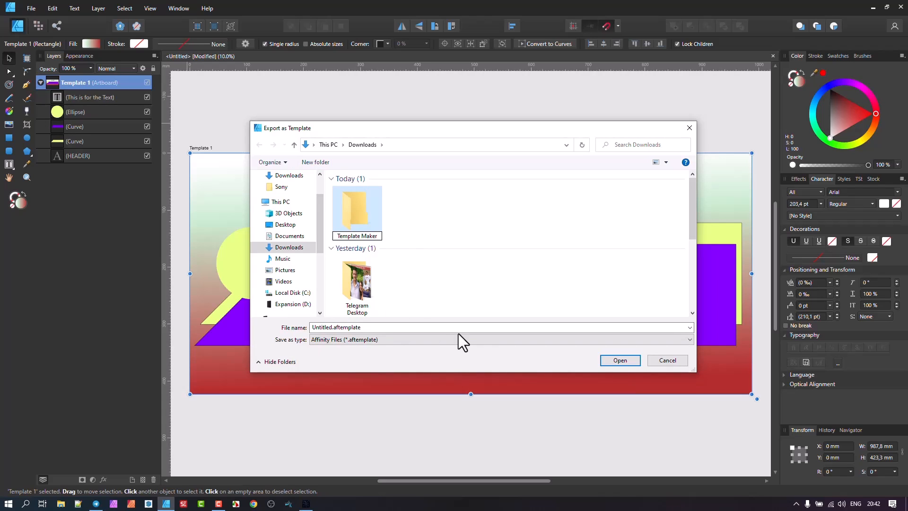
{"action": "double_click", "coordinate": [356, 205]}
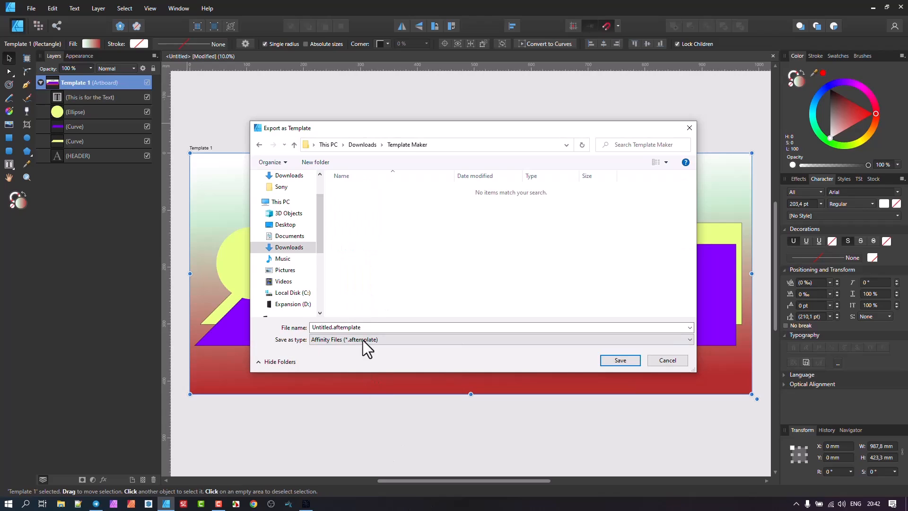
- Save the template as 'Demo Template' inside the Template Maker folder
{"action": "type", "text": "Demo"}
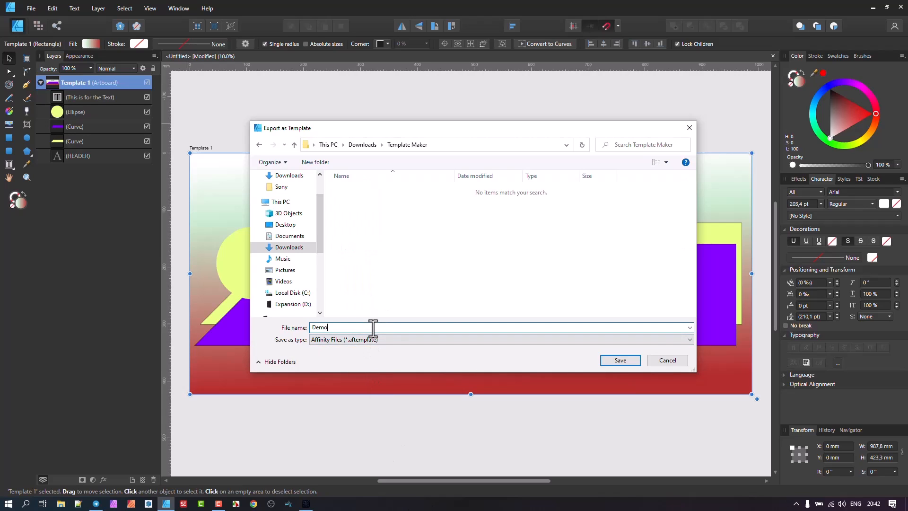
{"action": "type", "text": "Template"}
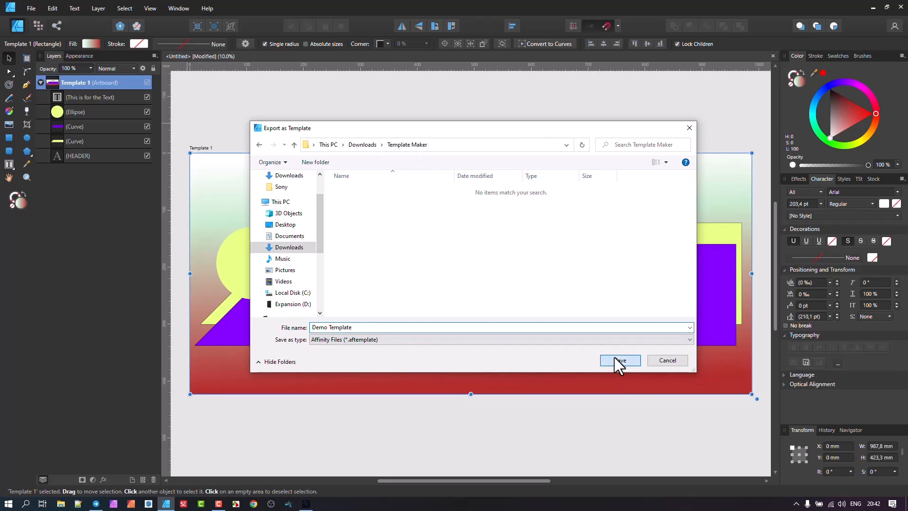
{"action": "left_click", "coordinate": [619, 360]}
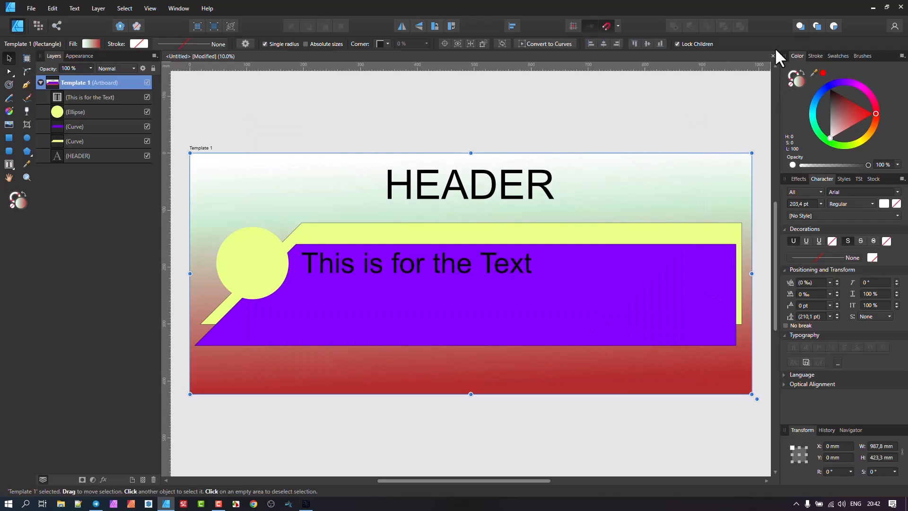
- Close the document without saving and bring up the New document dialog
{"action": "left_click", "coordinate": [772, 56]}
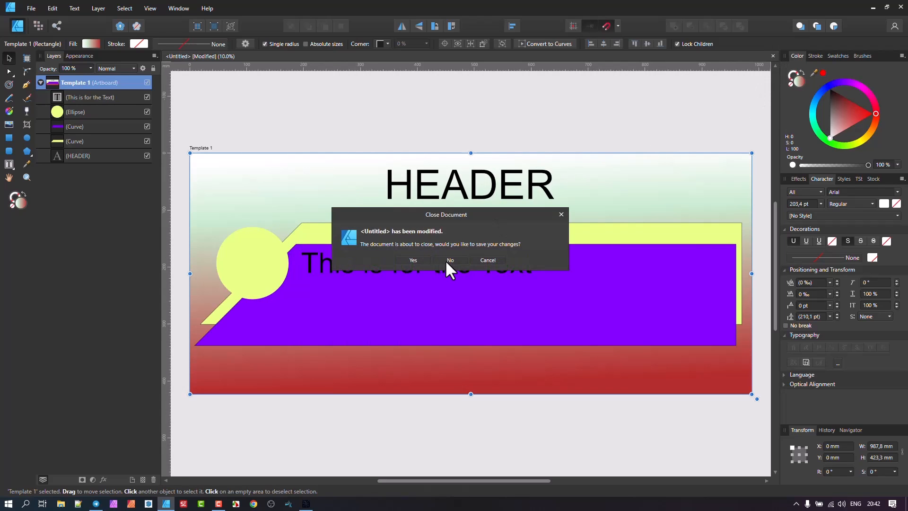
{"action": "left_click", "coordinate": [451, 260]}
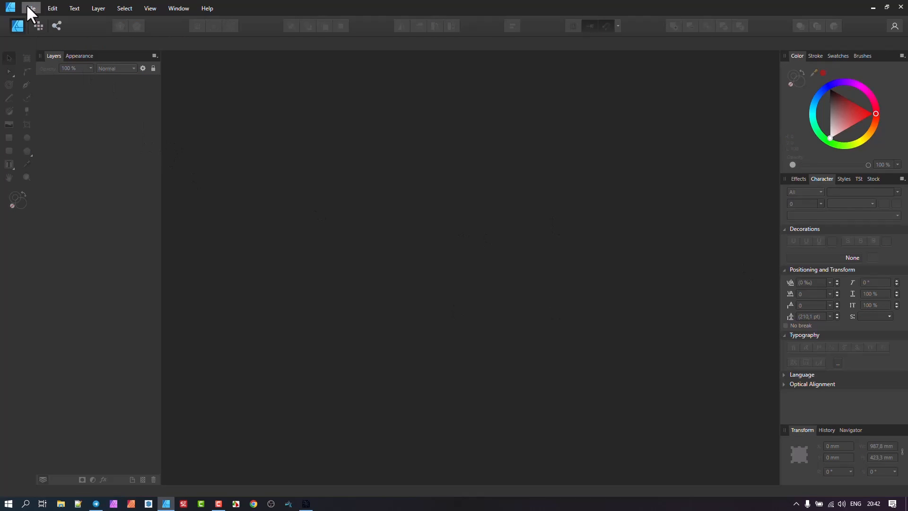
{"action": "mouse_move", "coordinate": [92, 39]}
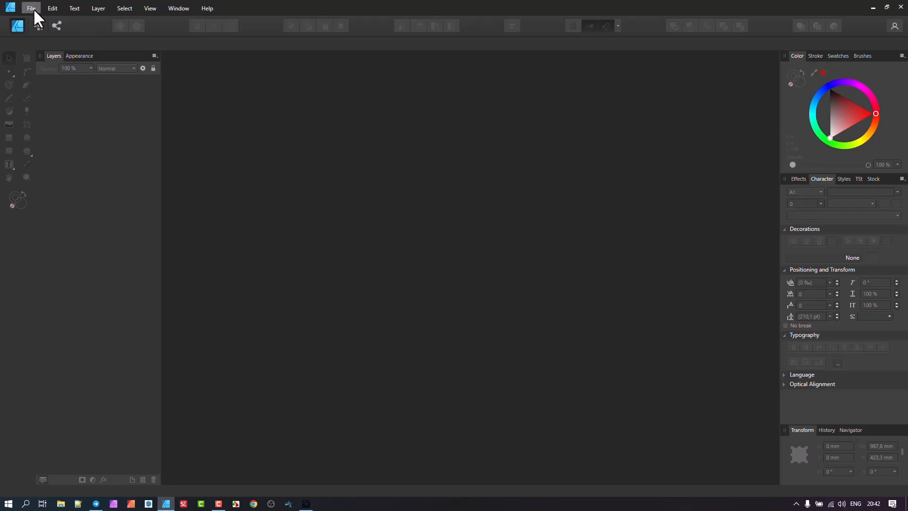
{"action": "left_click", "coordinate": [30, 8]}
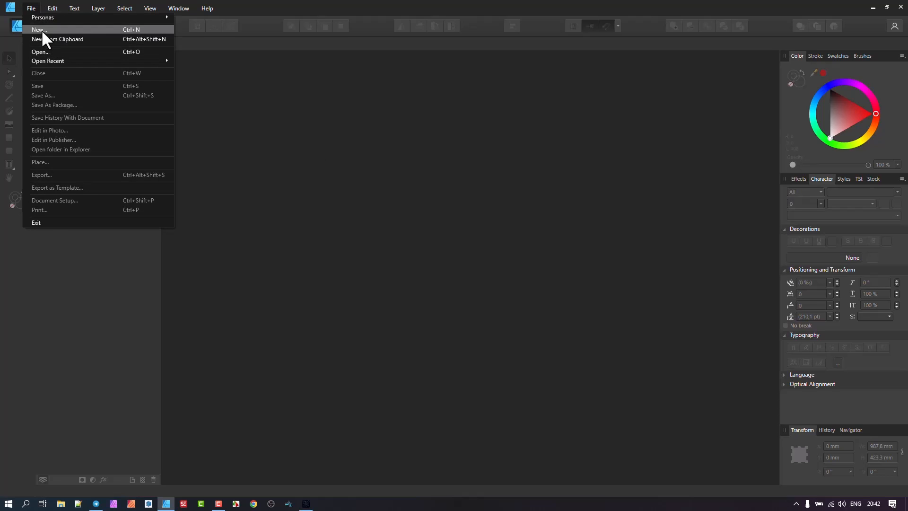
{"action": "left_click", "coordinate": [38, 29]}
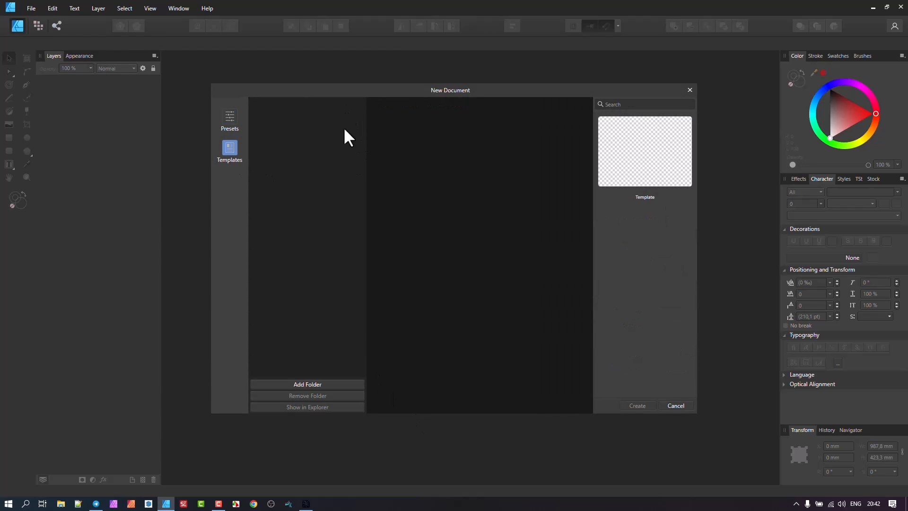
{"action": "mouse_move", "coordinate": [414, 258]}
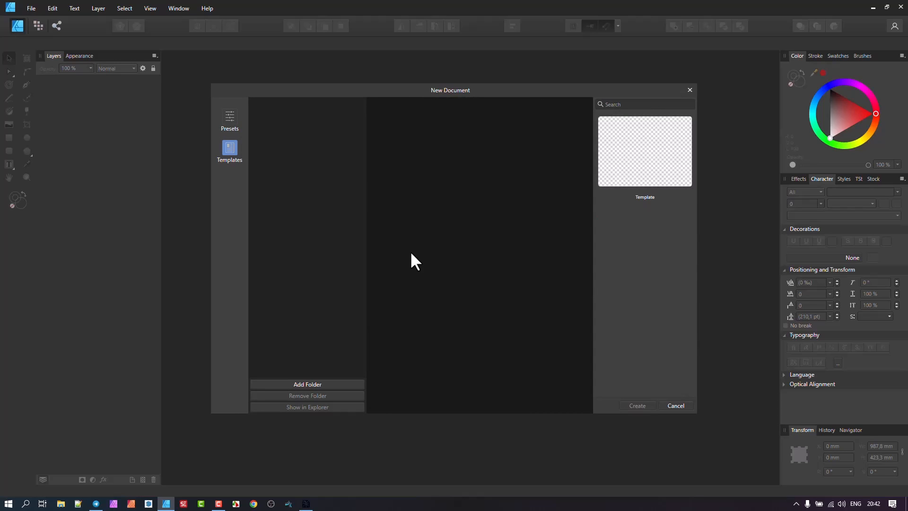
{"action": "mouse_move", "coordinate": [331, 379]}
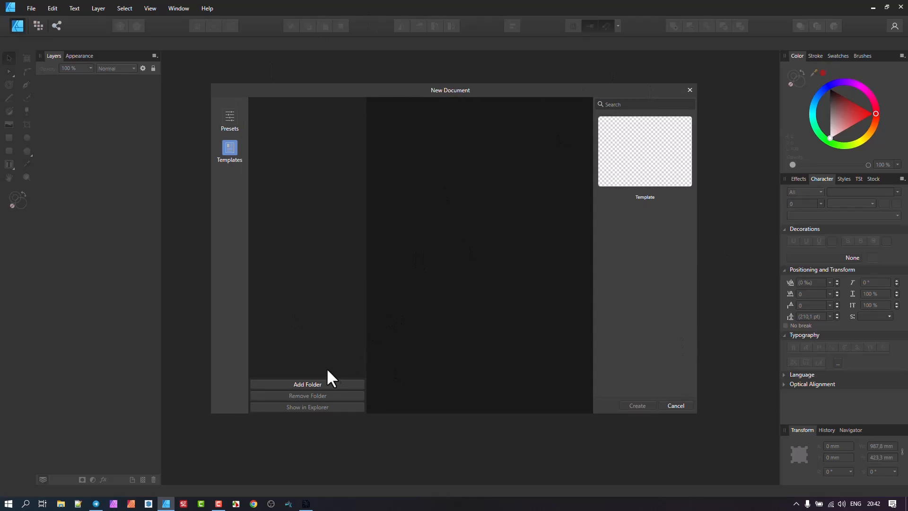
{"action": "mouse_move", "coordinate": [322, 393]}
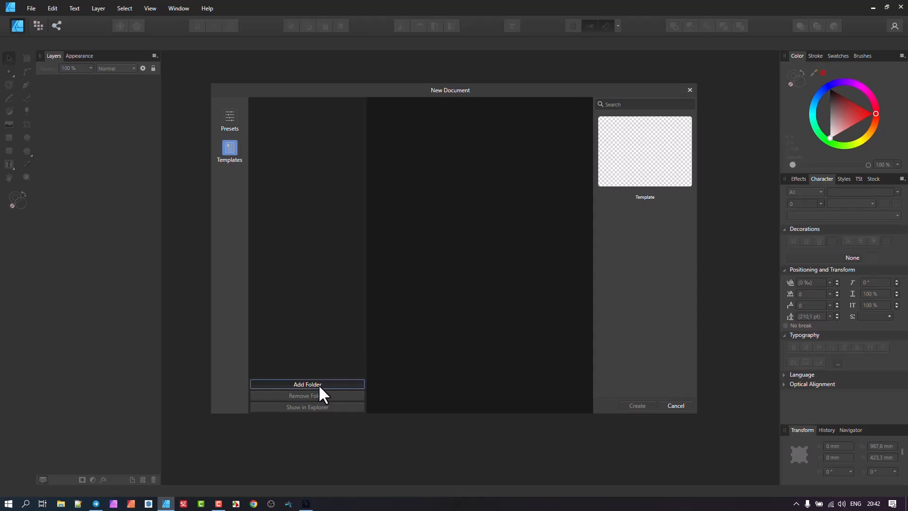
- Add the Template Maker folder as a templates source so Demo Template is listed
{"action": "left_click", "coordinate": [308, 384]}
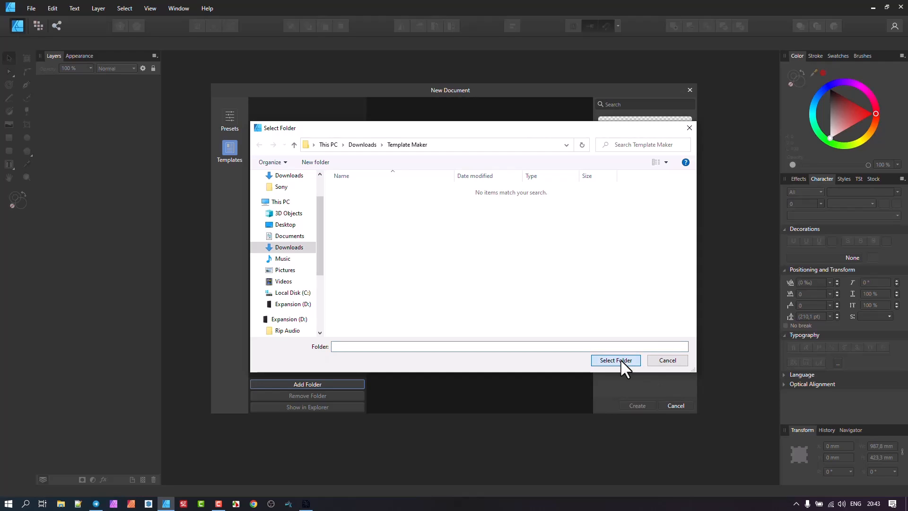
{"action": "left_click", "coordinate": [616, 359]}
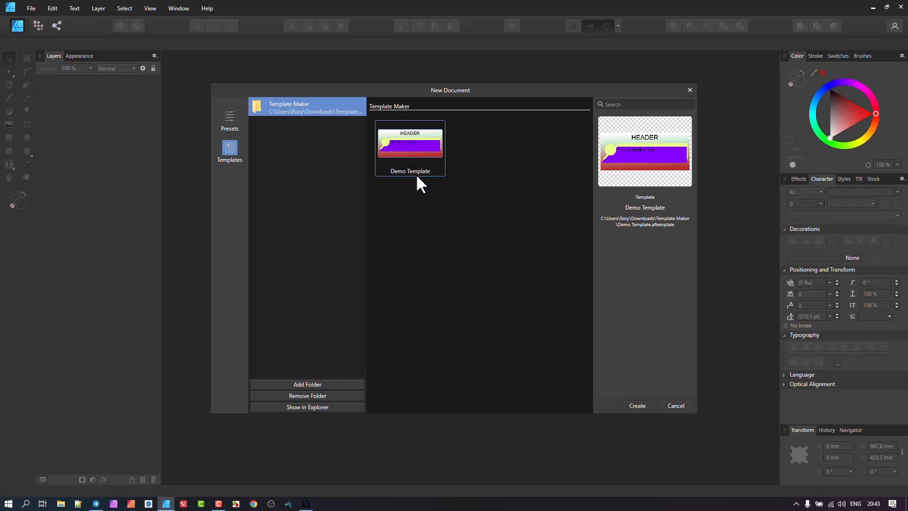
{"action": "mouse_move", "coordinate": [417, 137]}
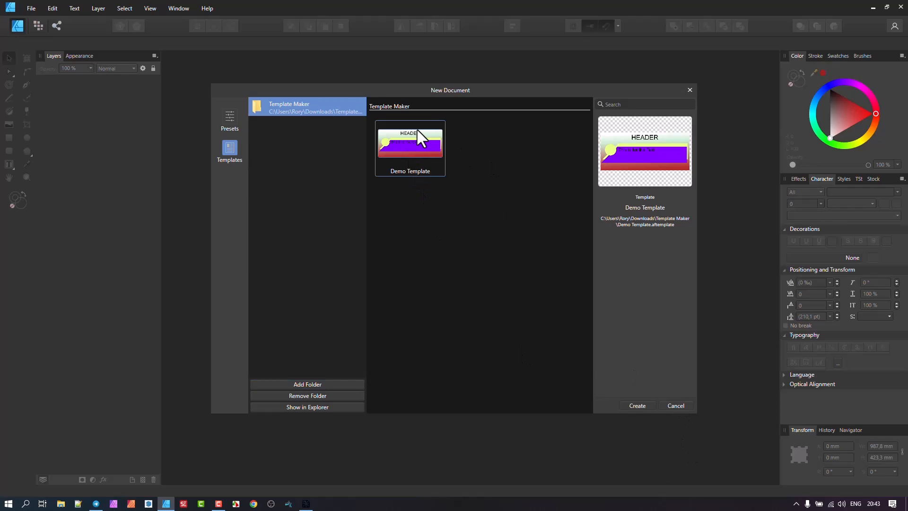
- Create a blank Web document with three overlapping circles coloured light grey, brown and orange
{"action": "left_click", "coordinate": [637, 404]}
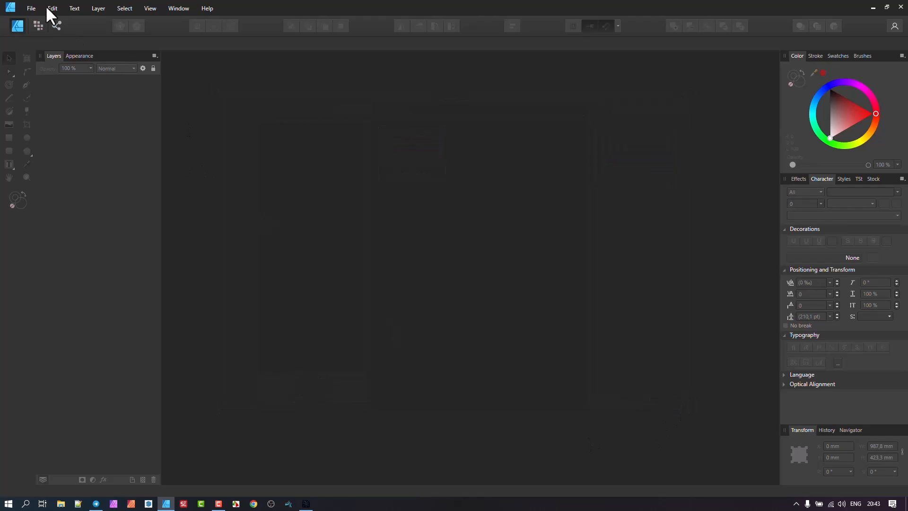
{"action": "mouse_move", "coordinate": [52, 37]}
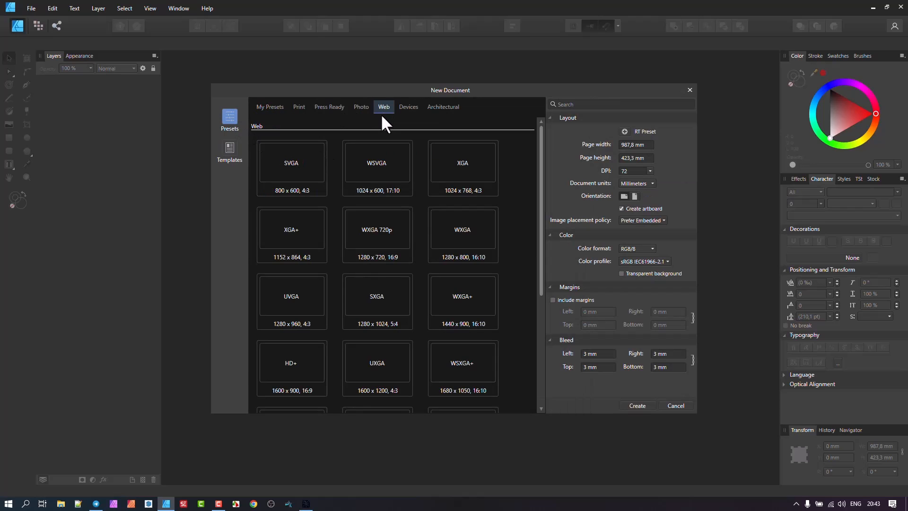
{"action": "left_click", "coordinate": [637, 405]}
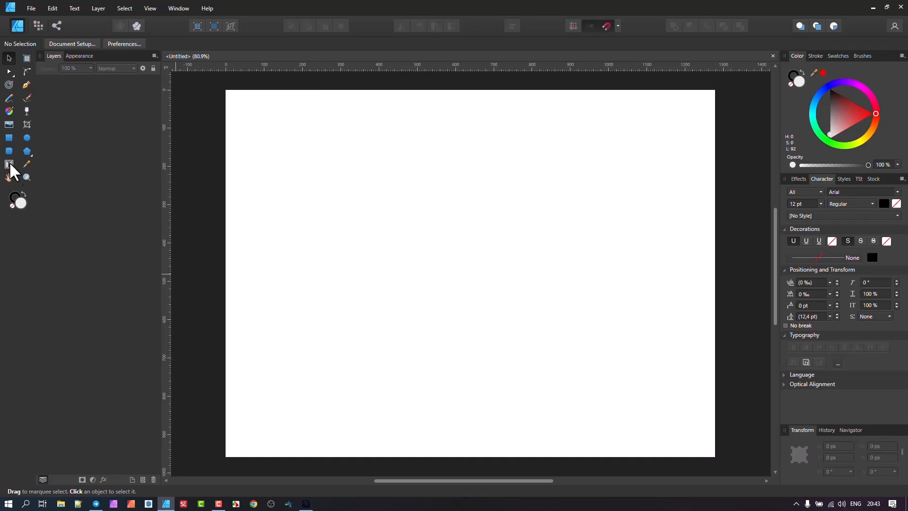
{"action": "left_click", "coordinate": [27, 138]}
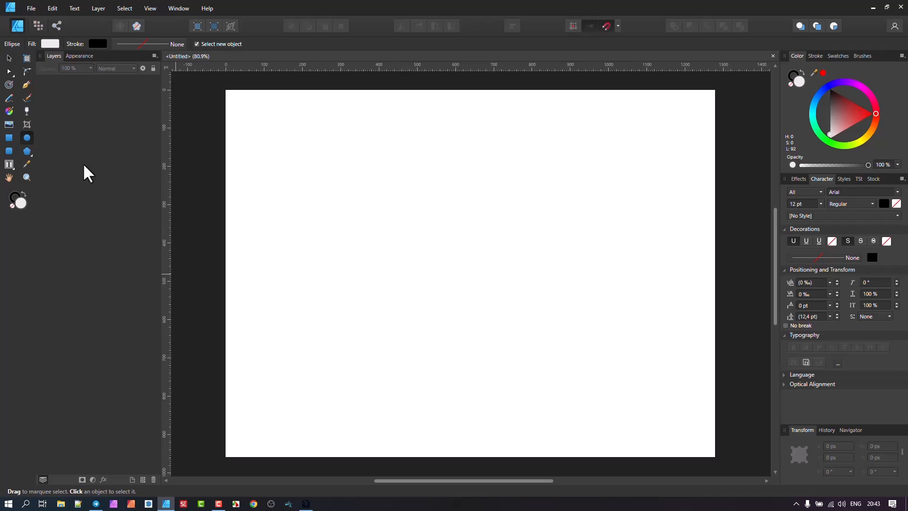
{"action": "left_click_drag", "start_coordinate": [245, 154], "coordinate": [352, 261]}
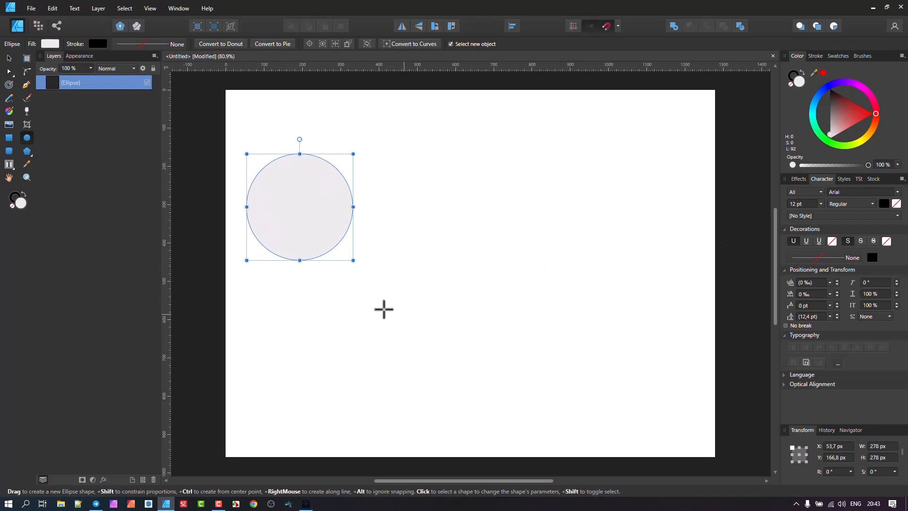
{"action": "left_click", "coordinate": [7, 58]}
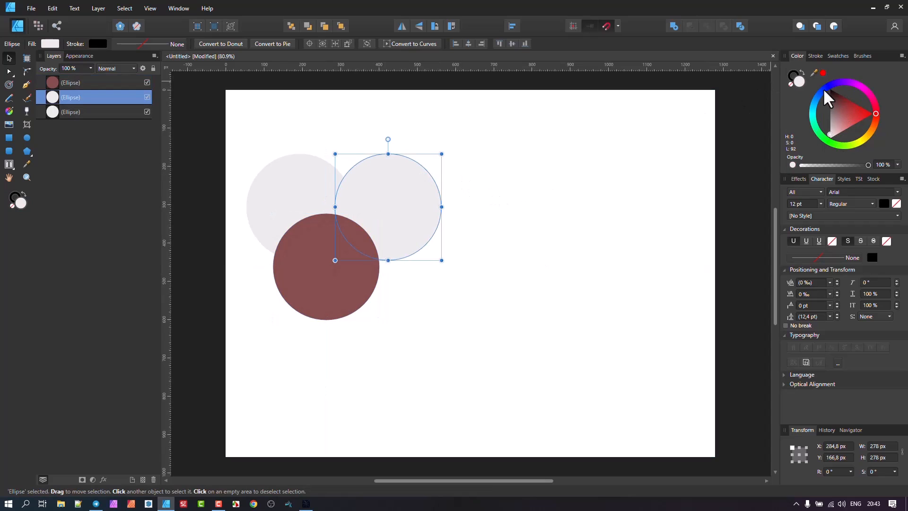
{"action": "left_click", "coordinate": [868, 129]}
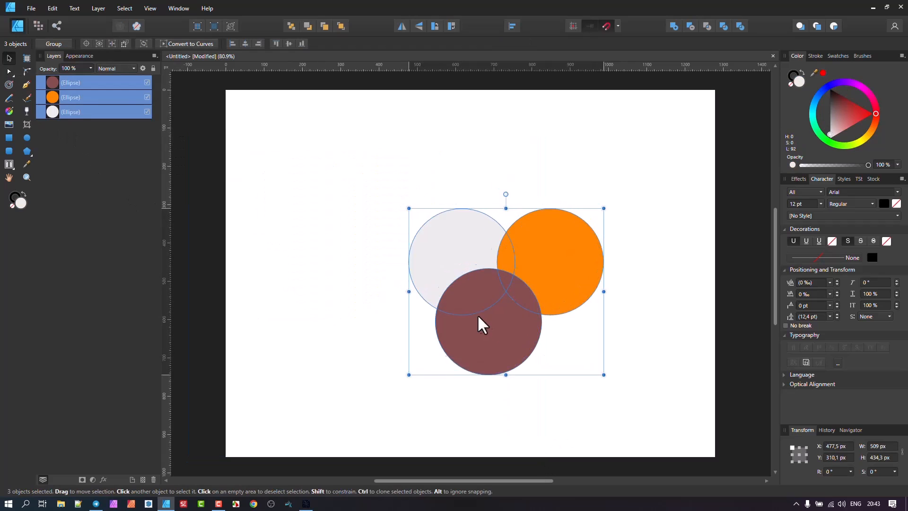
- Export the three-circle drawing as a template named 'Circle' in Template Maker
{"action": "left_click", "coordinate": [33, 8]}
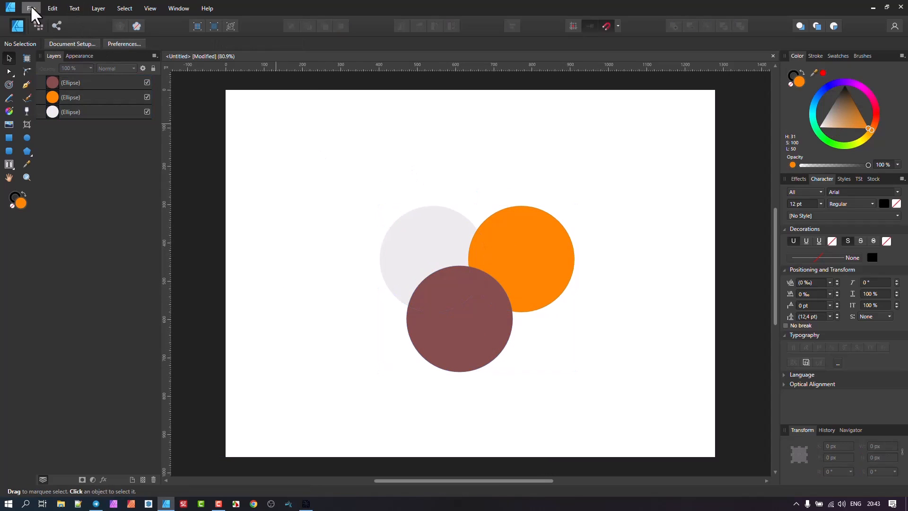
{"action": "left_click", "coordinate": [29, 8]}
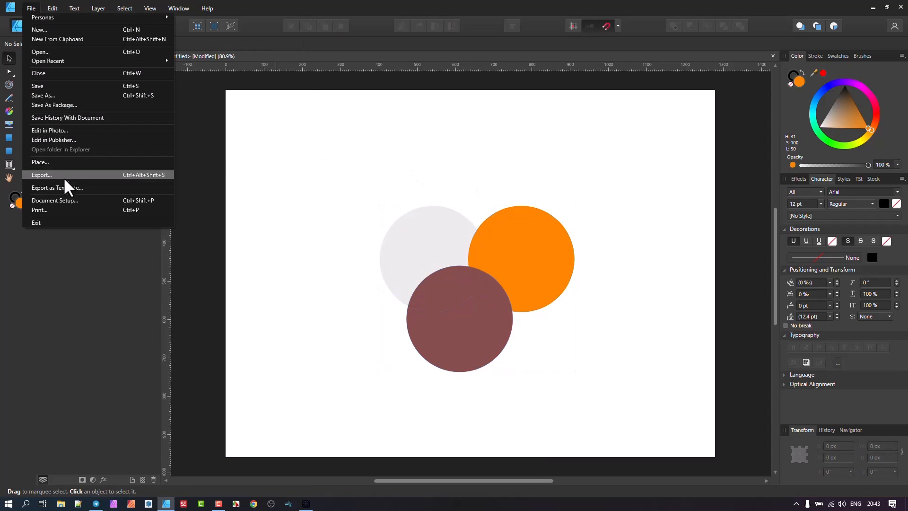
{"action": "mouse_move", "coordinate": [71, 193]}
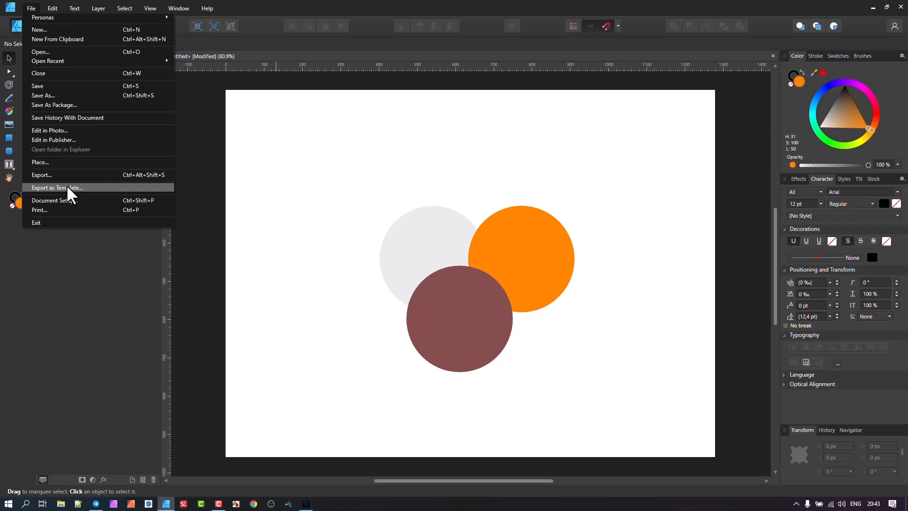
{"action": "left_click", "coordinate": [56, 187]}
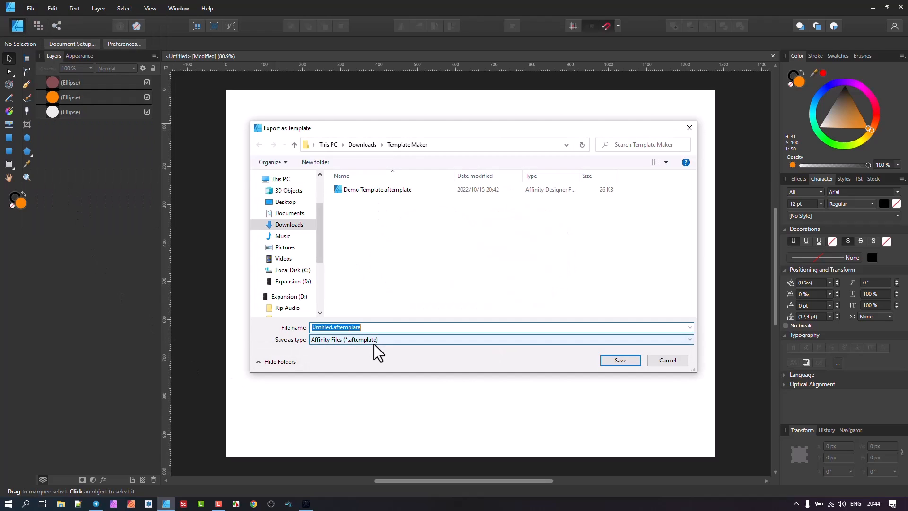
{"action": "type", "text": "Circle"}
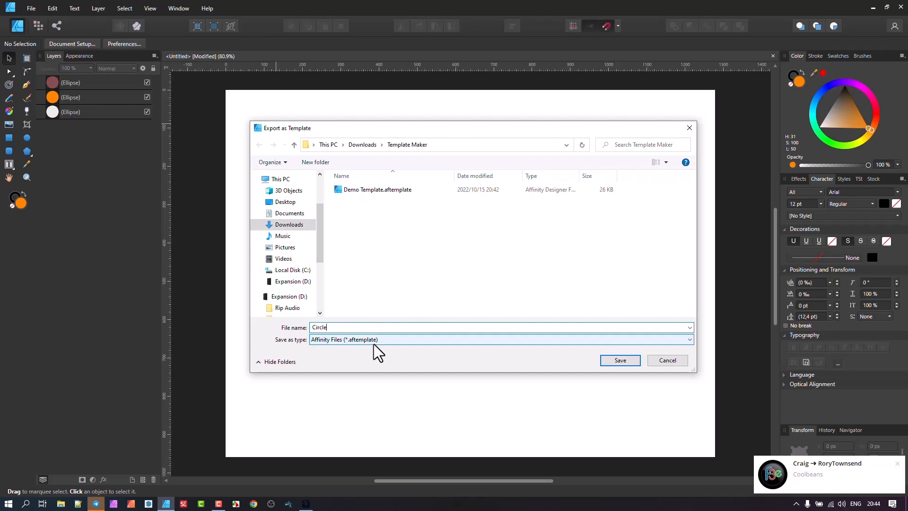
{"action": "left_click", "coordinate": [620, 360]}
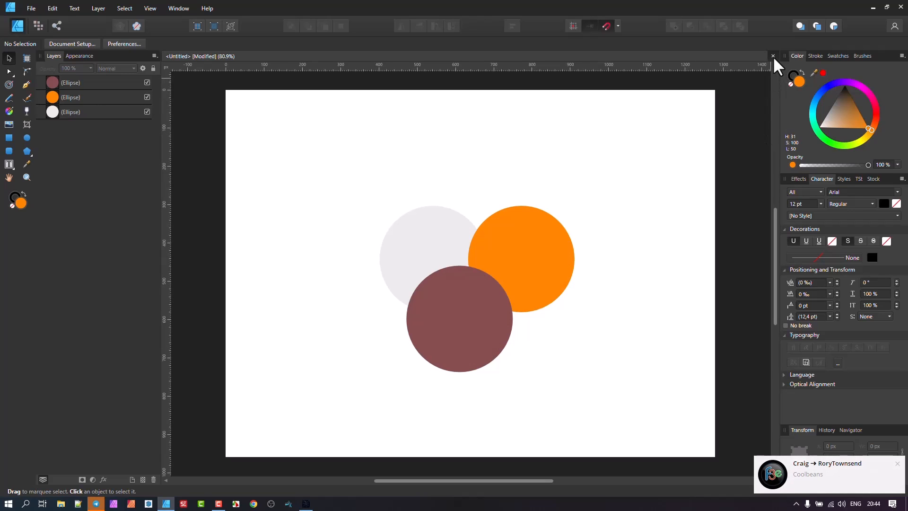
- Close the circle drawing and create a new document from Demo Template with its HEADER artboard
{"action": "left_click", "coordinate": [772, 56]}
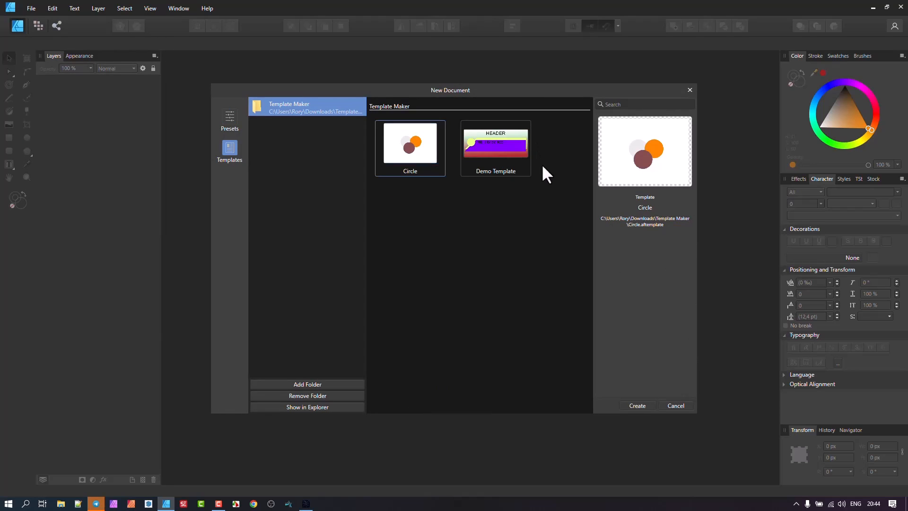
{"action": "left_click", "coordinate": [496, 142]}
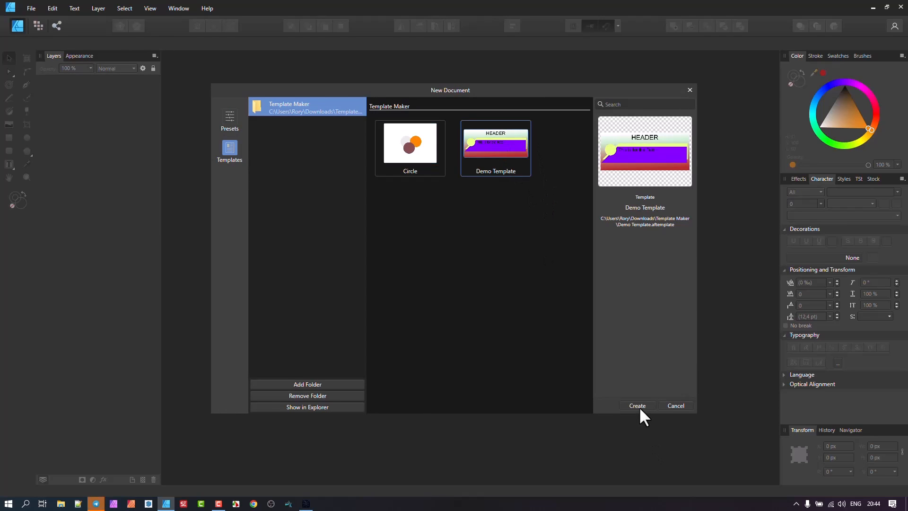
{"action": "left_click", "coordinate": [637, 404]}
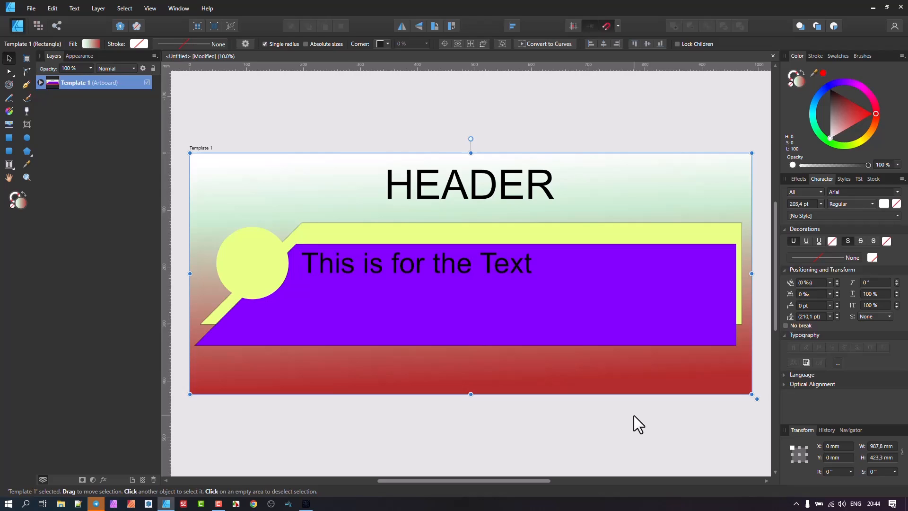
{"action": "mouse_move", "coordinate": [631, 431]}
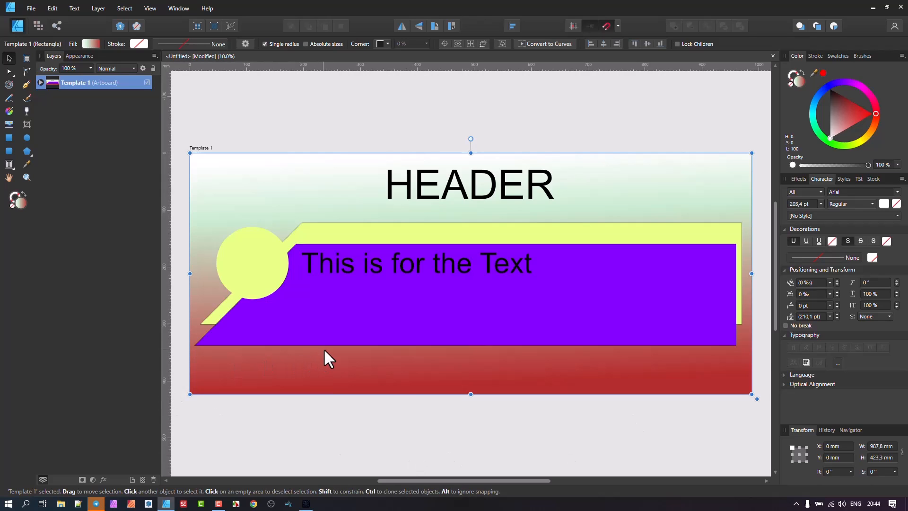
{"action": "mouse_move", "coordinate": [388, 380]}
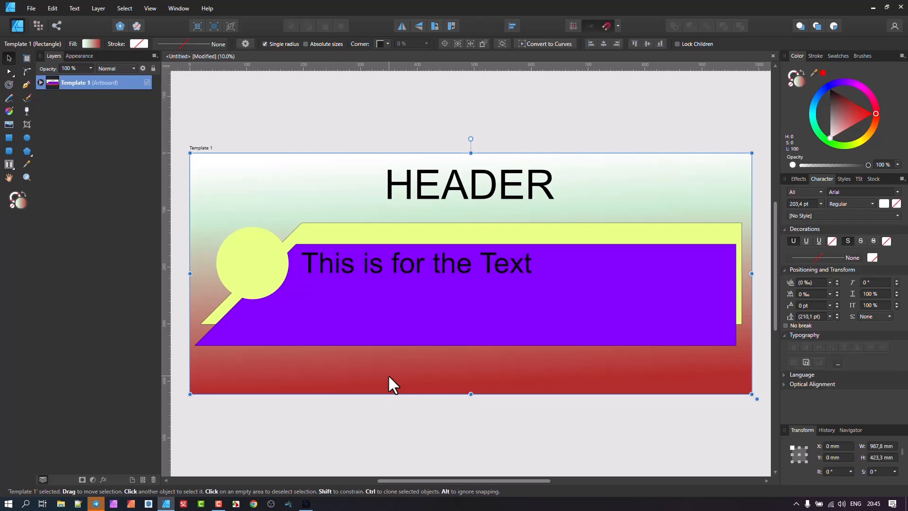